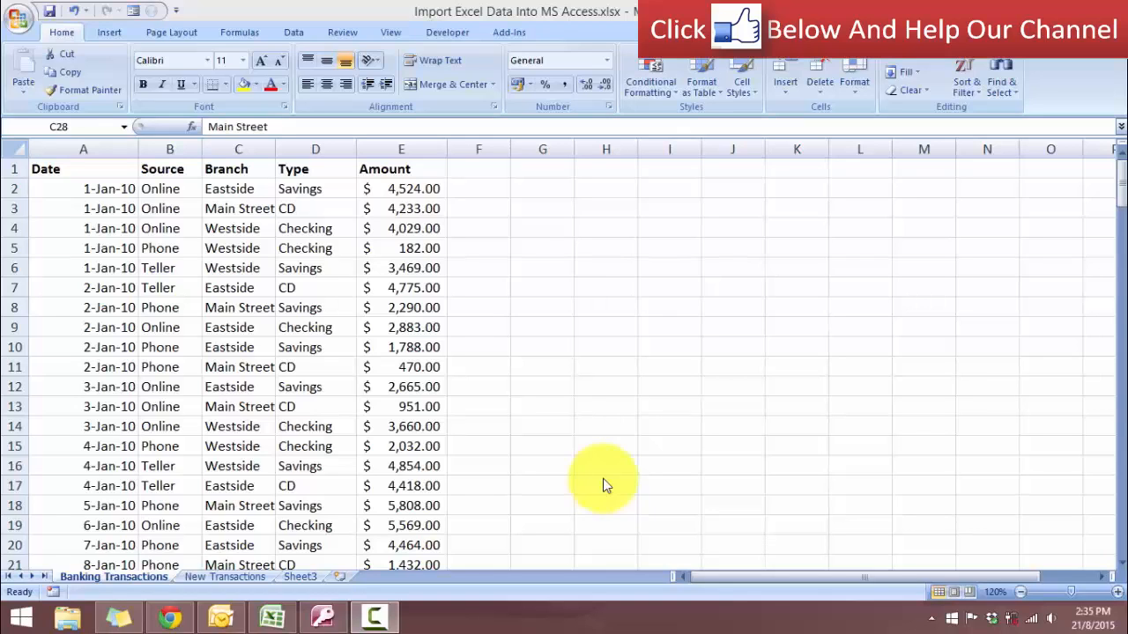
pyautogui.moveTo(616, 543)
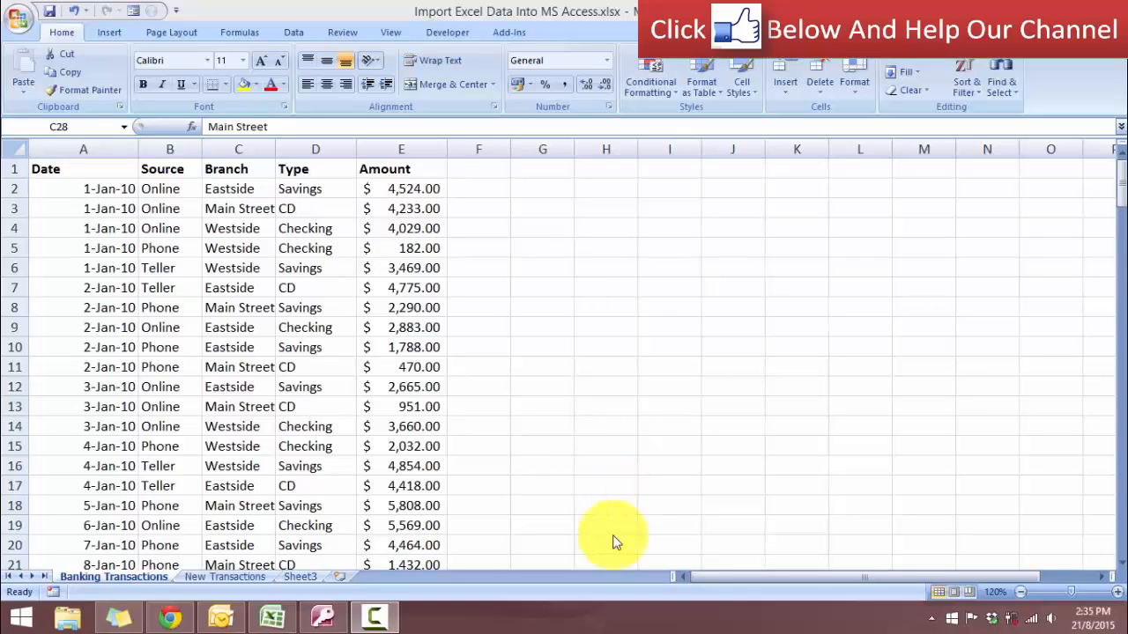
pyautogui.moveTo(606, 485)
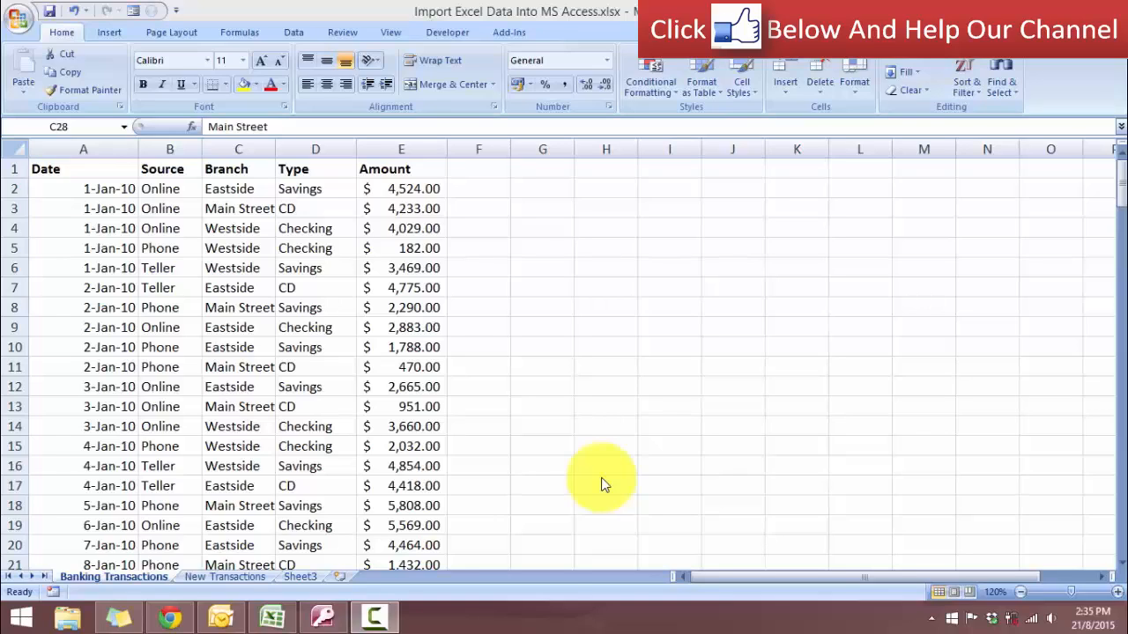
pyautogui.moveTo(826, 564)
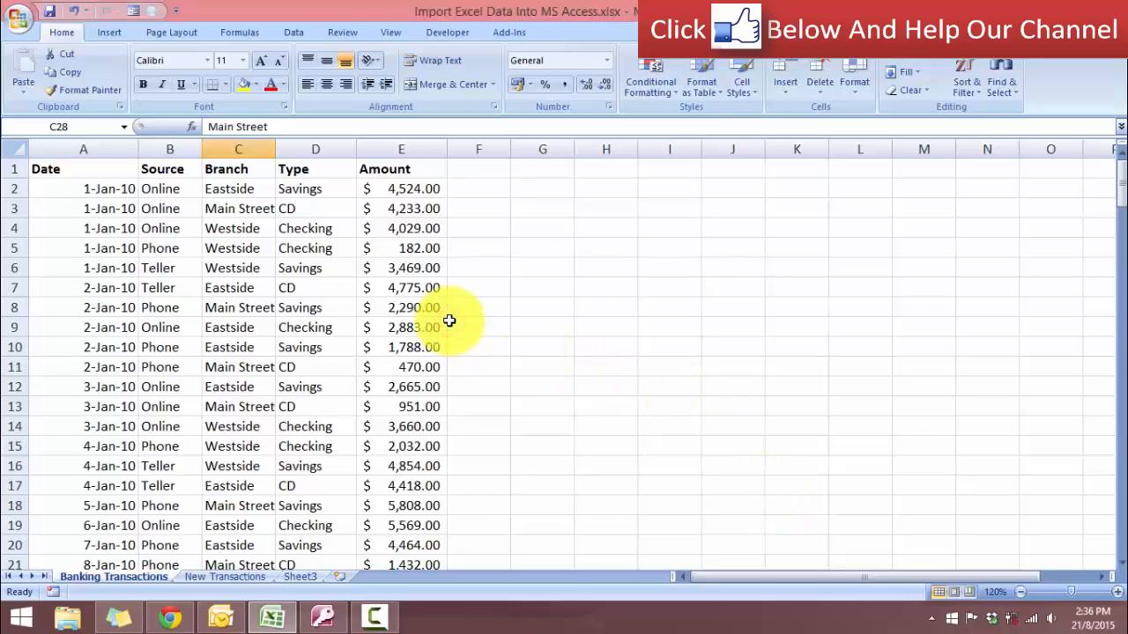
pyautogui.moveTo(449, 370)
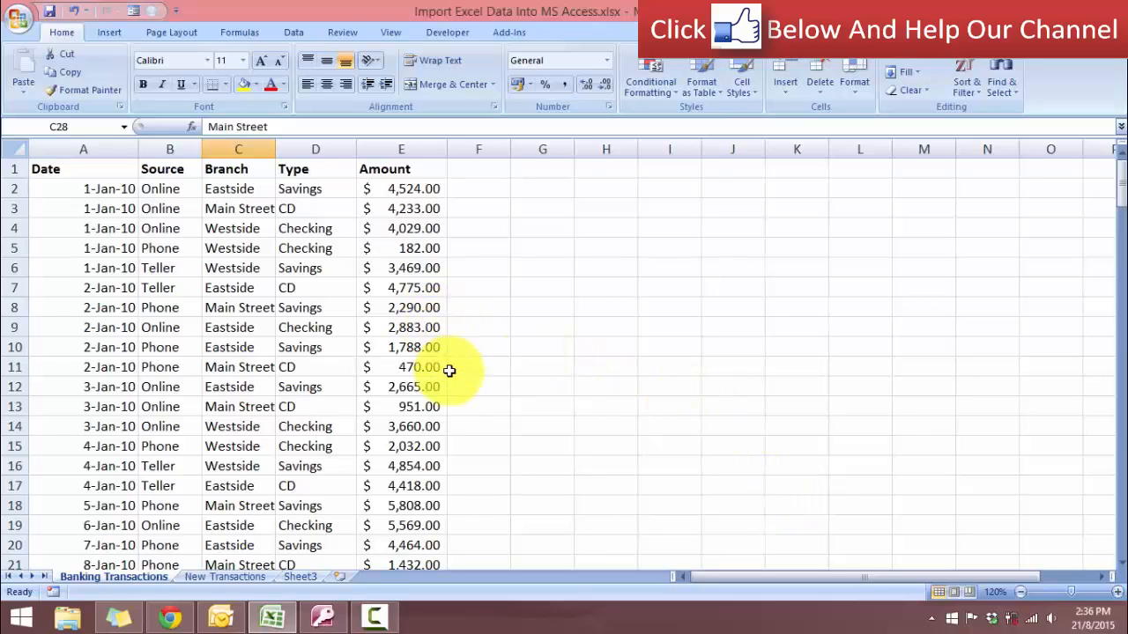
pyautogui.moveTo(445, 359)
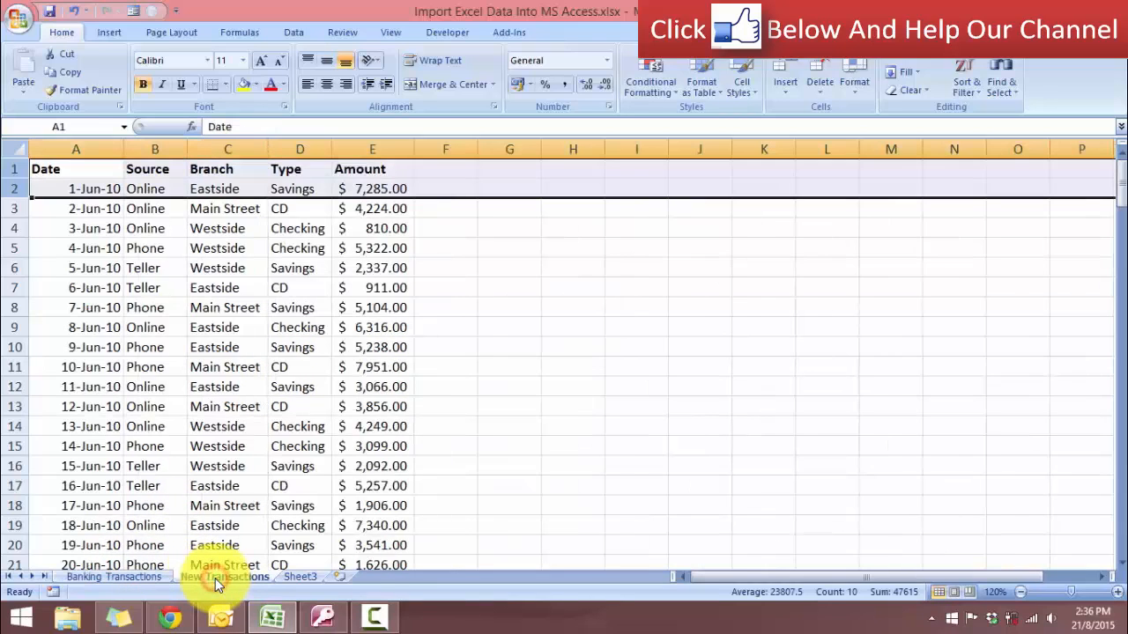
# - Show the New Transactions sheet to check its June records
pyautogui.click(224, 576)
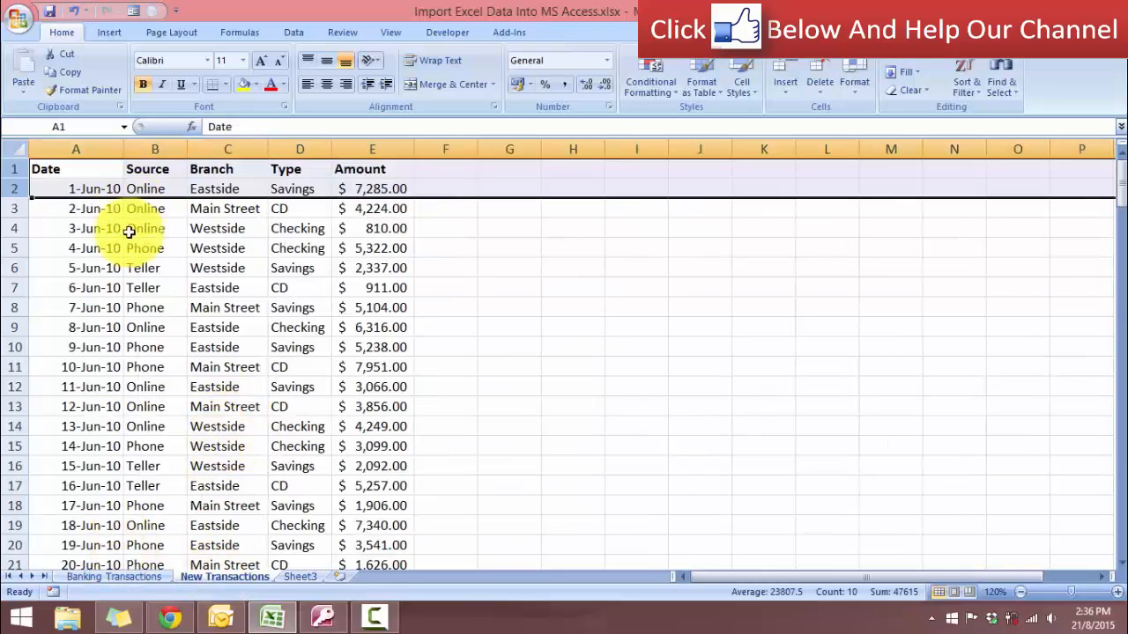
# - Return to the Banking Transactions sheet with the Data ribbon commands showing
pyautogui.click(112, 576)
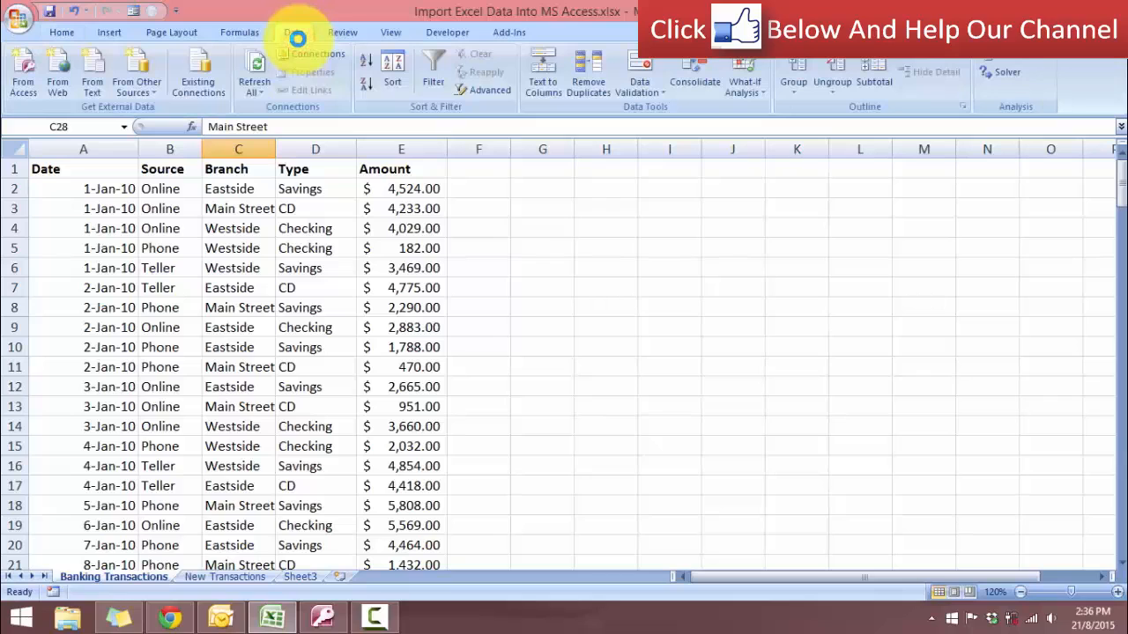
pyautogui.click(293, 32)
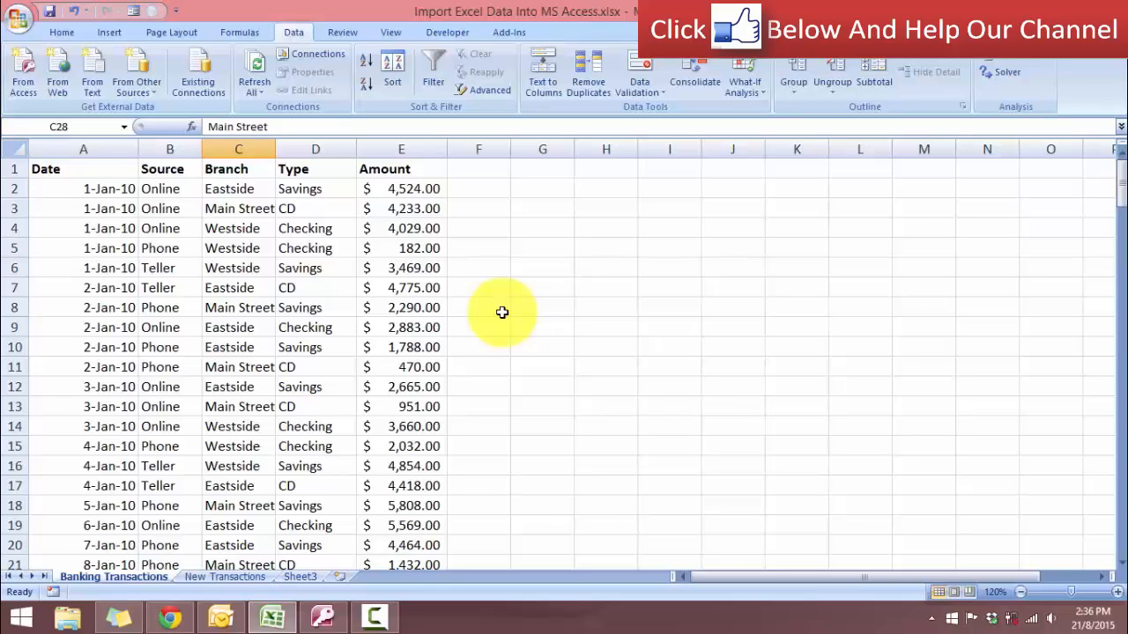
pyautogui.moveTo(461, 273)
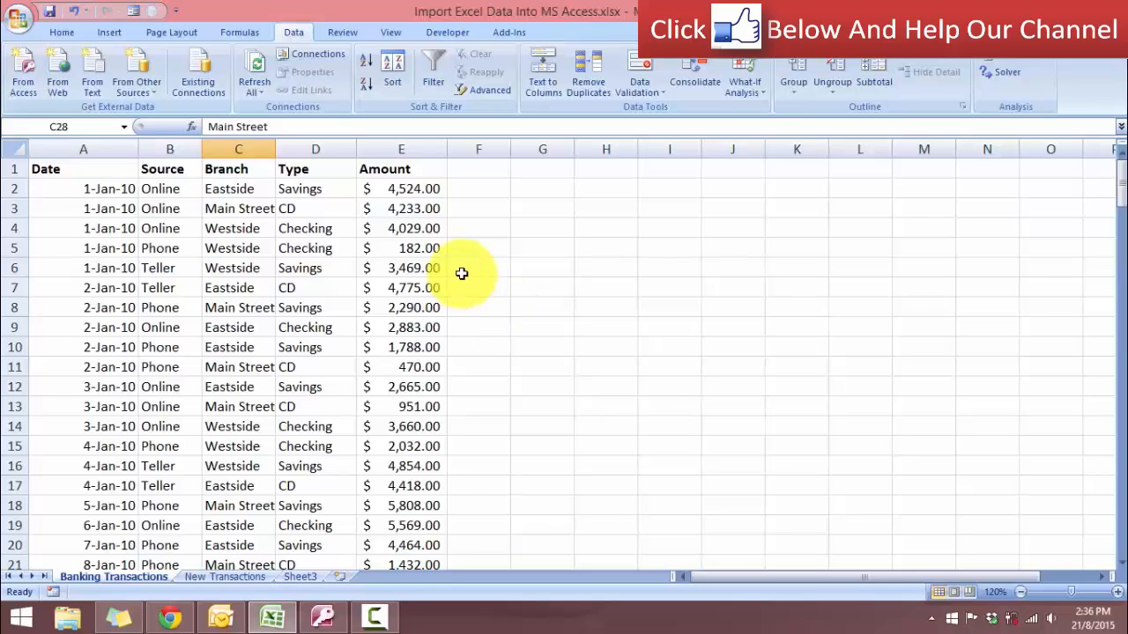
pyautogui.click(321, 616)
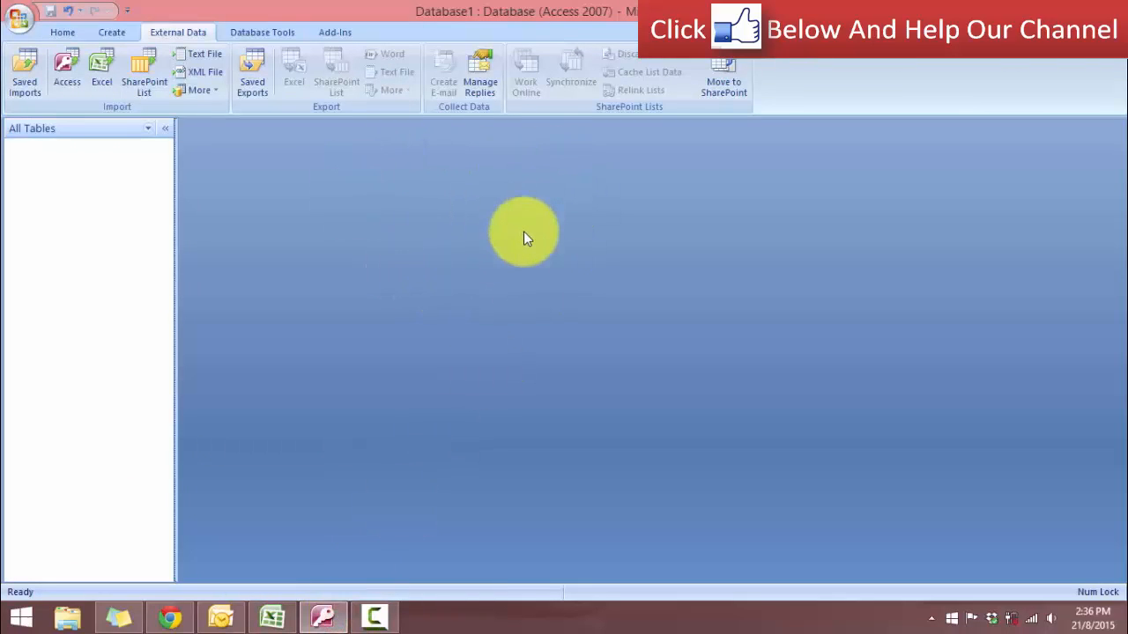
pyautogui.moveTo(530, 240)
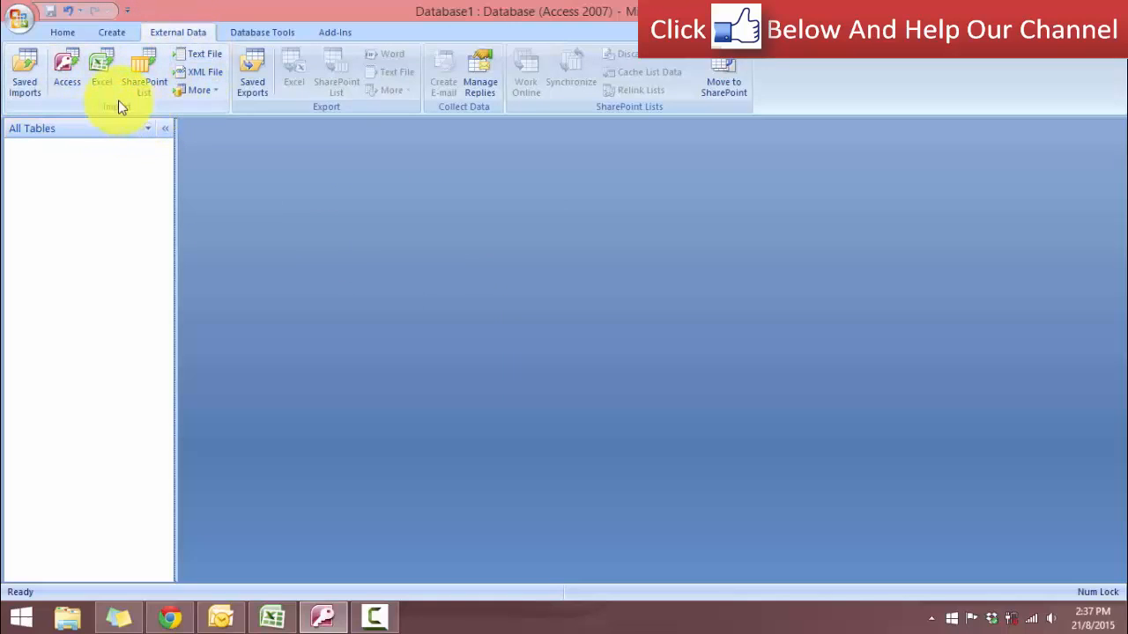
pyautogui.moveTo(144, 70)
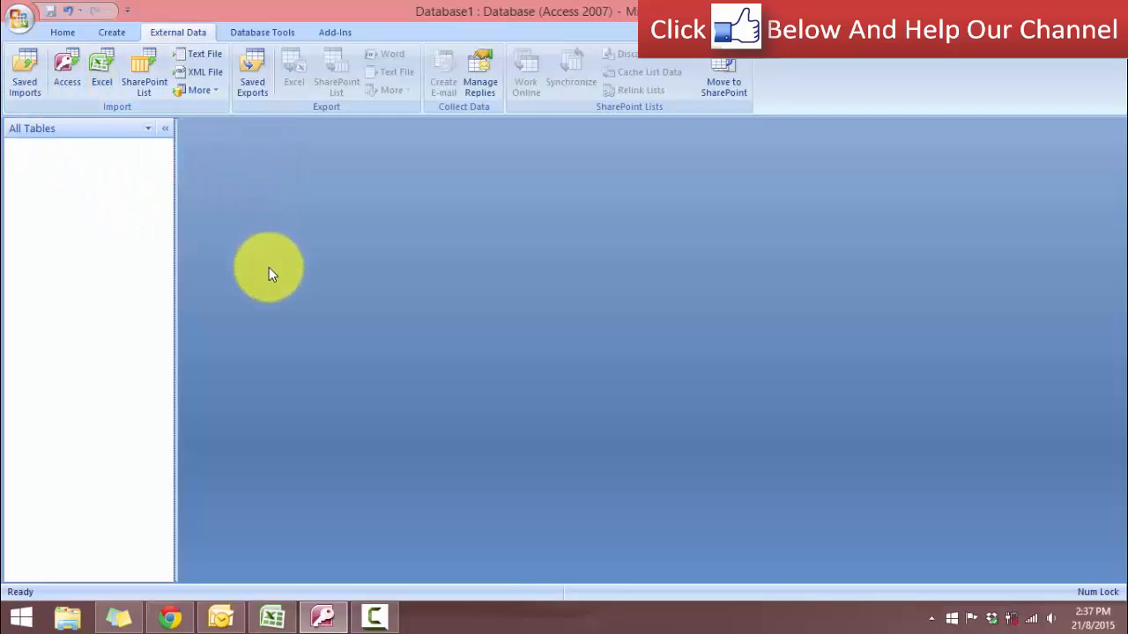
pyautogui.moveTo(278, 281)
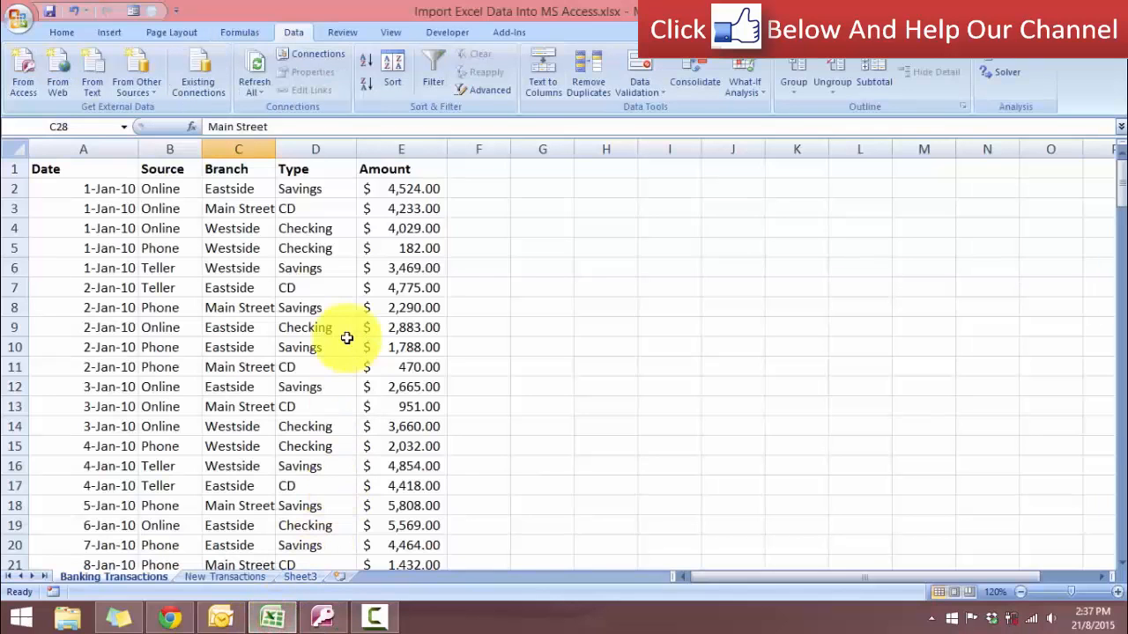
pyautogui.moveTo(356, 338)
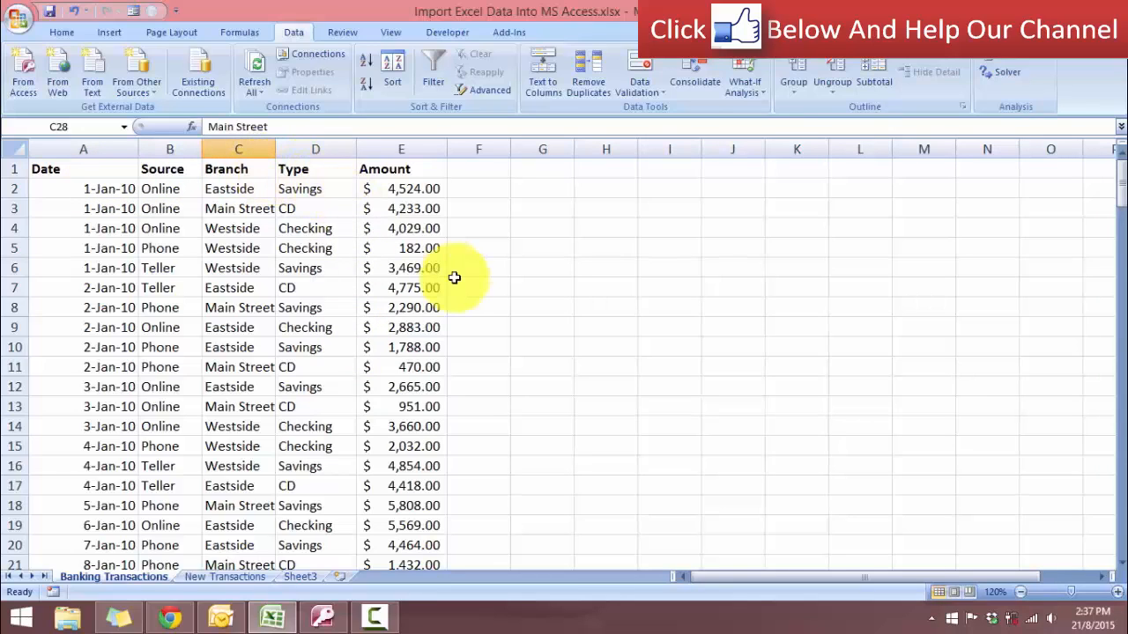
pyautogui.moveTo(451, 222)
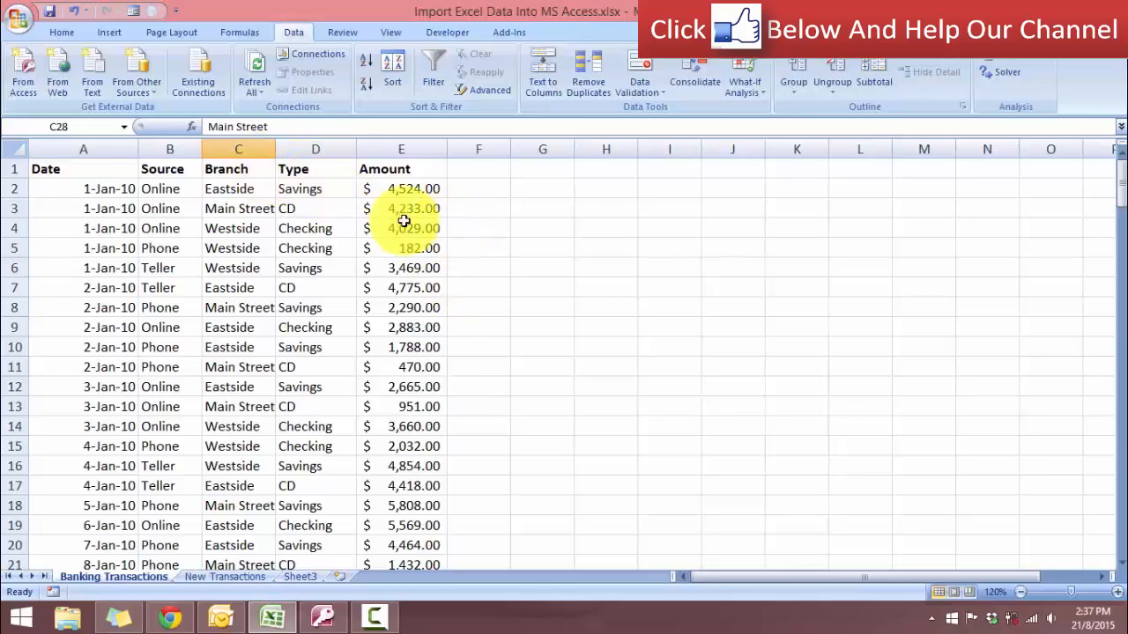
# - Review the New Transactions sheet, then switch back to the empty Access database
pyautogui.click(225, 576)
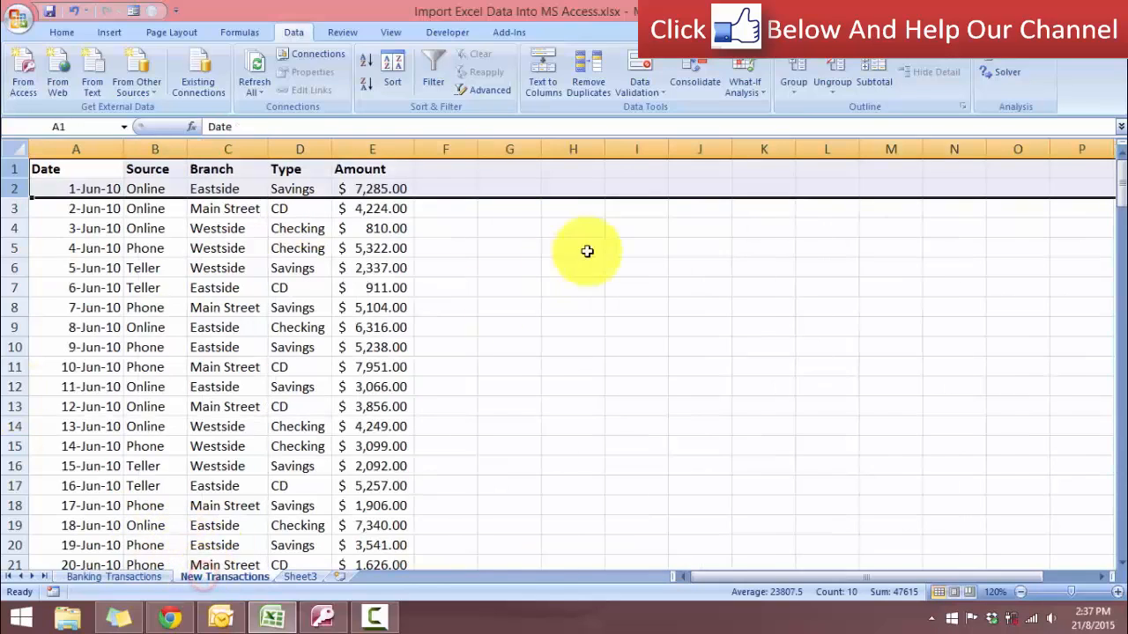
pyautogui.click(572, 246)
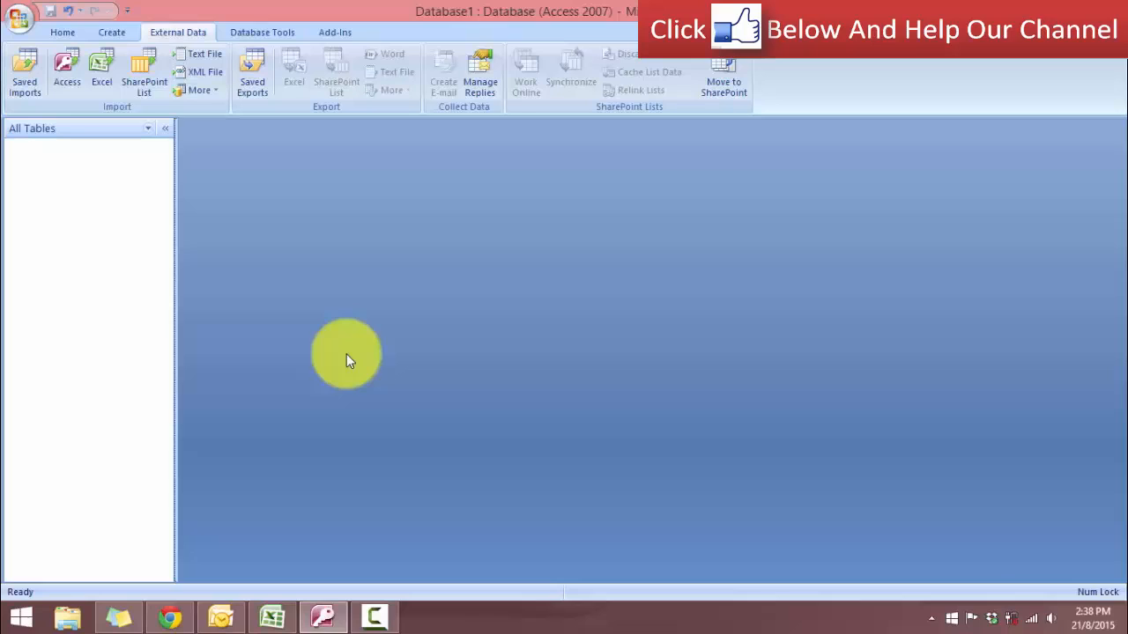
pyautogui.moveTo(350, 387)
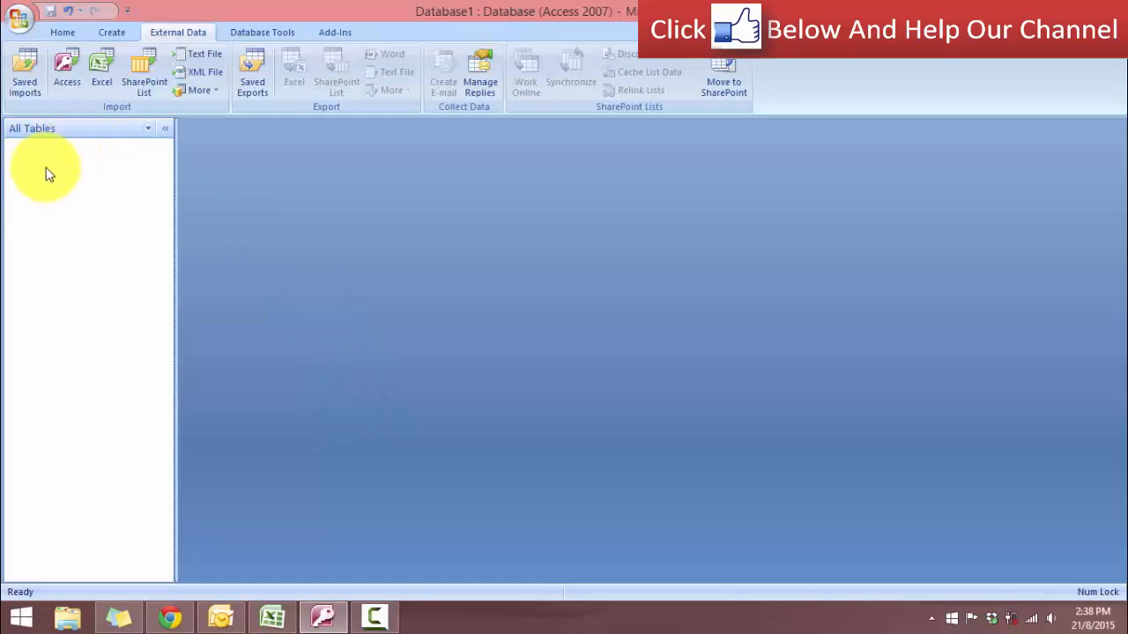
pyautogui.moveTo(62, 180)
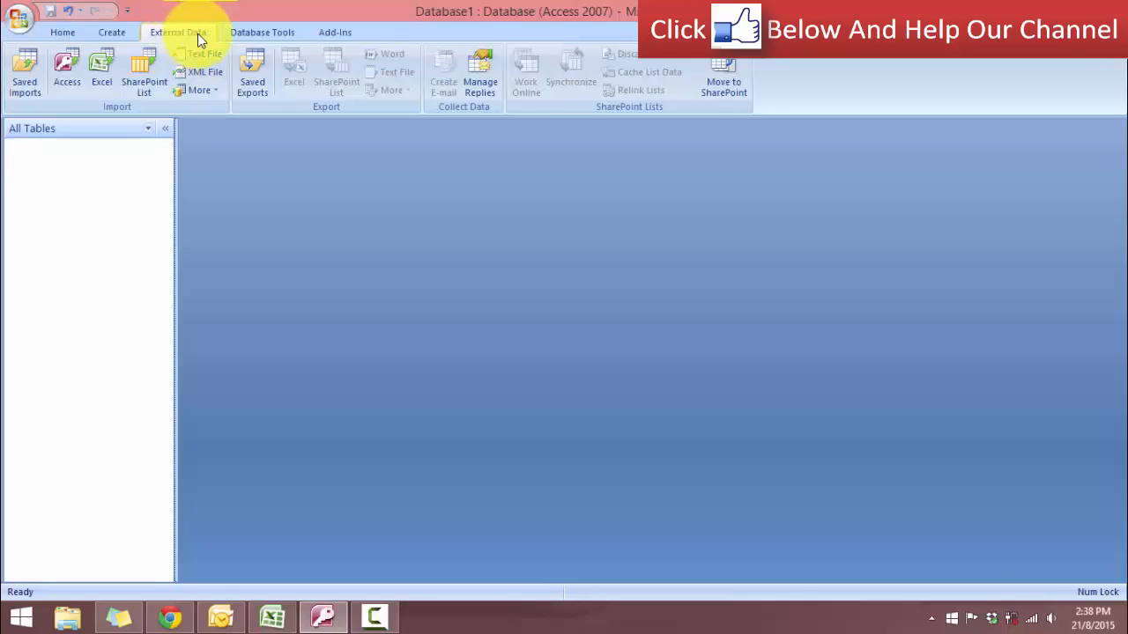
# - Start an Excel spreadsheet import from the External Data import options
pyautogui.click(178, 32)
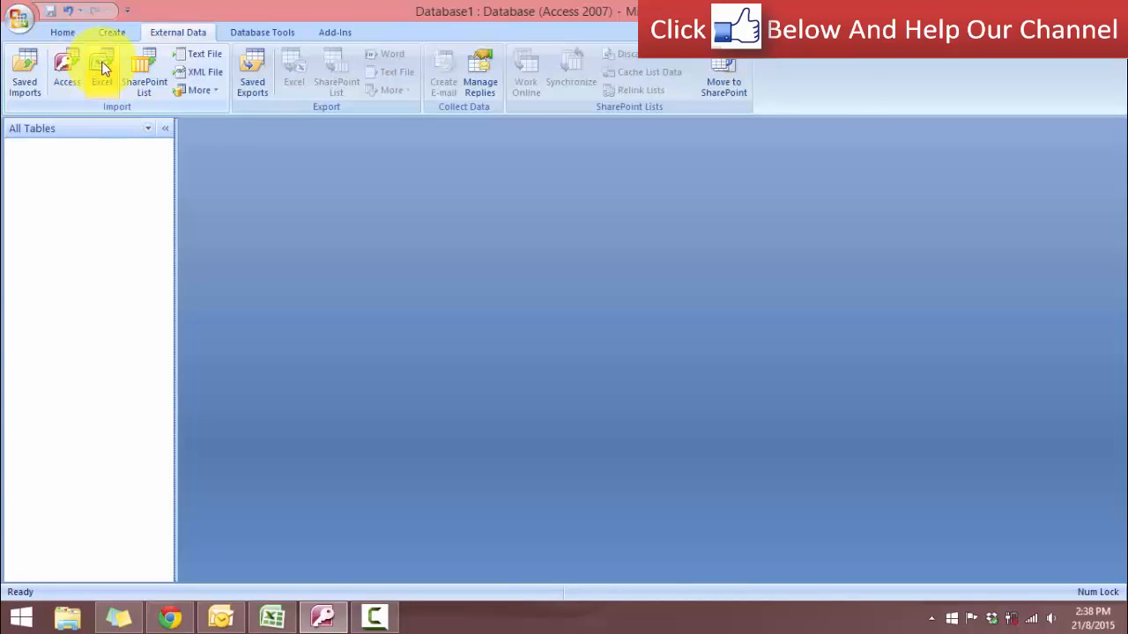
pyautogui.click(102, 70)
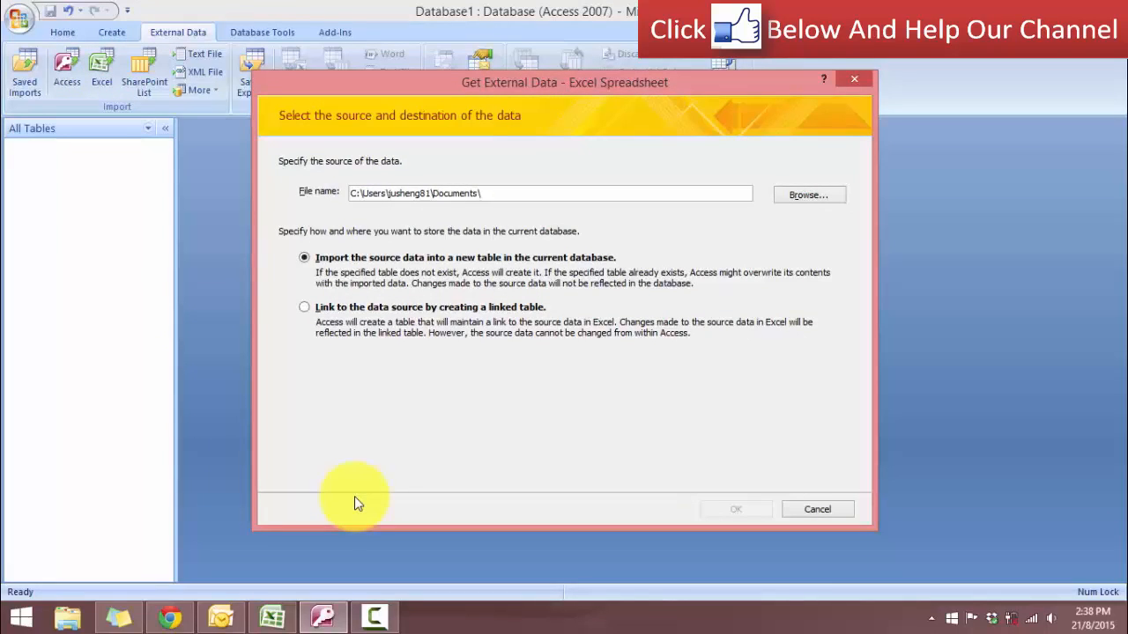
# - Choose Import Excel Data Into MS Access.xlsx as the source for a new-table import
pyautogui.click(549, 192)
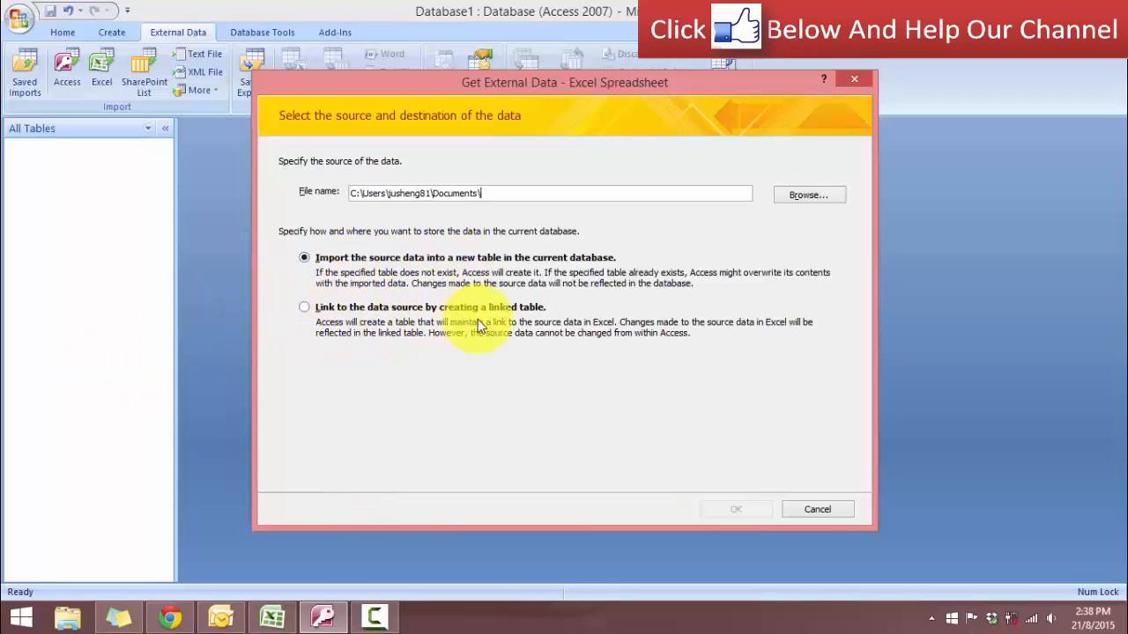
pyautogui.moveTo(493, 328)
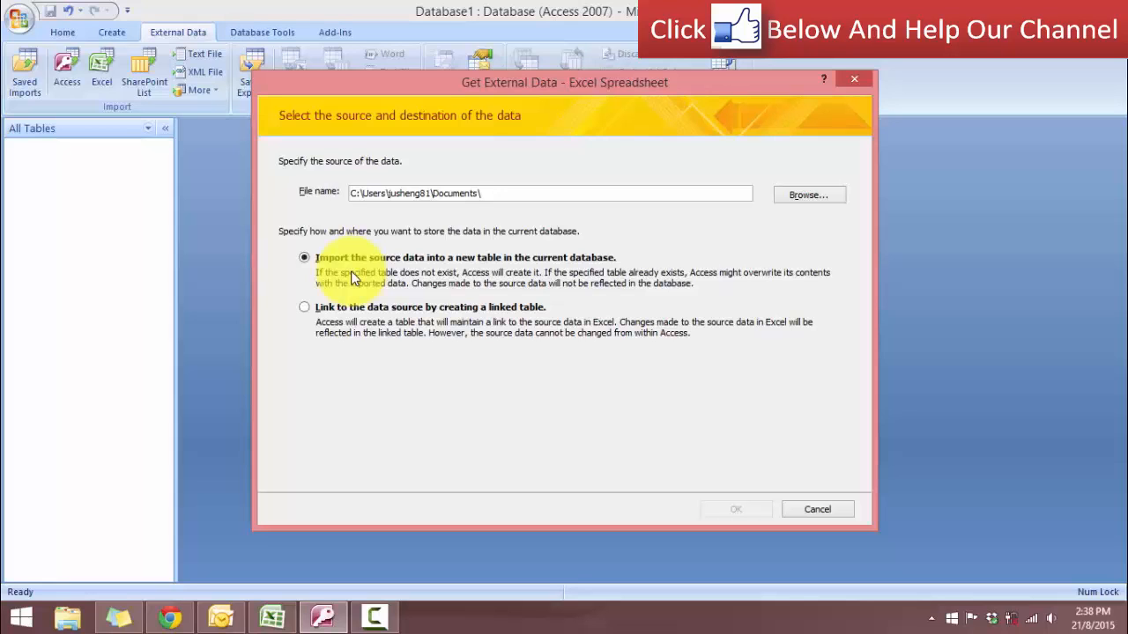
pyautogui.click(806, 194)
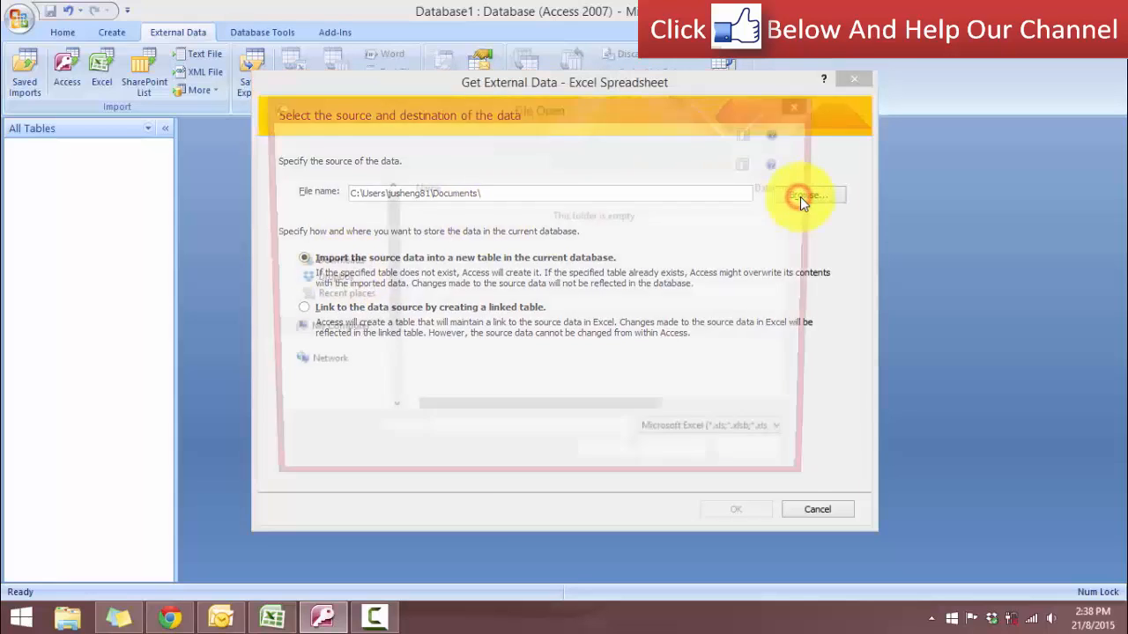
pyautogui.click(802, 194)
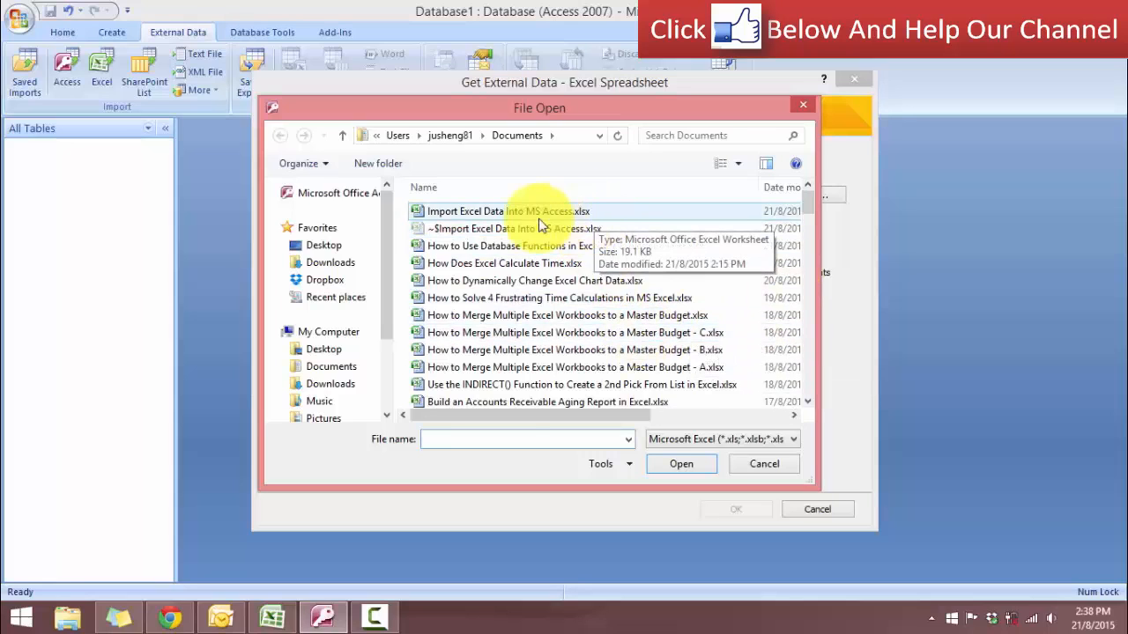
pyautogui.click(507, 212)
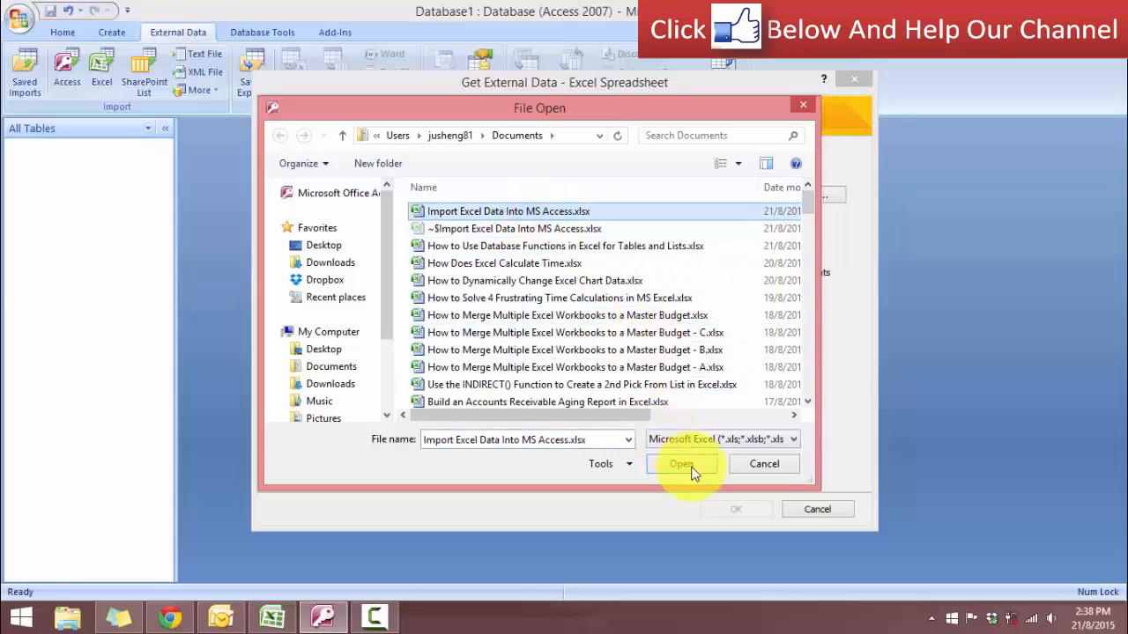
pyautogui.click(680, 465)
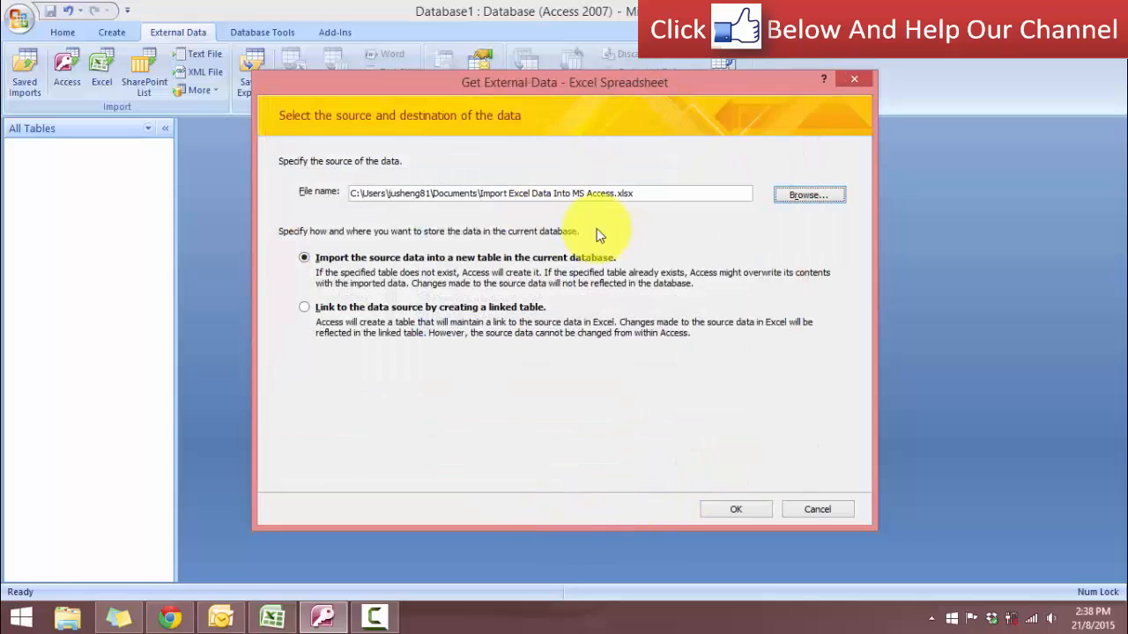
# - Launch the Import Spreadsheet Wizard previewing the Banking Transactions worksheet
pyautogui.click(734, 507)
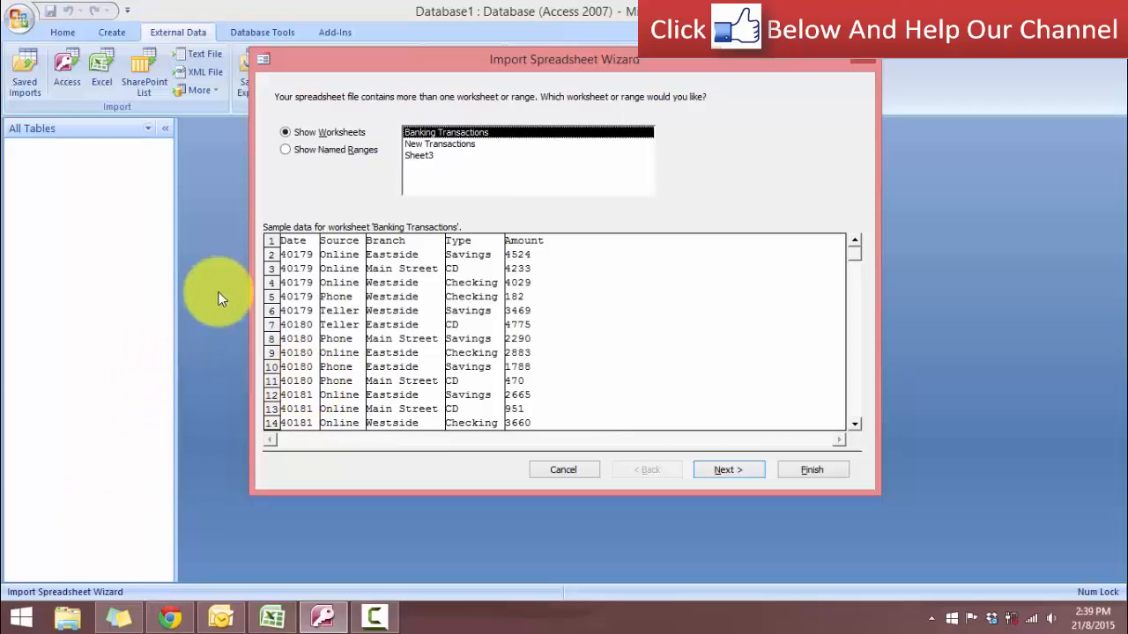
pyautogui.moveTo(208, 607)
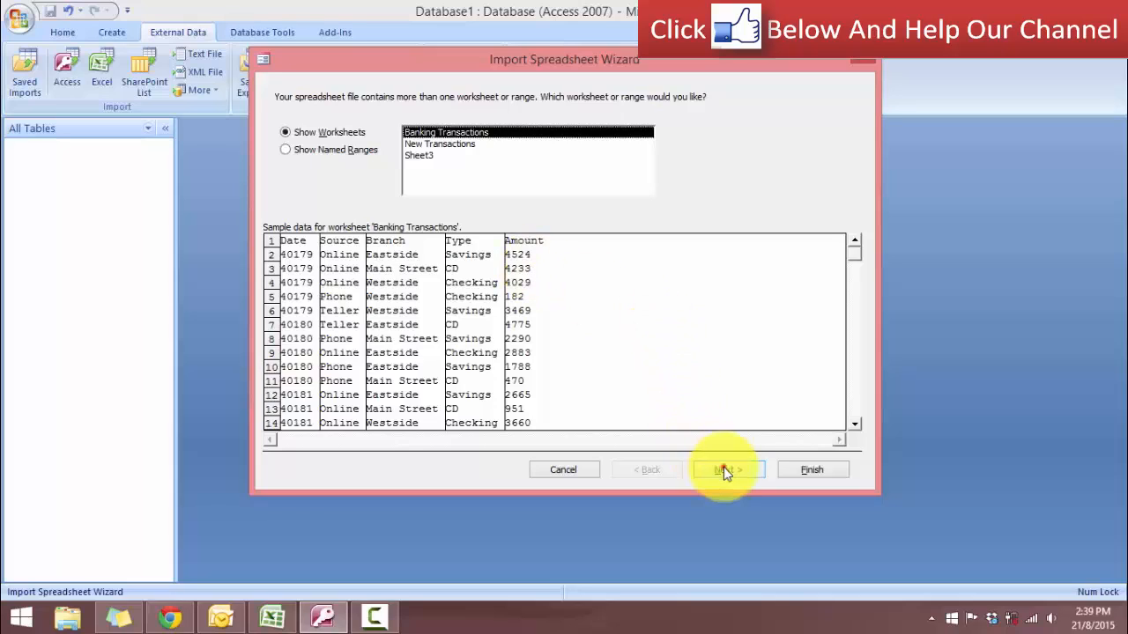
# - Accept the Banking Transactions worksheet and keep the first row as column headings
pyautogui.click(726, 468)
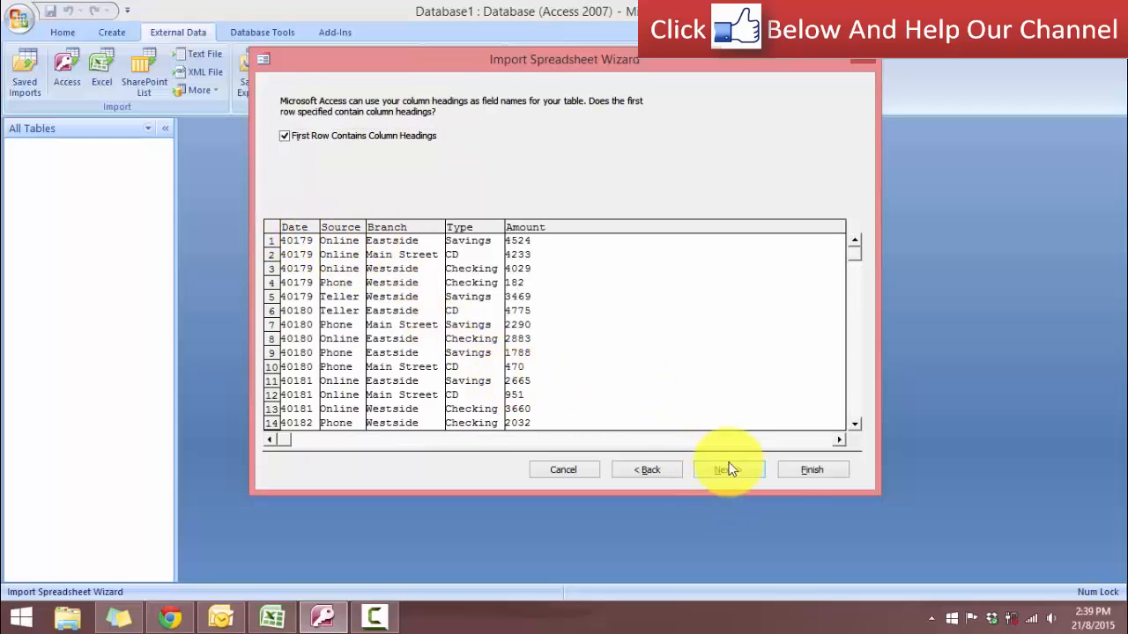
pyautogui.click(727, 469)
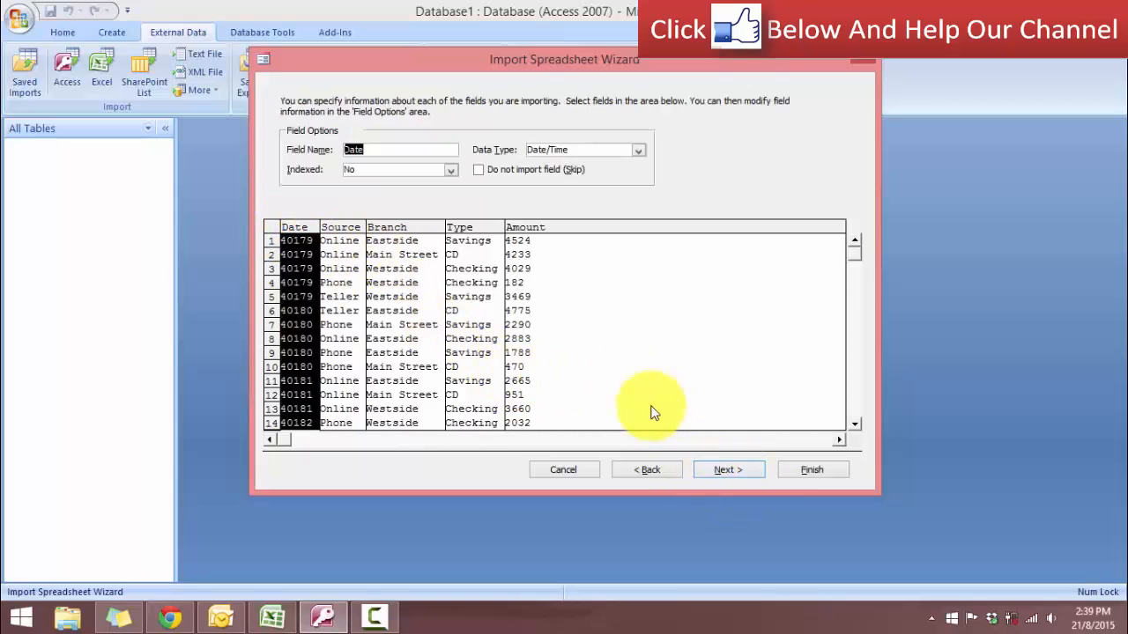
pyautogui.moveTo(563, 60); pyautogui.dragTo(560, 85)
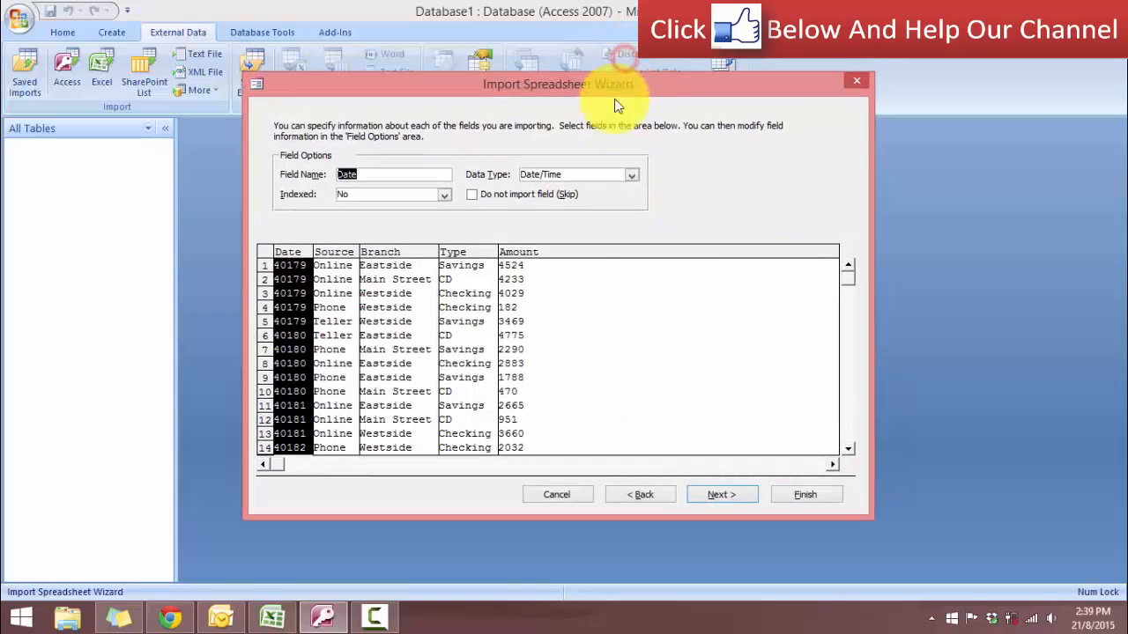
pyautogui.moveTo(588, 319)
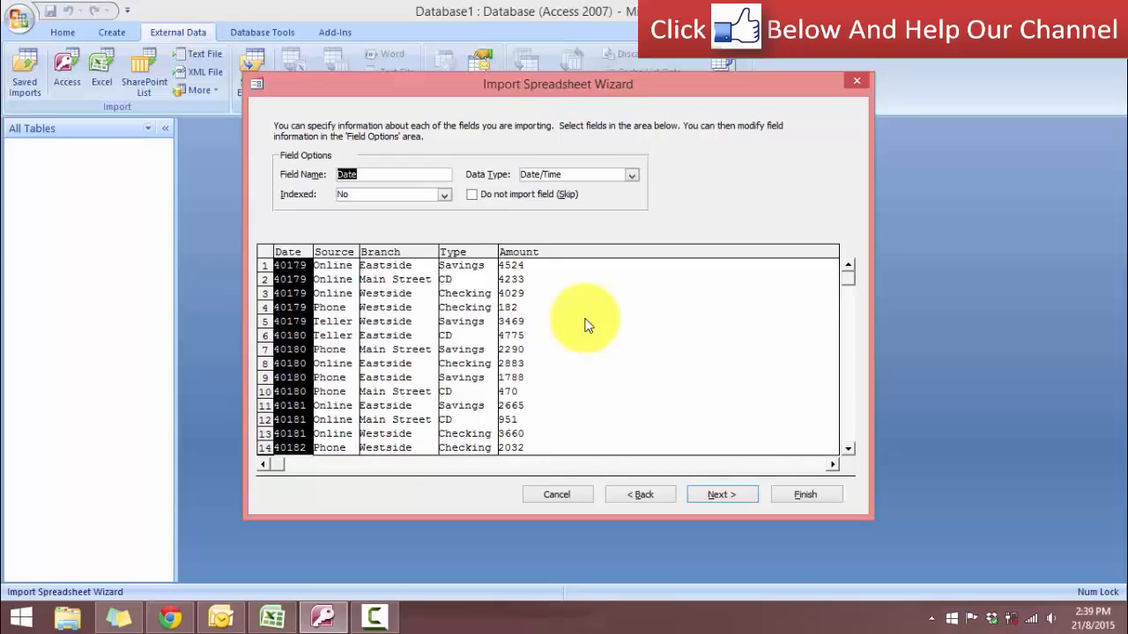
# - Review the Date, Source, Branch and following field settings, then continue to the primary key step
pyautogui.click(289, 250)
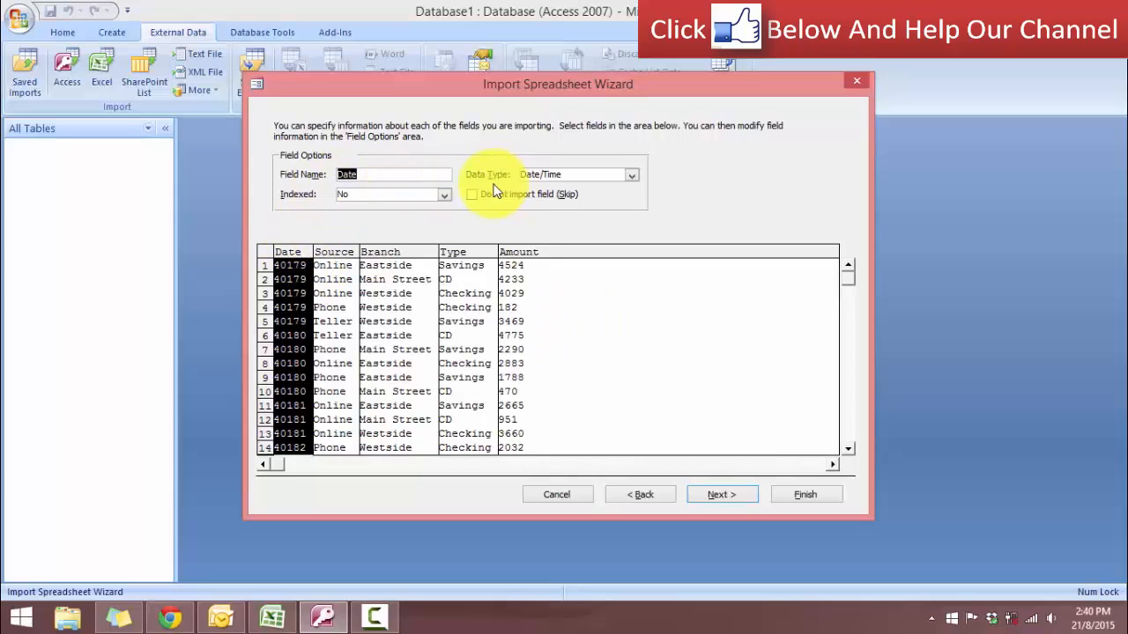
pyautogui.click(289, 250)
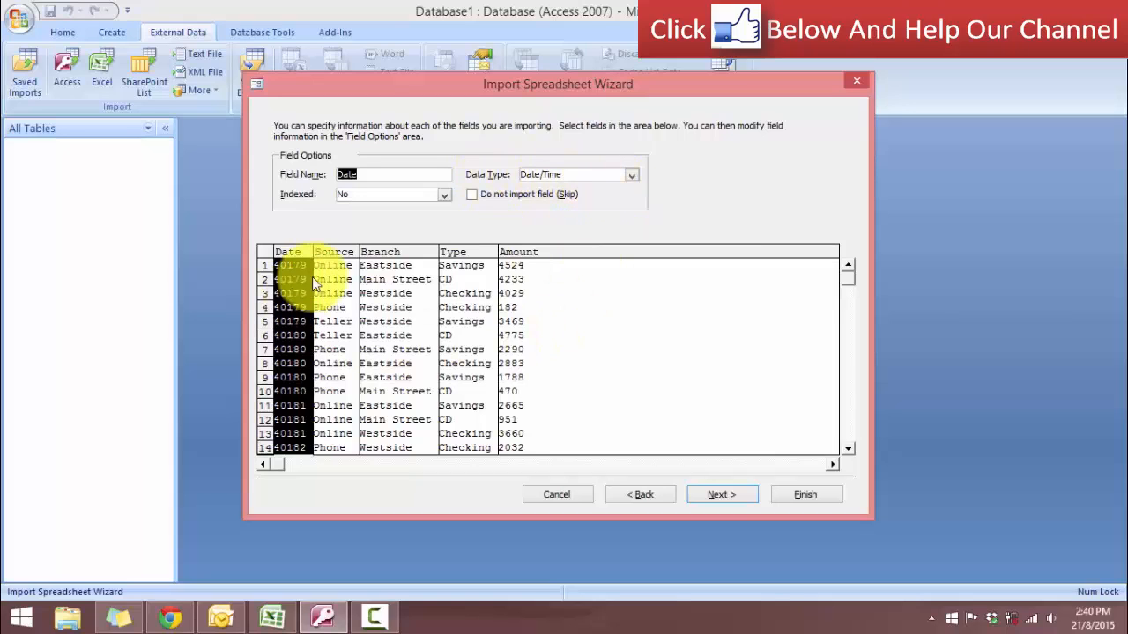
pyautogui.click(333, 265)
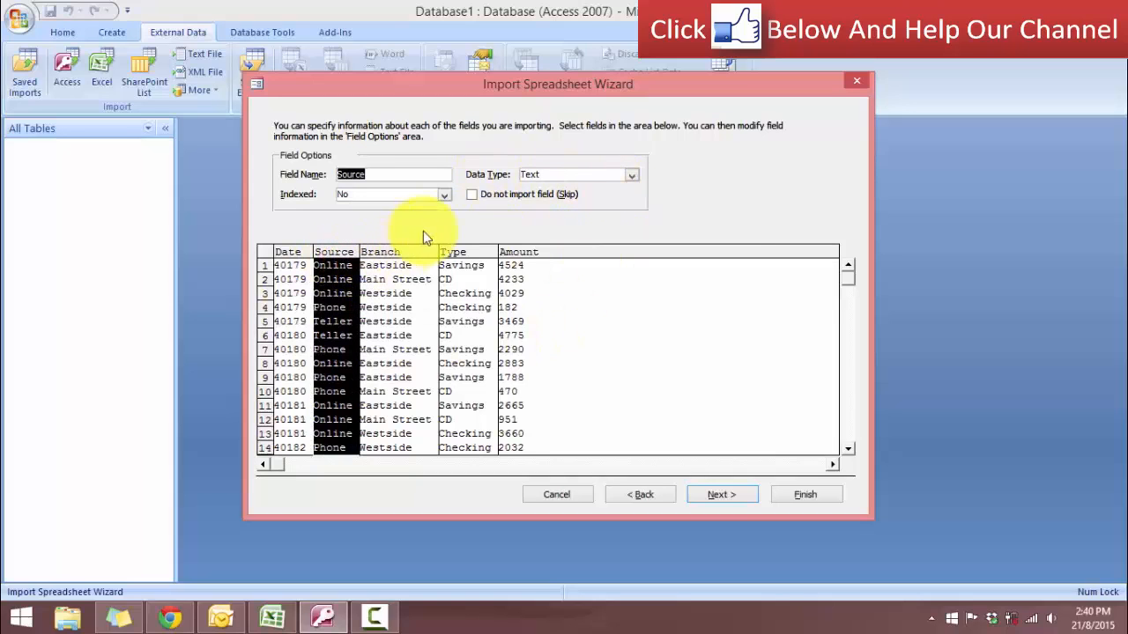
pyautogui.click(380, 250)
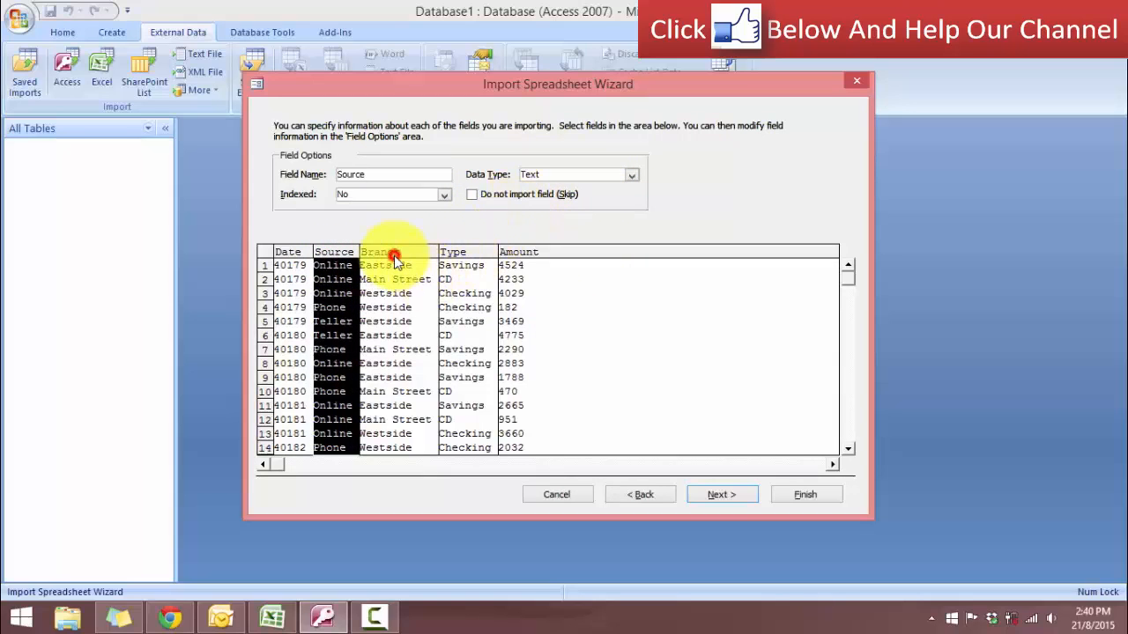
pyautogui.click(453, 250)
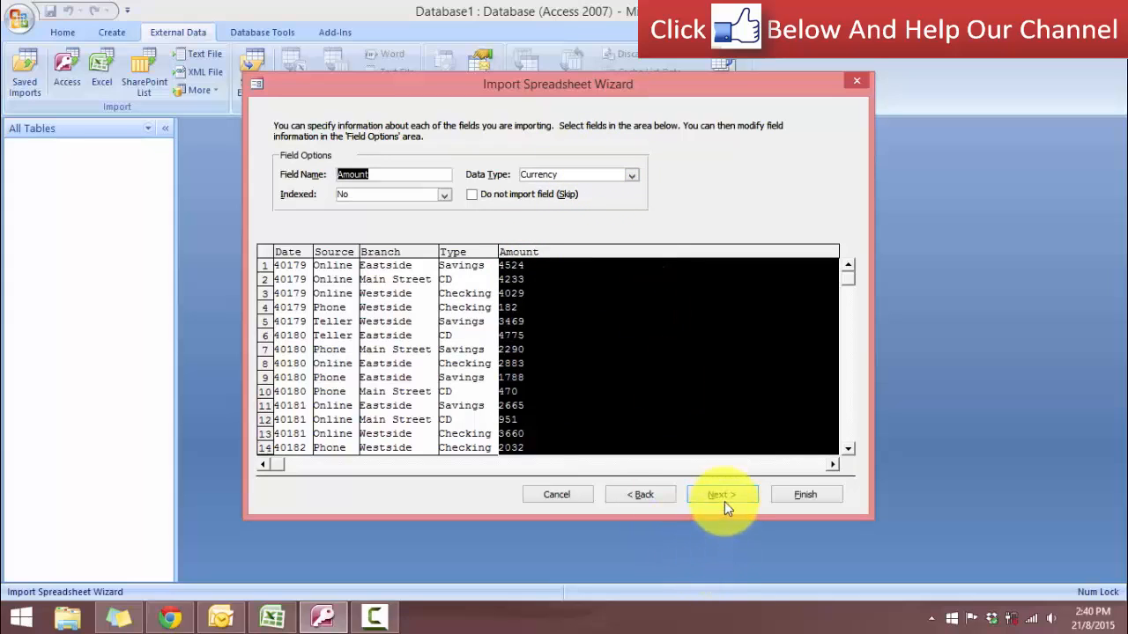
pyautogui.click(722, 493)
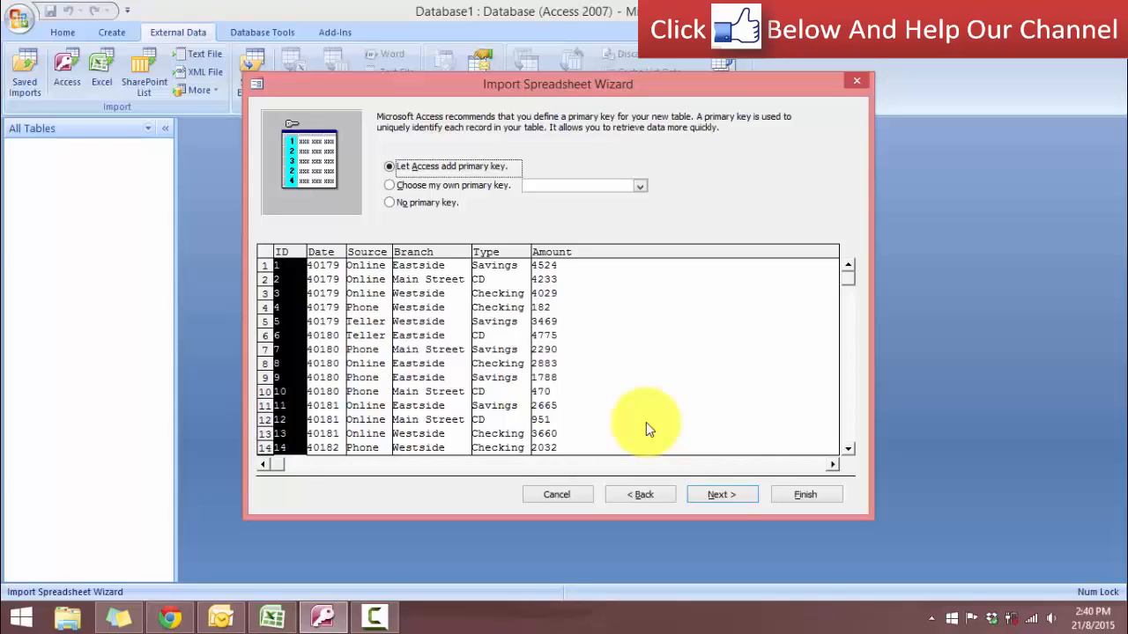
pyautogui.moveTo(472, 172)
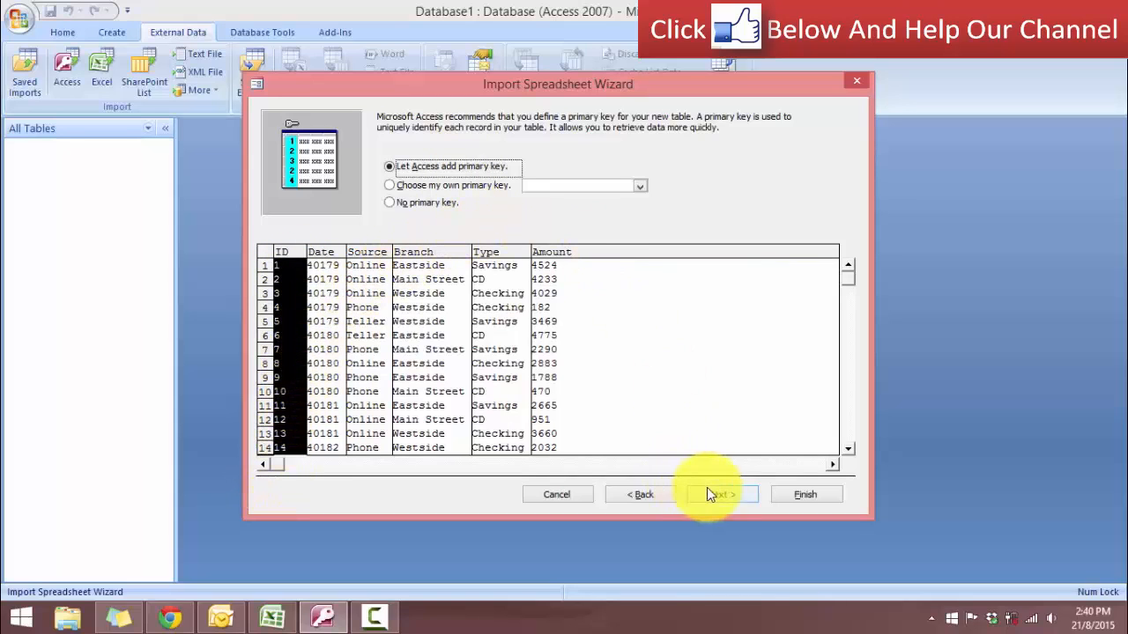
# - Let Access add an automatic ID primary key and reach the final import step
pyautogui.click(721, 493)
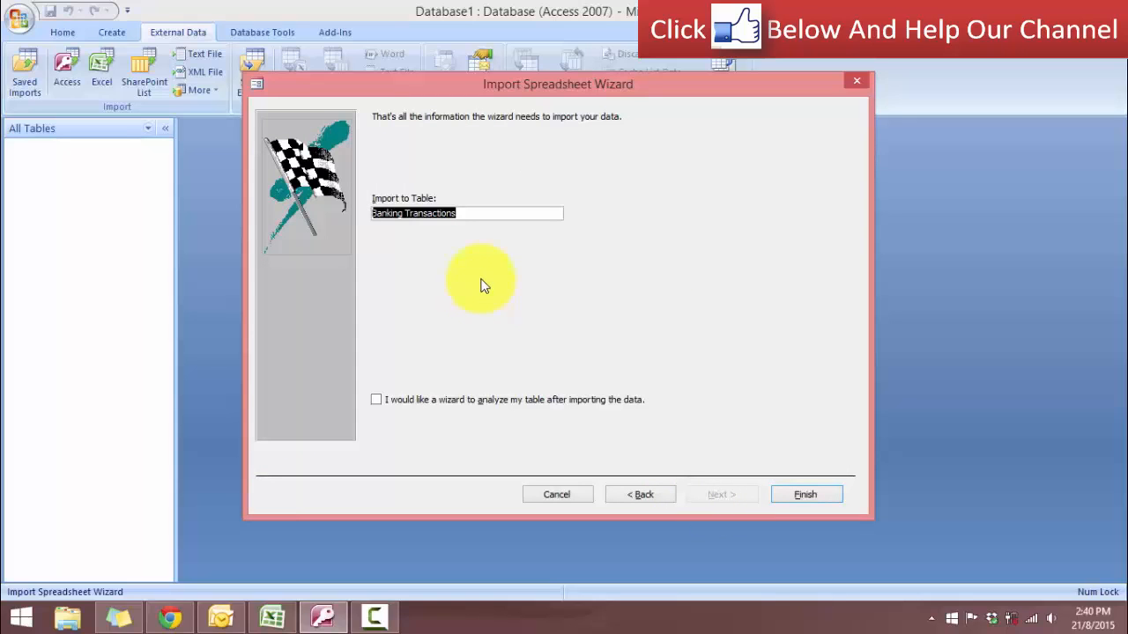
pyautogui.moveTo(492, 273)
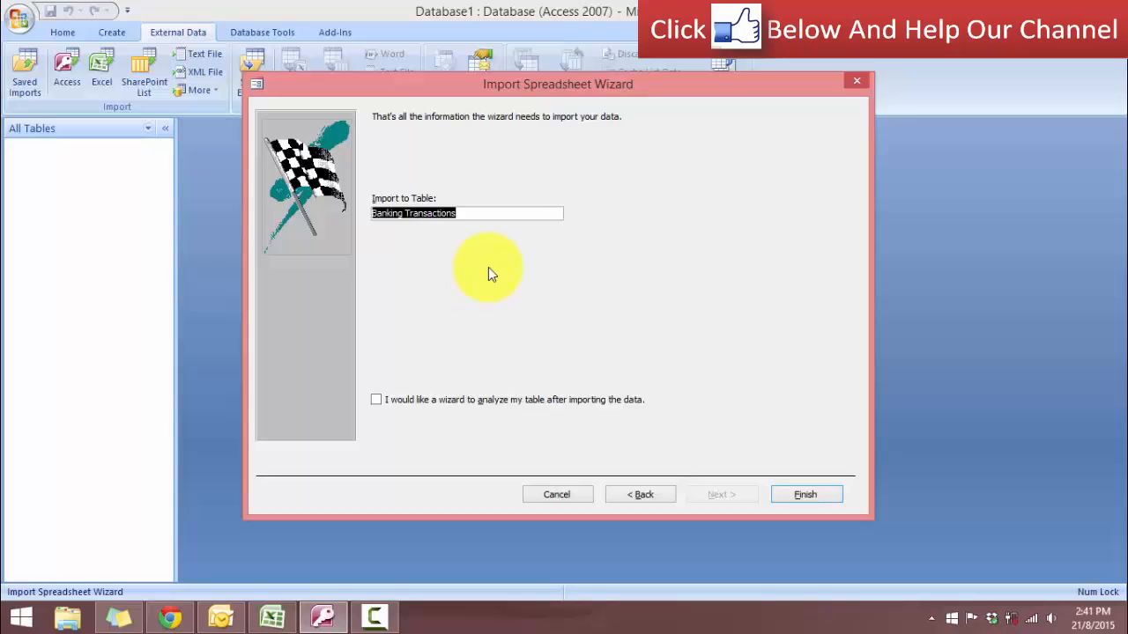
# - Finish importing the worksheet into a new table named Banking Transactions
pyautogui.click(490, 268)
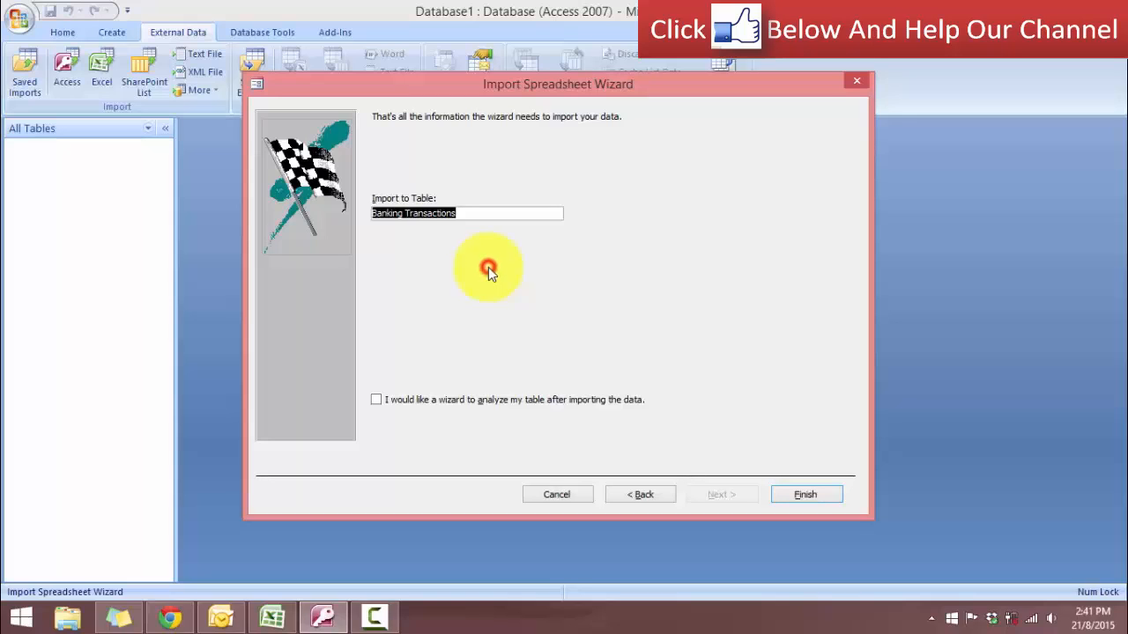
pyautogui.moveTo(578, 384)
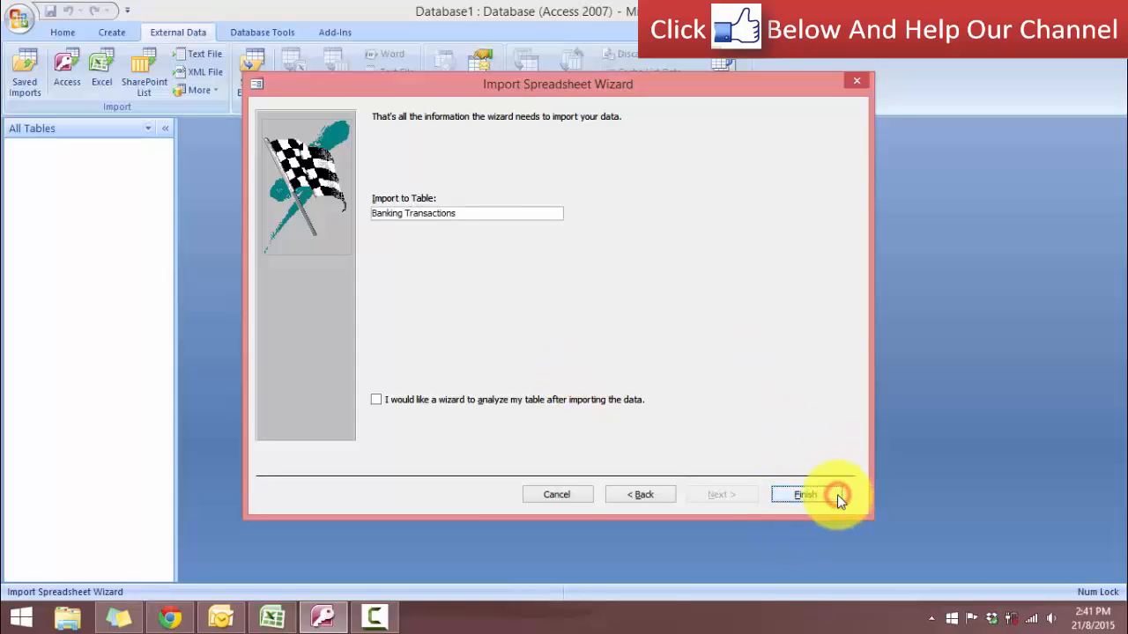
pyautogui.click(804, 493)
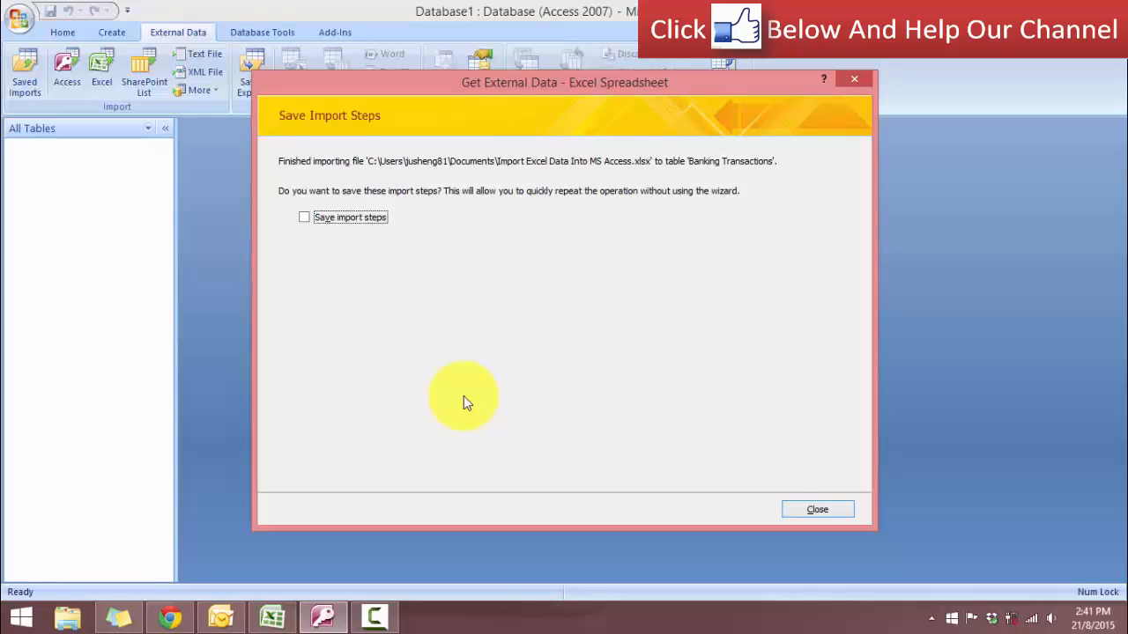
pyautogui.moveTo(374, 260)
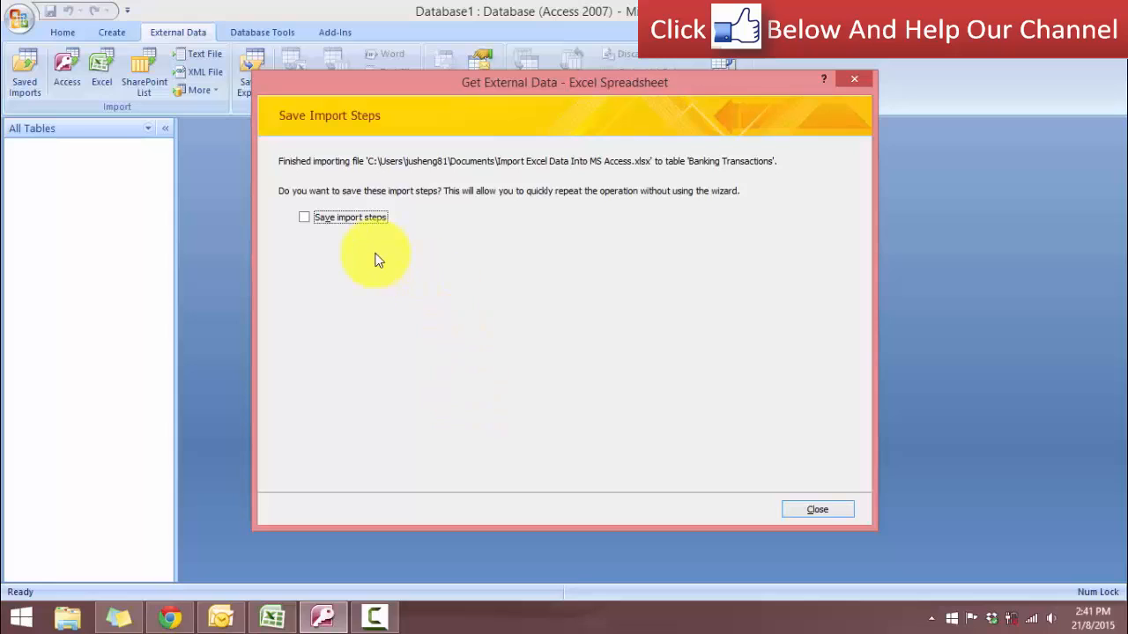
pyautogui.moveTo(419, 321)
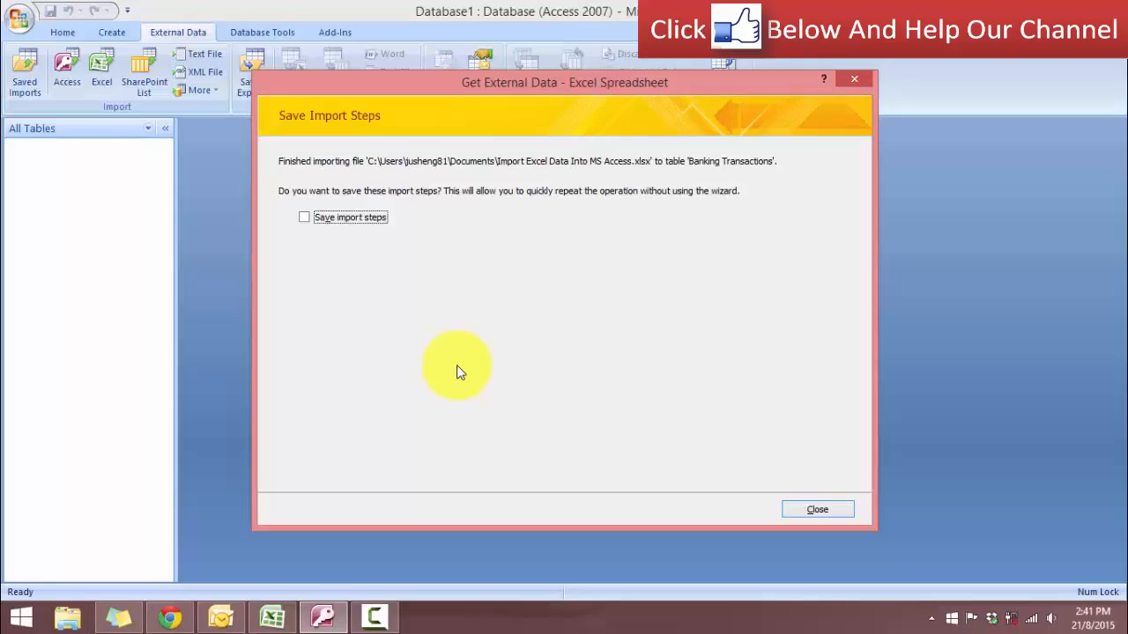
pyautogui.moveTo(458, 377)
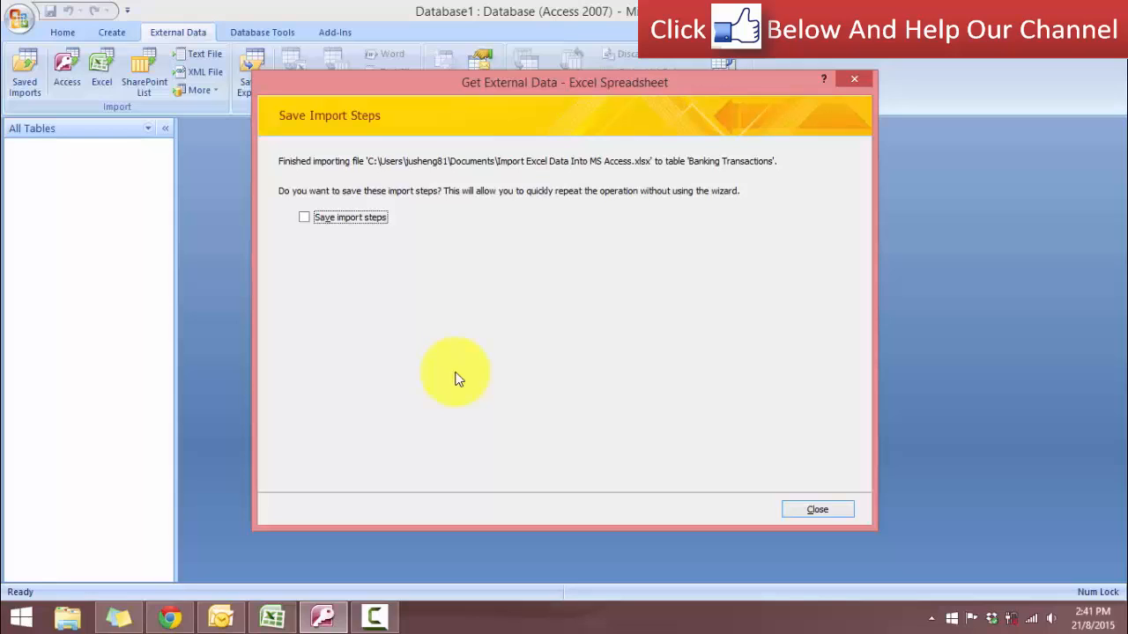
pyautogui.moveTo(617, 324)
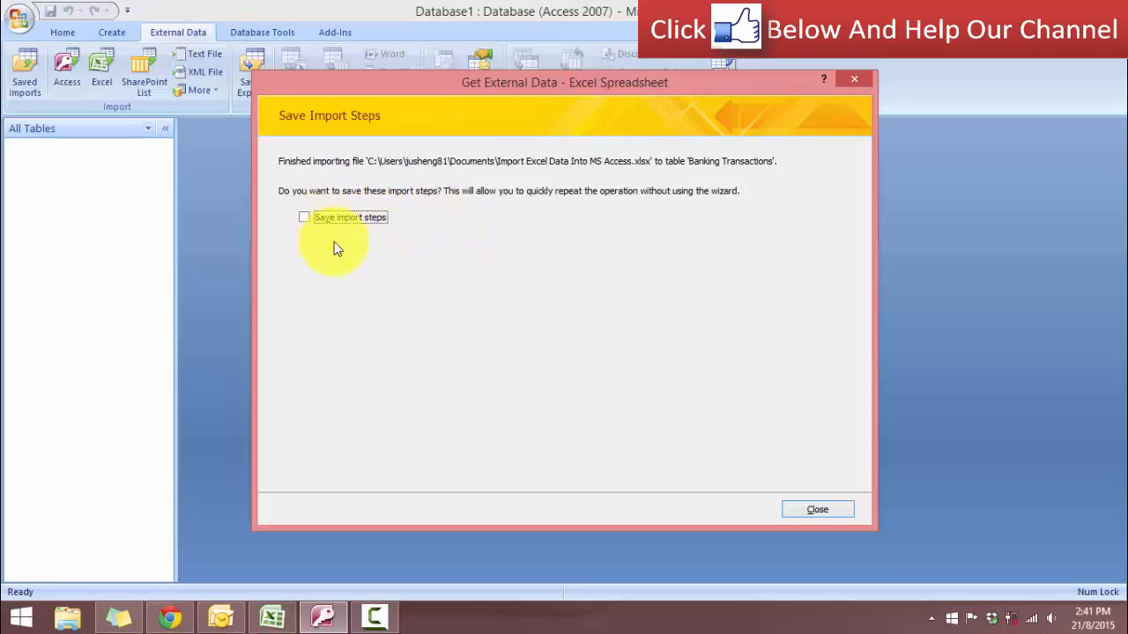
# - Open the Banking Transactions table in Datasheet View to see its 163 imported records
pyautogui.click(816, 509)
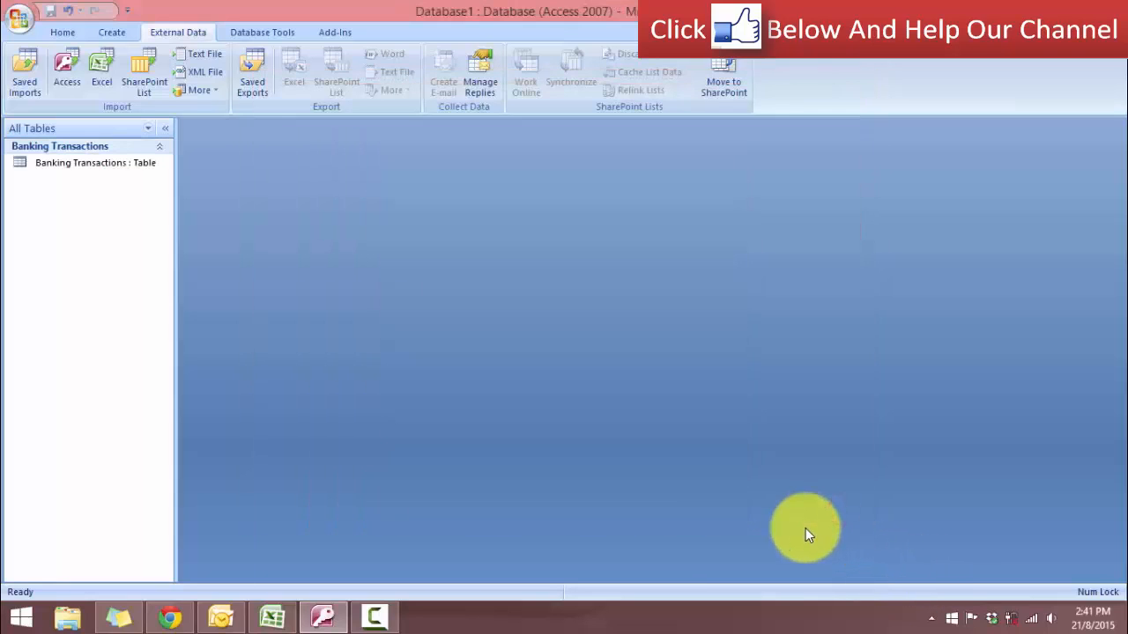
pyautogui.moveTo(373, 359)
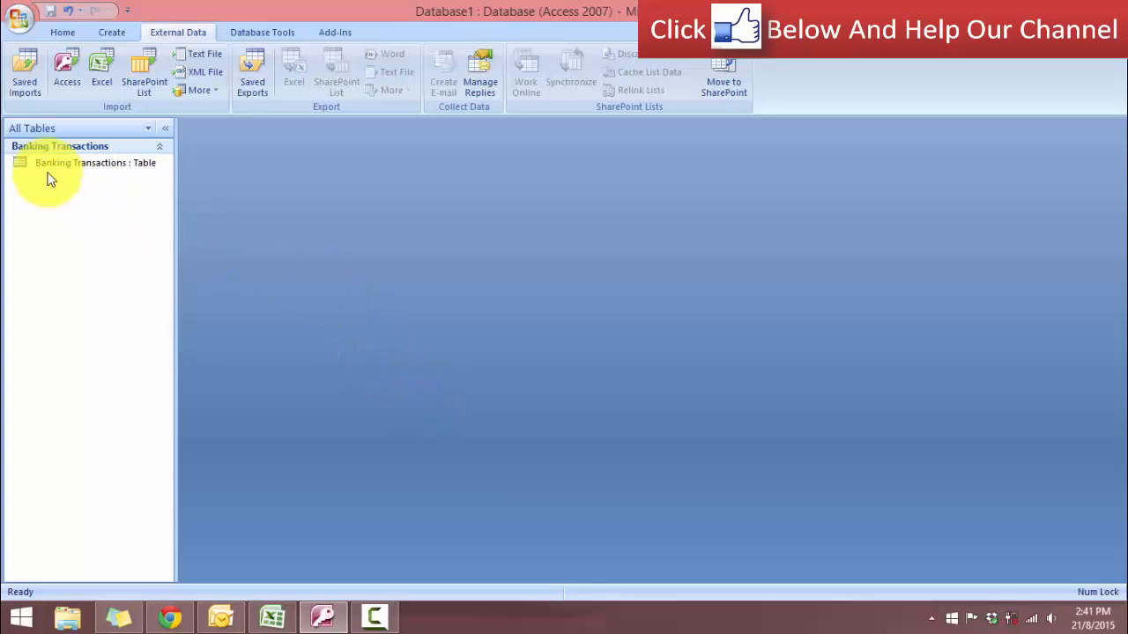
pyautogui.click(95, 162)
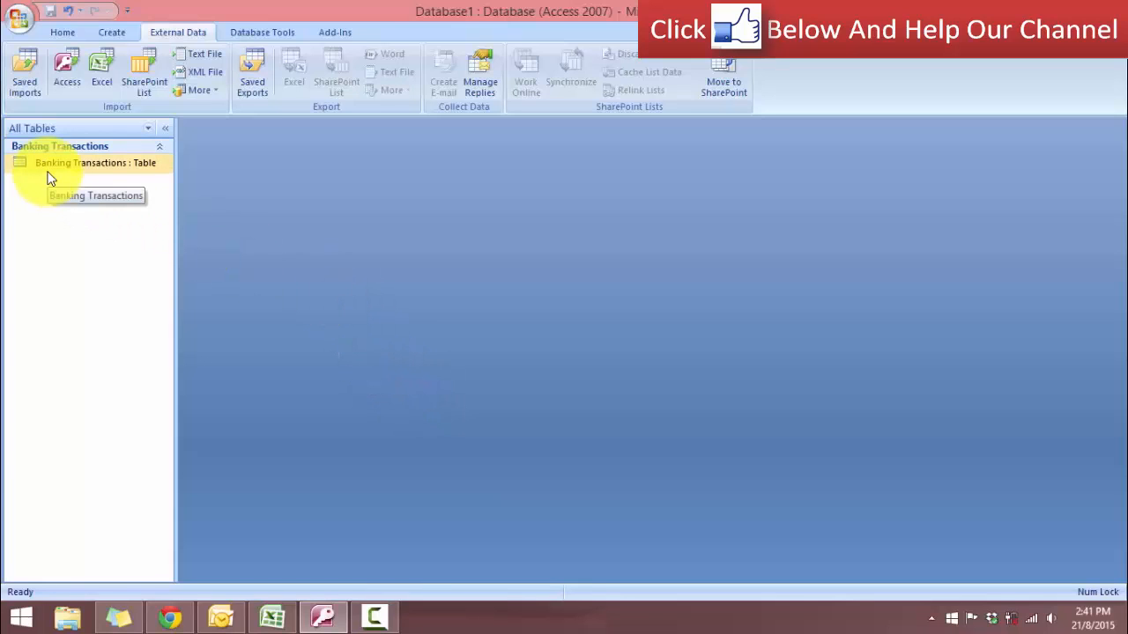
pyautogui.doubleClick(95, 162)
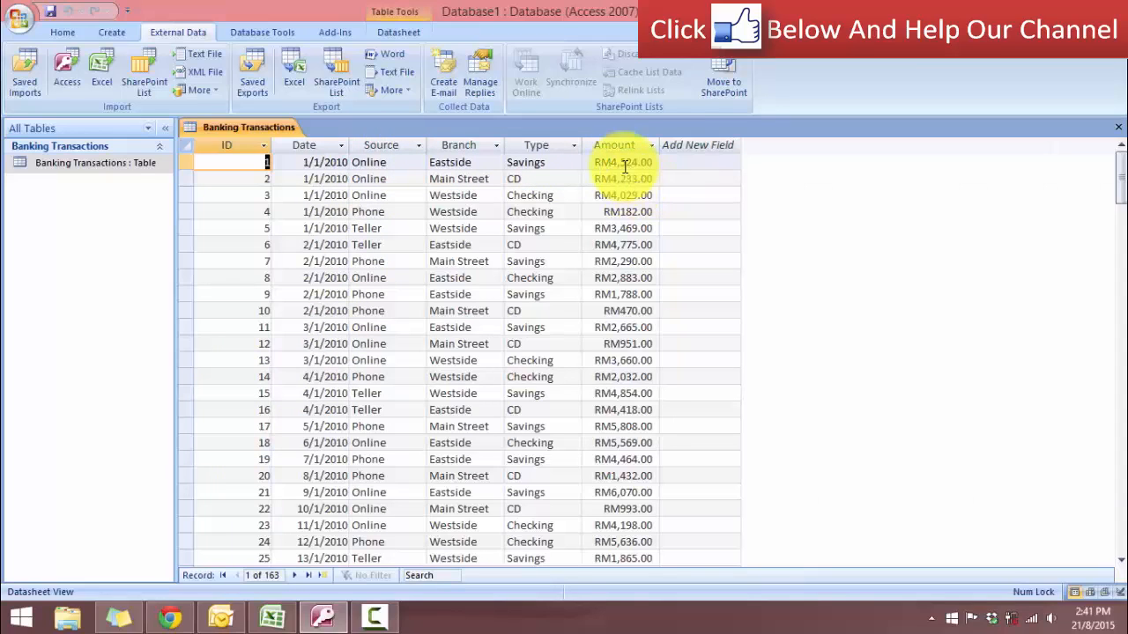
# - Select the Amount column values and bring up their options menu
pyautogui.click(613, 145)
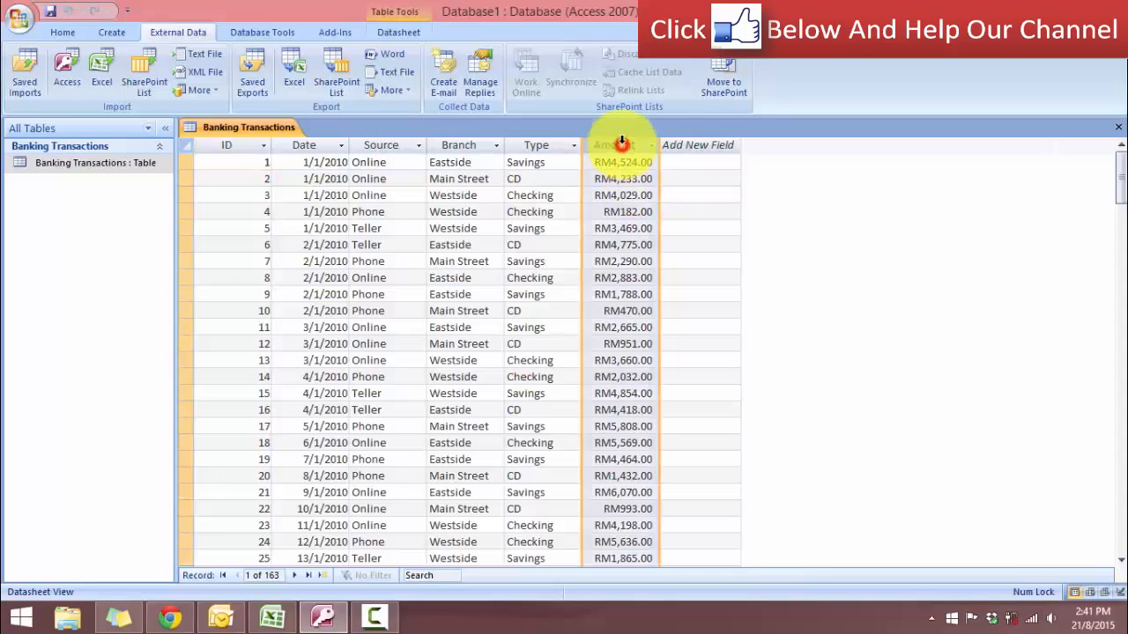
pyautogui.rightClick(617, 144)
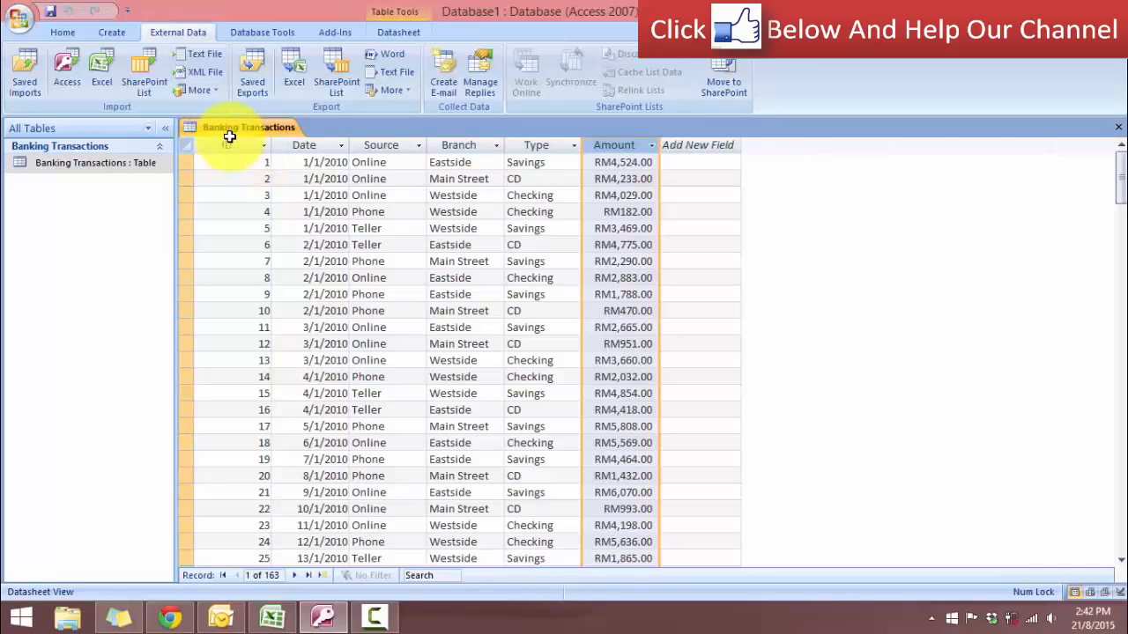
# - Switch Banking Transactions to Design View and inspect the Amount (Currency) and ID field properties
pyautogui.rightClick(251, 127)
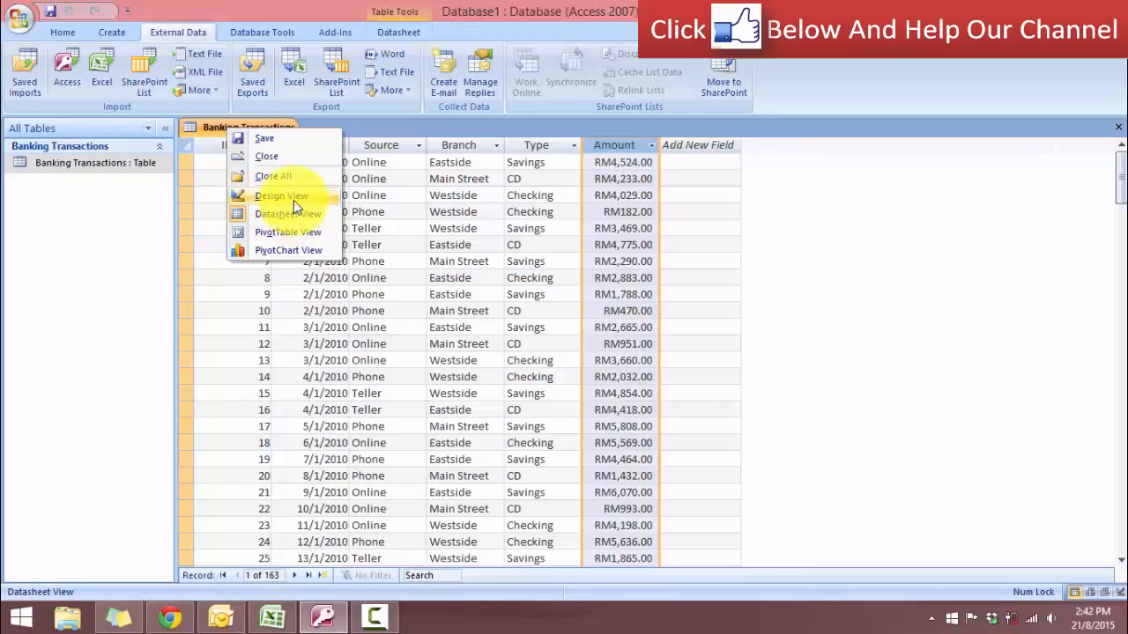
pyautogui.click(274, 194)
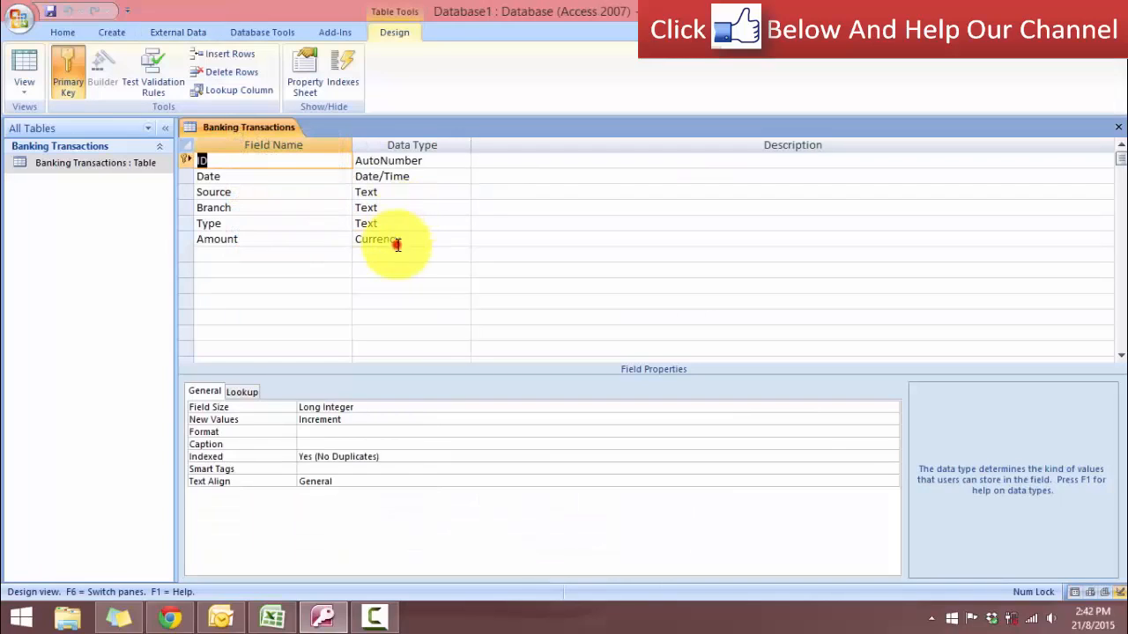
pyautogui.click(461, 240)
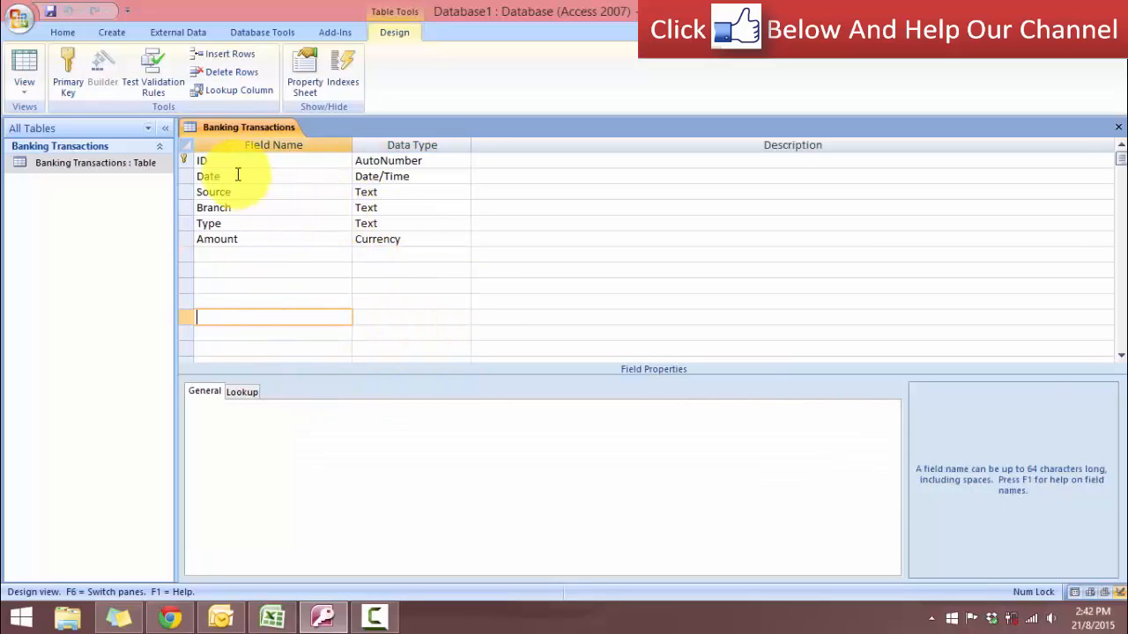
pyautogui.click(200, 160)
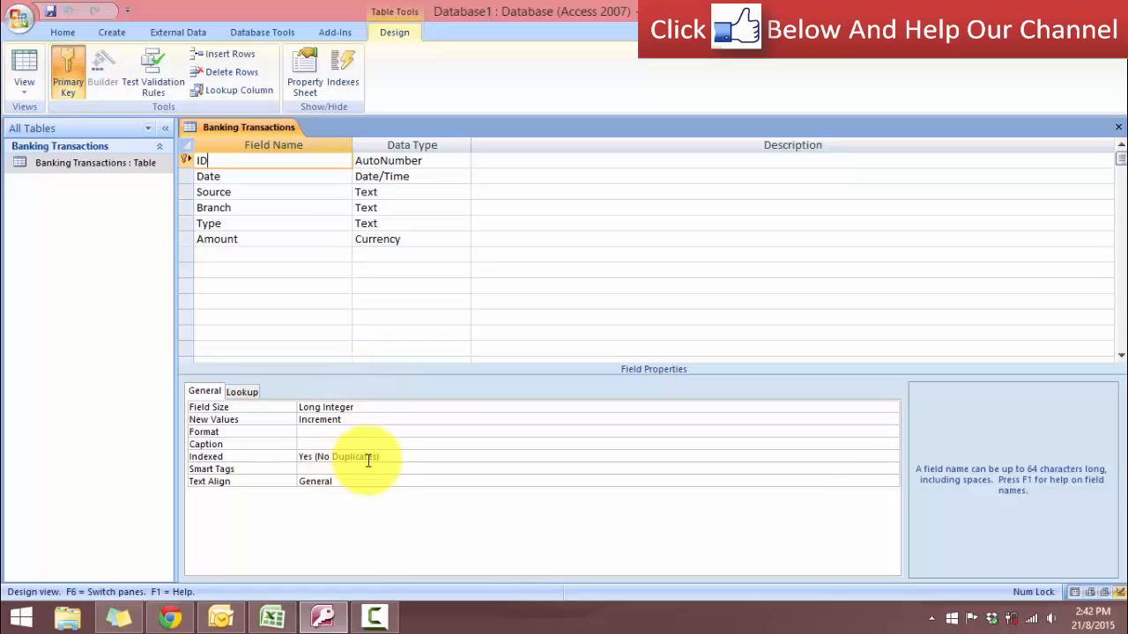
pyautogui.moveTo(266, 201)
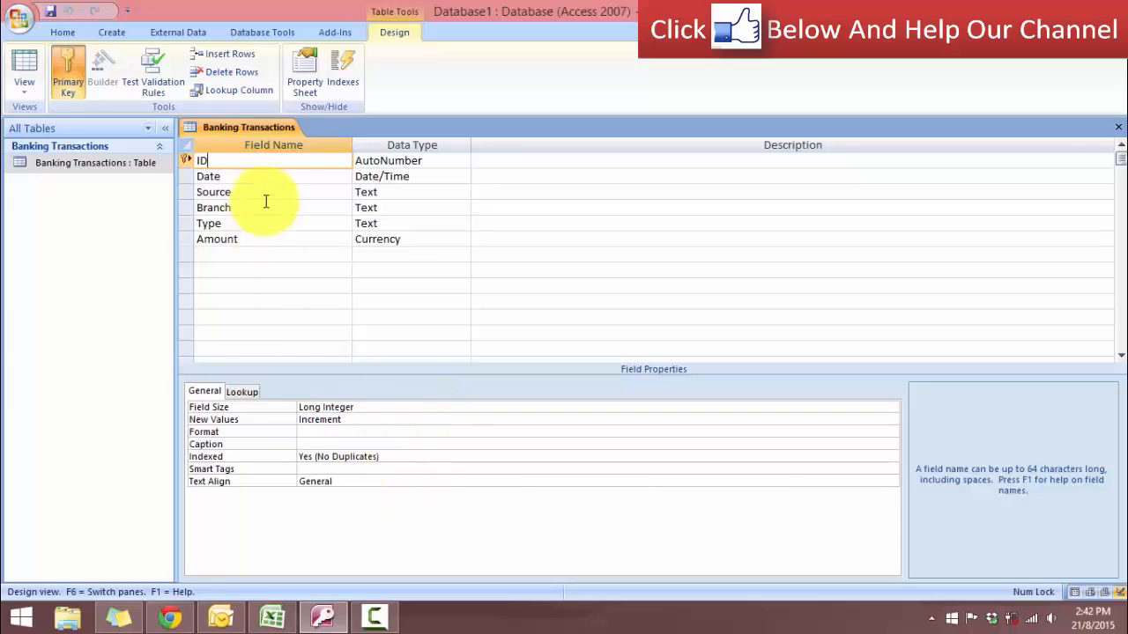
# - Return Banking Transactions to Datasheet View showing its records from ID 1
pyautogui.rightClick(247, 127)
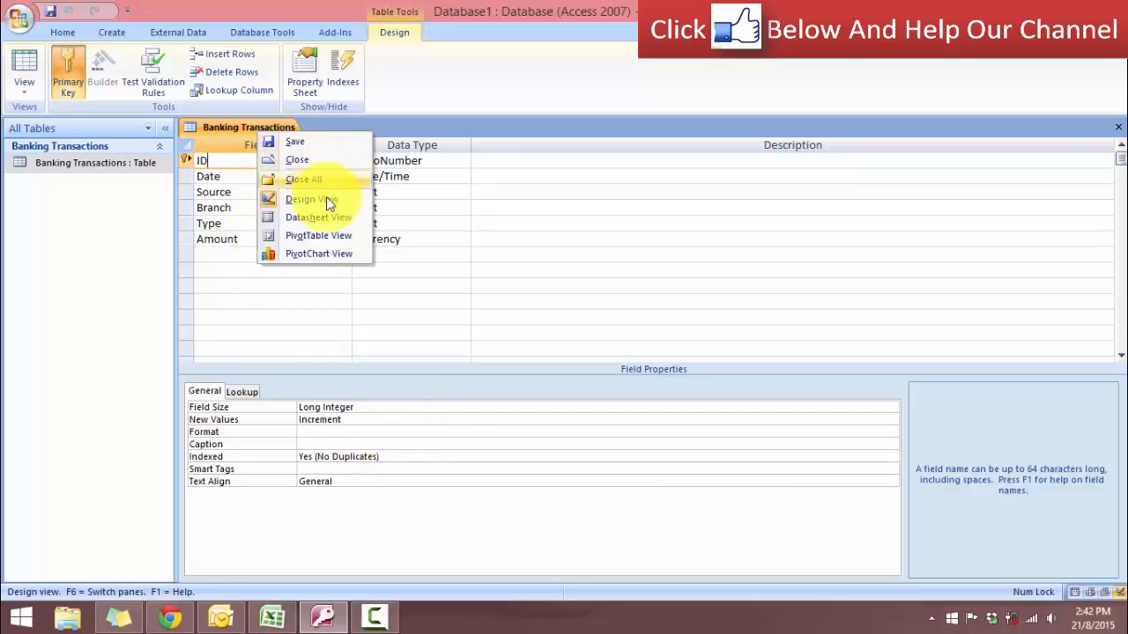
pyautogui.moveTo(317, 218)
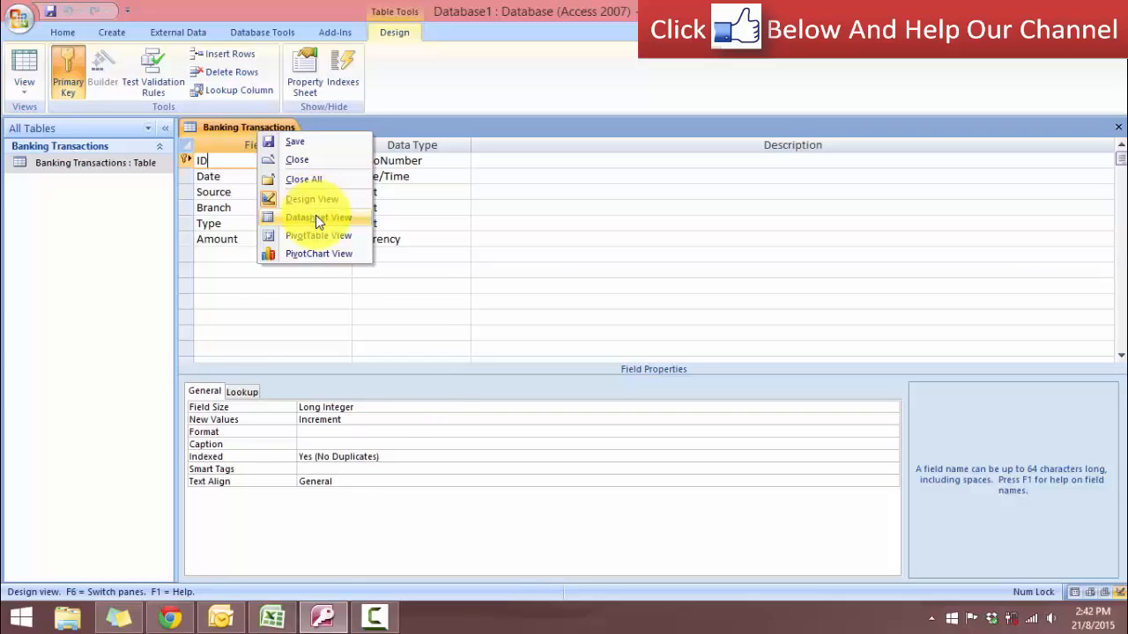
pyautogui.click(317, 219)
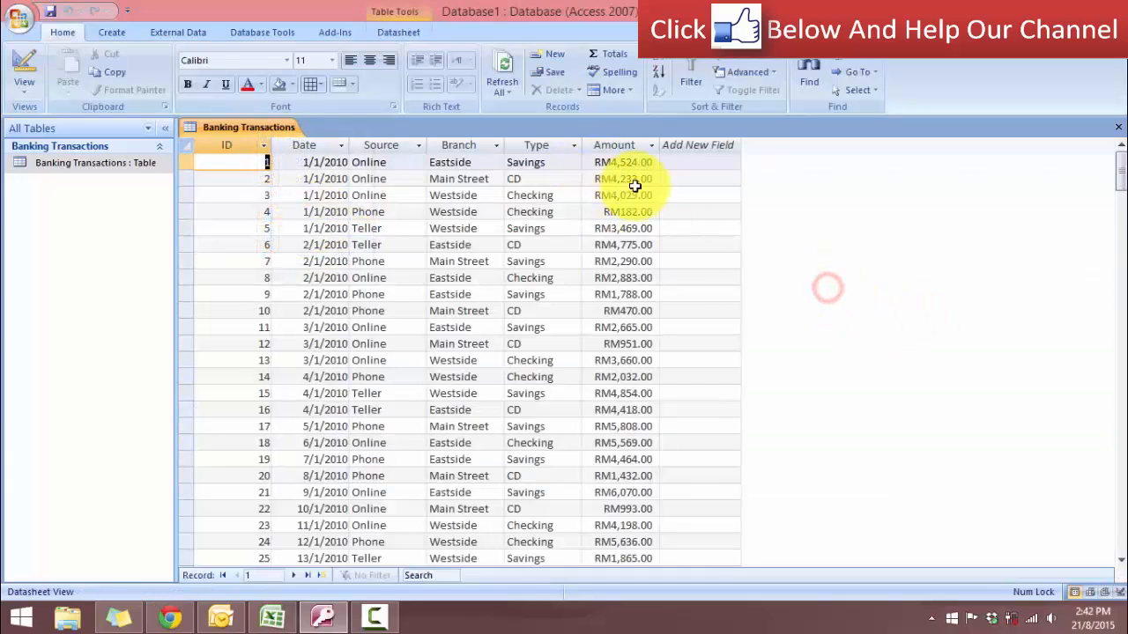
pyautogui.rightClick(624, 178)
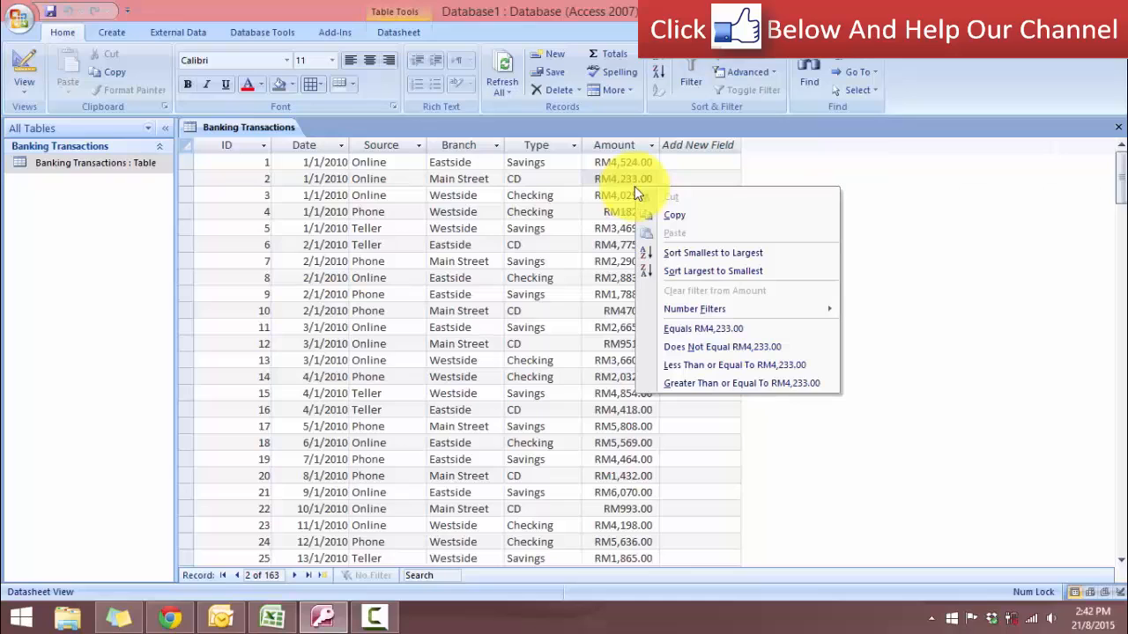
pyautogui.click(623, 178)
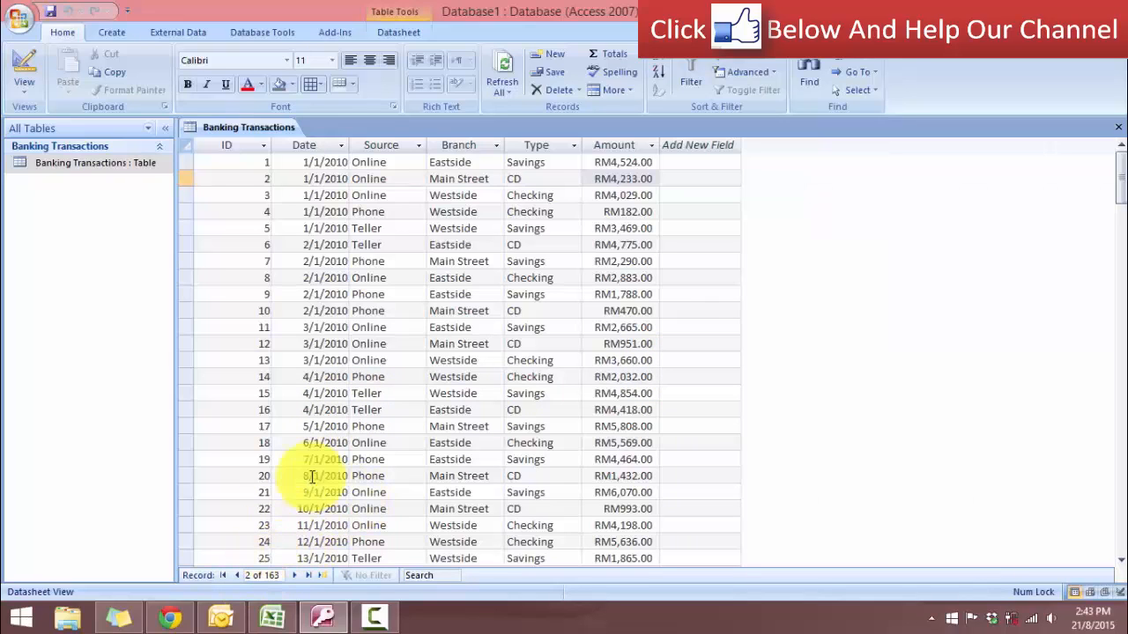
pyautogui.click(238, 162)
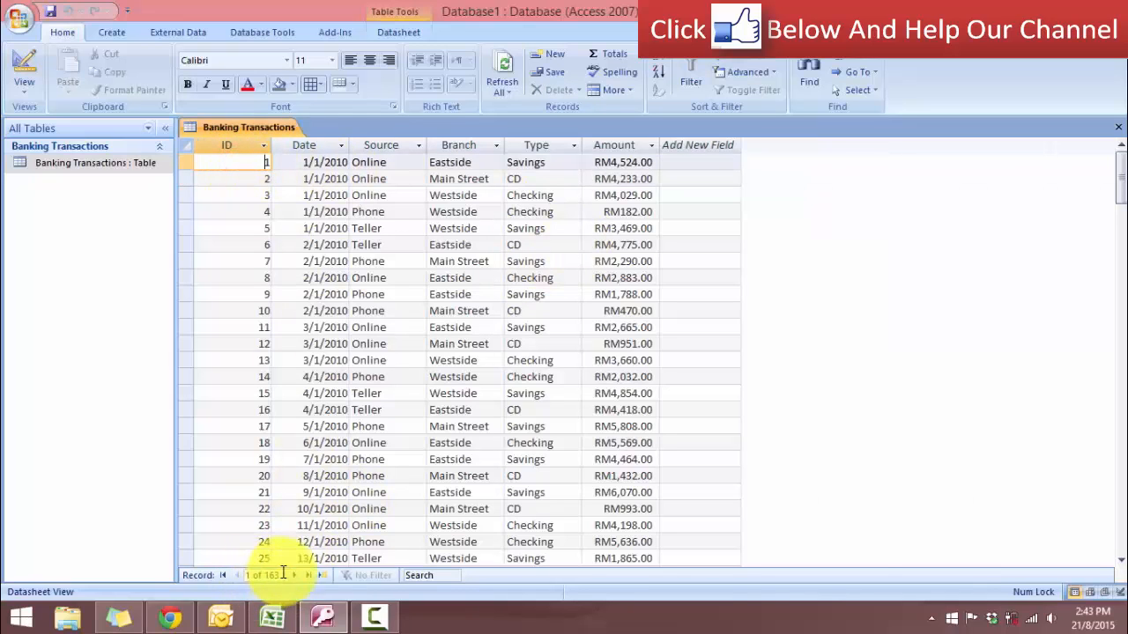
# - Switch to the Excel workbook and show the New Transactions sheet's June records
pyautogui.click(220, 617)
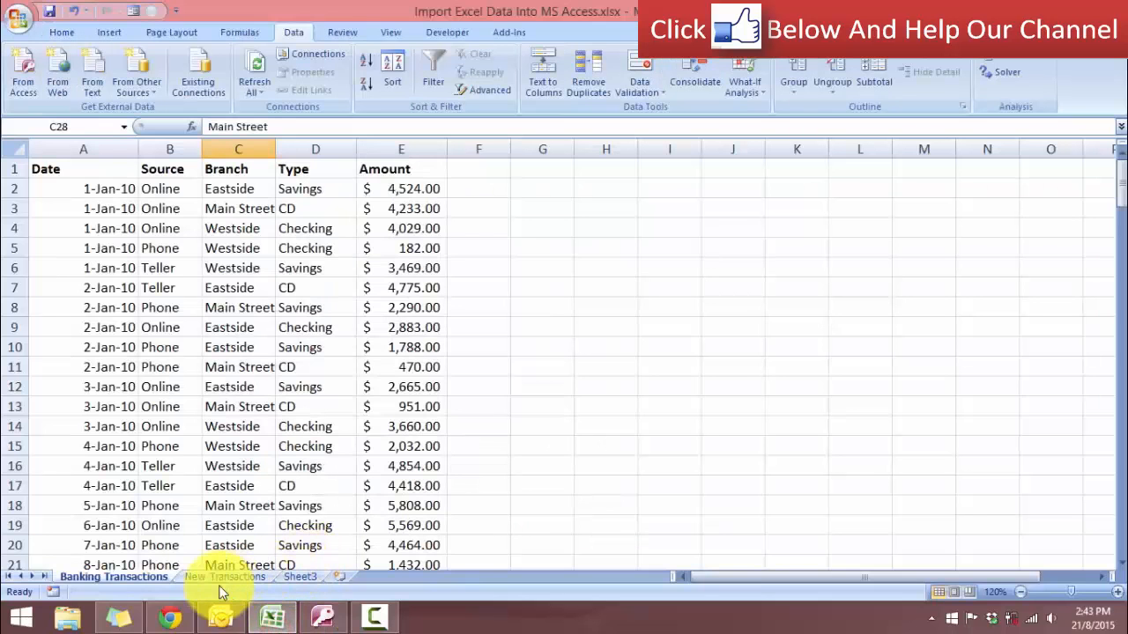
pyautogui.click(226, 576)
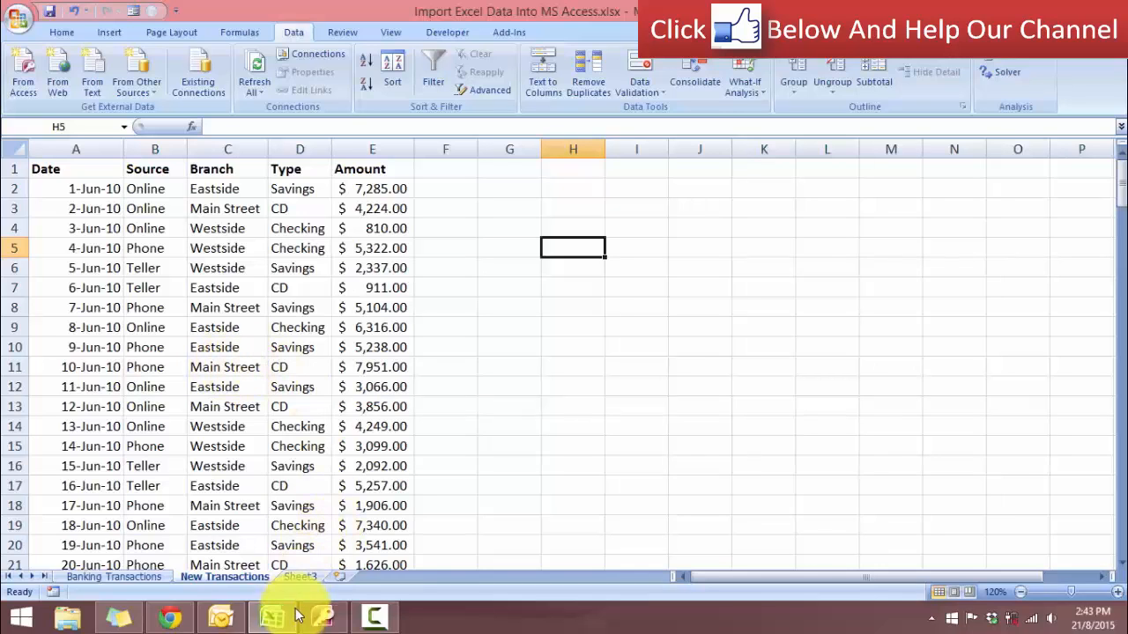
pyautogui.moveTo(331, 617)
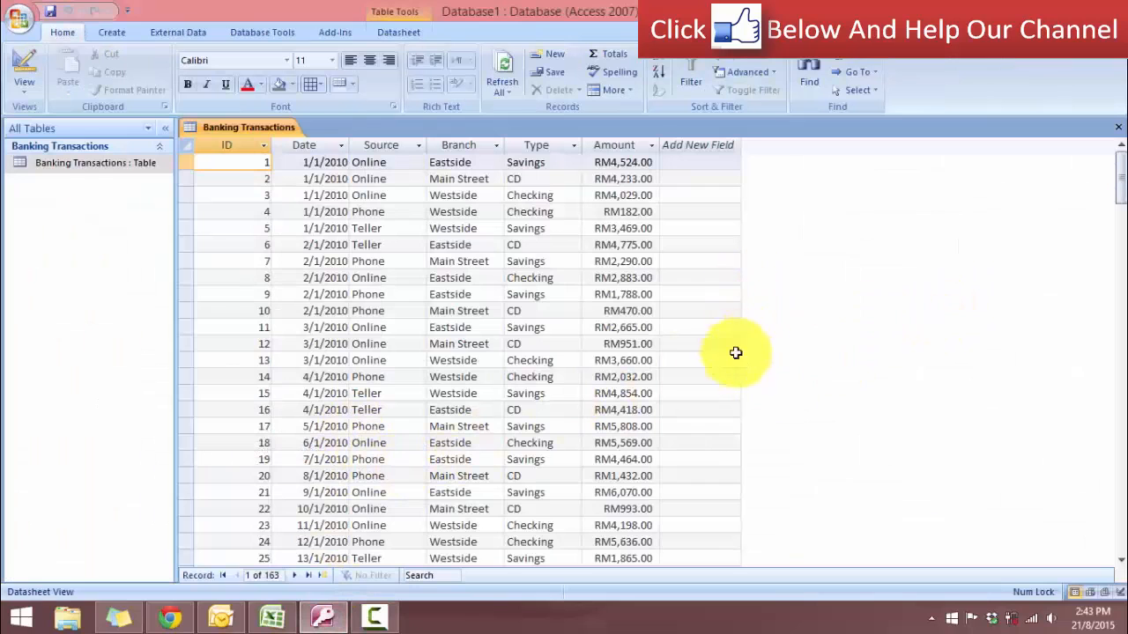
# - Start a new Excel import set to append records to the Banking Transactions table
pyautogui.click(176, 32)
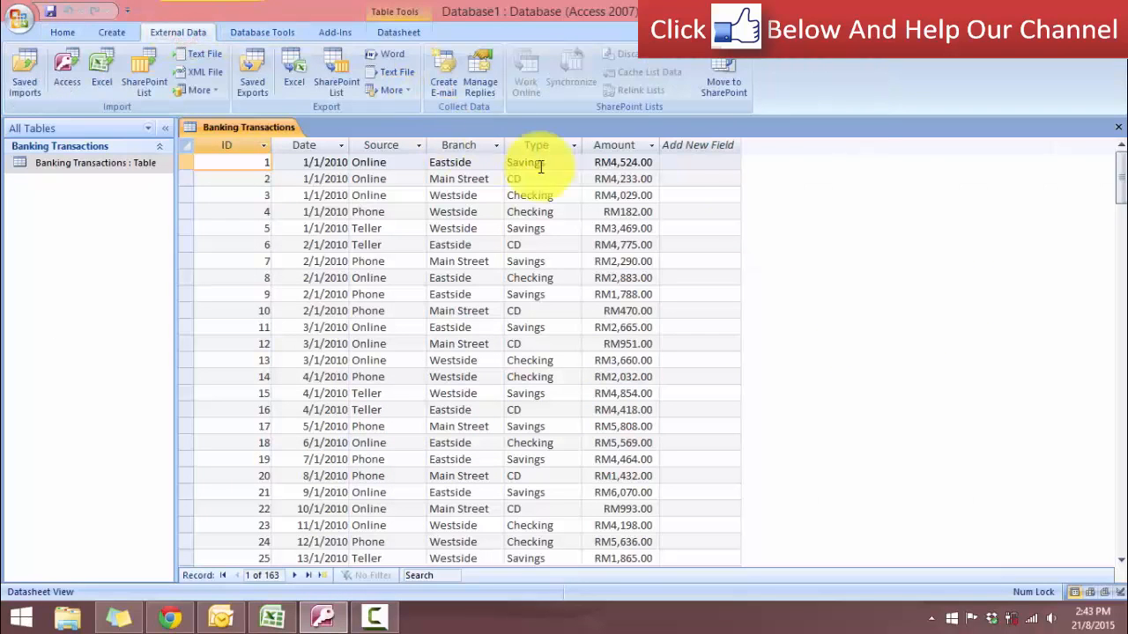
pyautogui.click(100, 67)
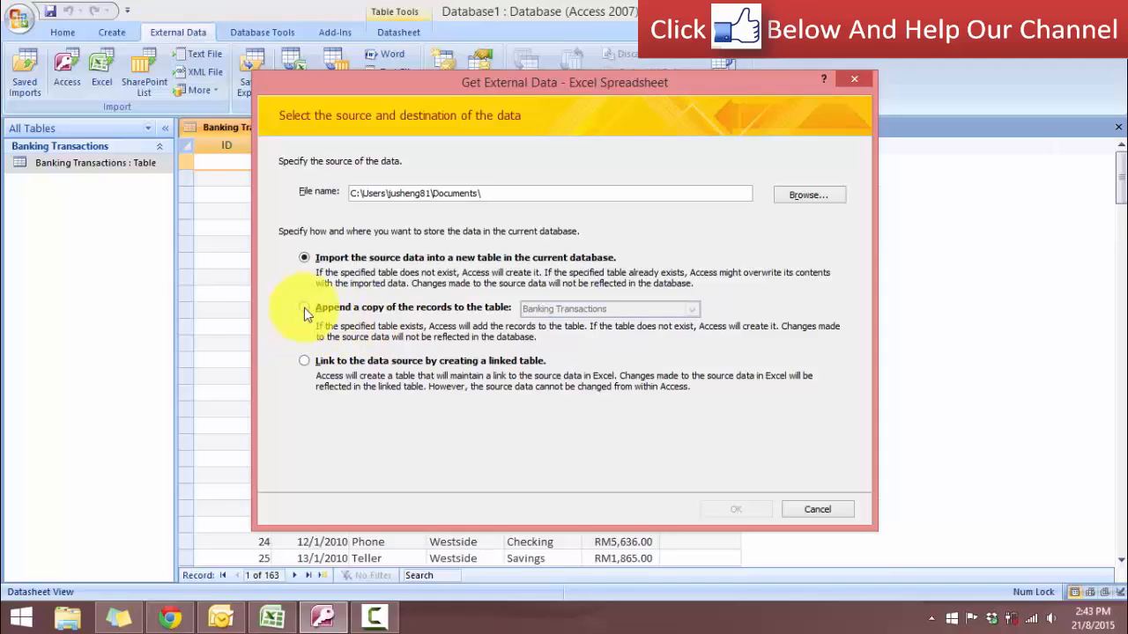
pyautogui.click(303, 307)
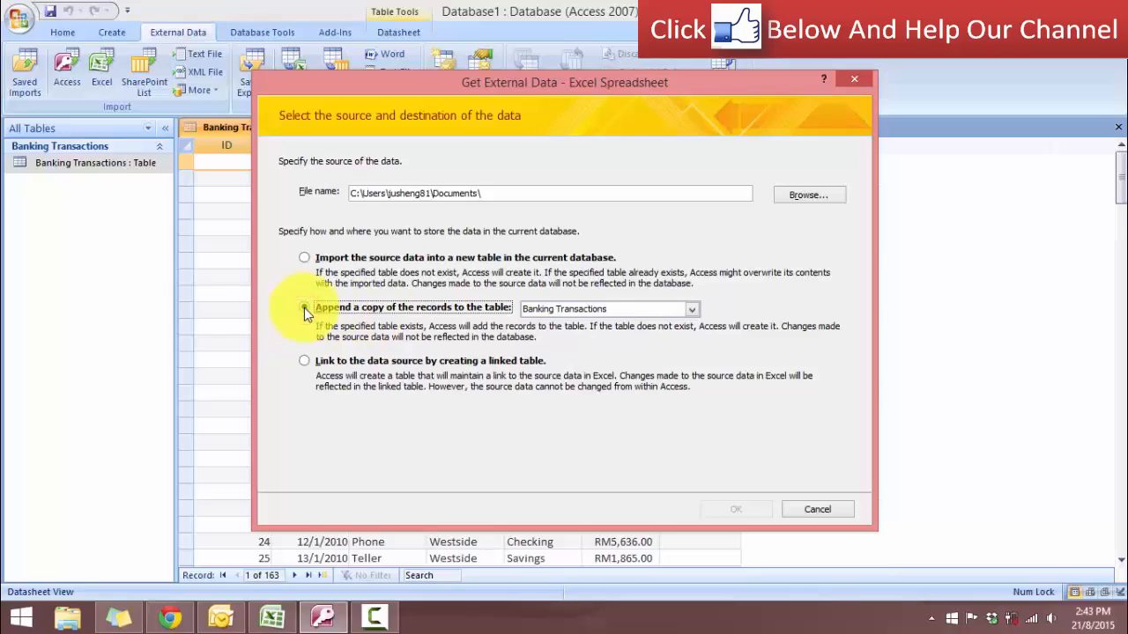
pyautogui.click(305, 306)
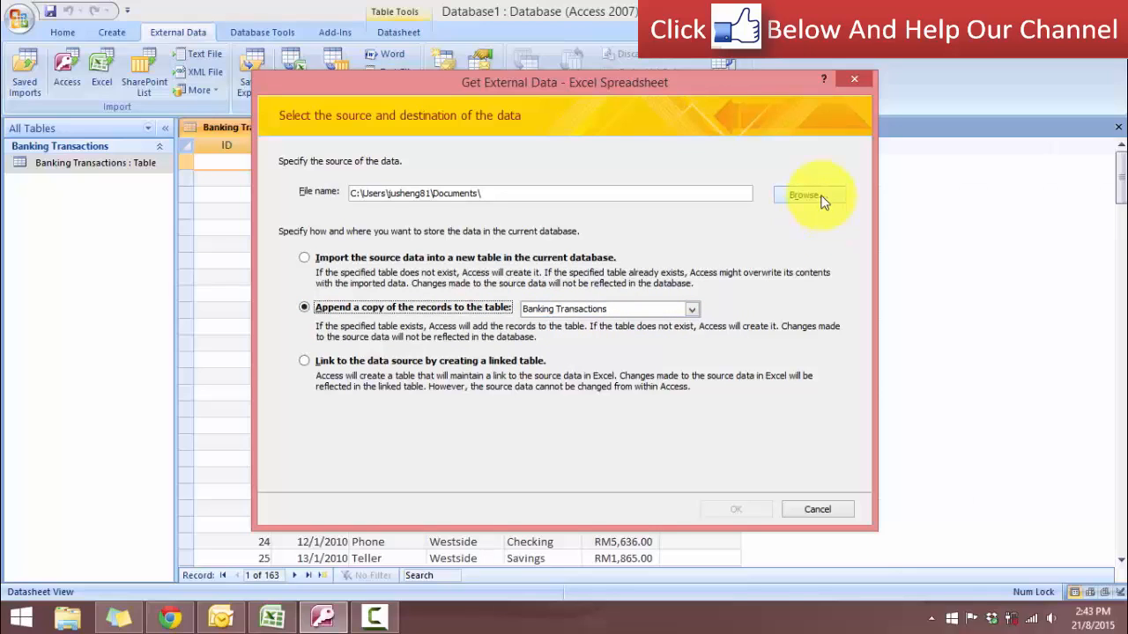
# - Choose Import Excel Data Into MS Access.xlsx as the source and confirm the import settings
pyautogui.click(803, 194)
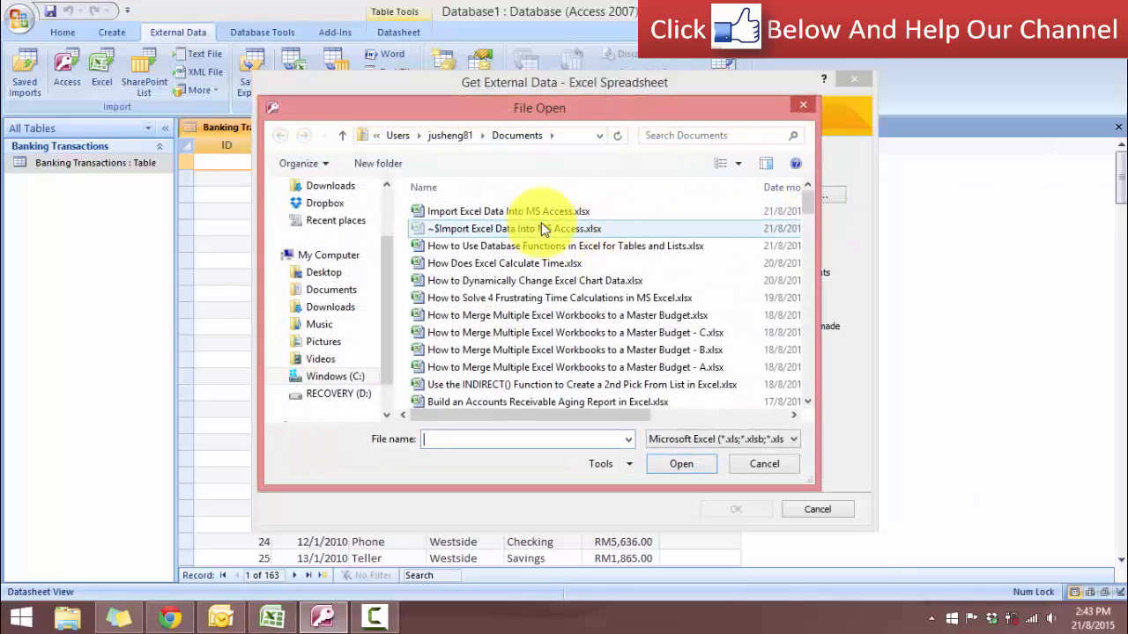
pyautogui.click(508, 212)
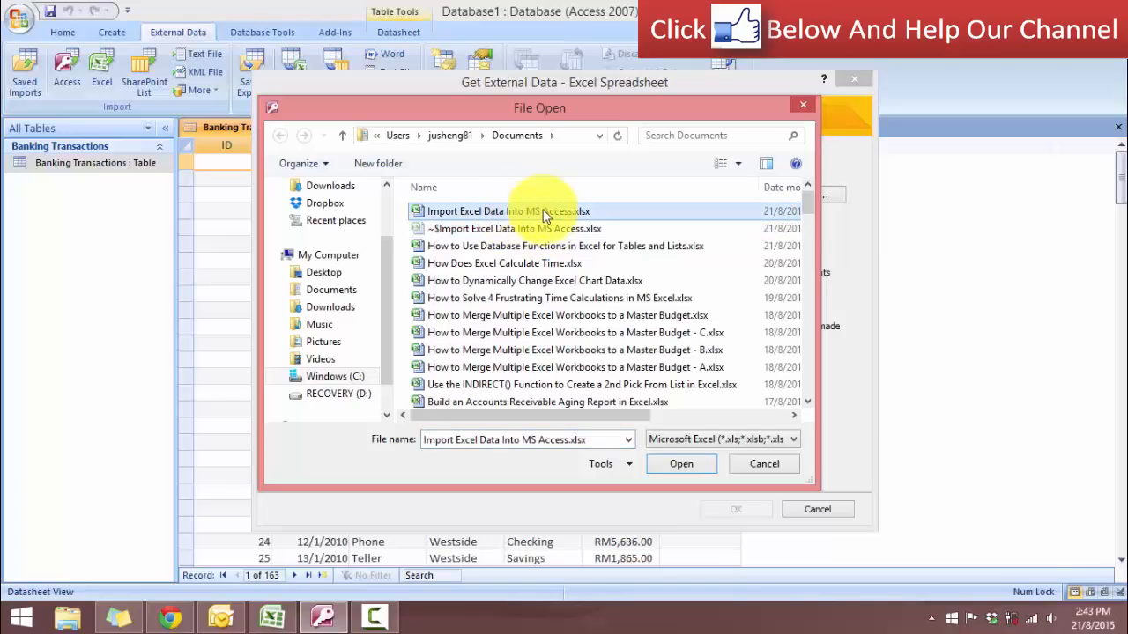
pyautogui.moveTo(515, 215)
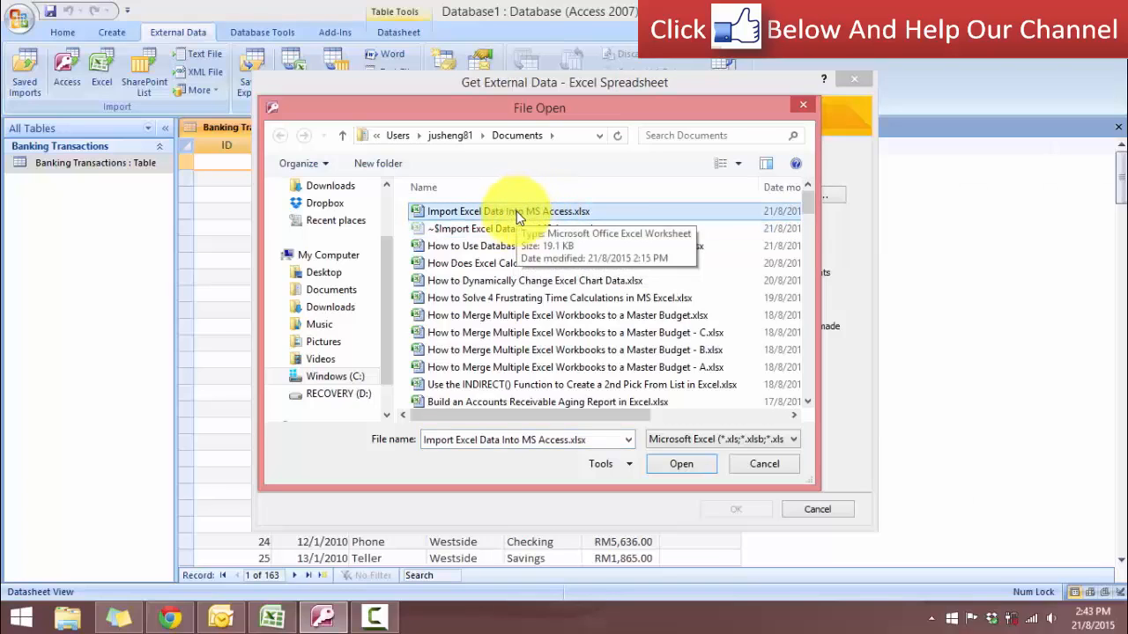
pyautogui.click(680, 463)
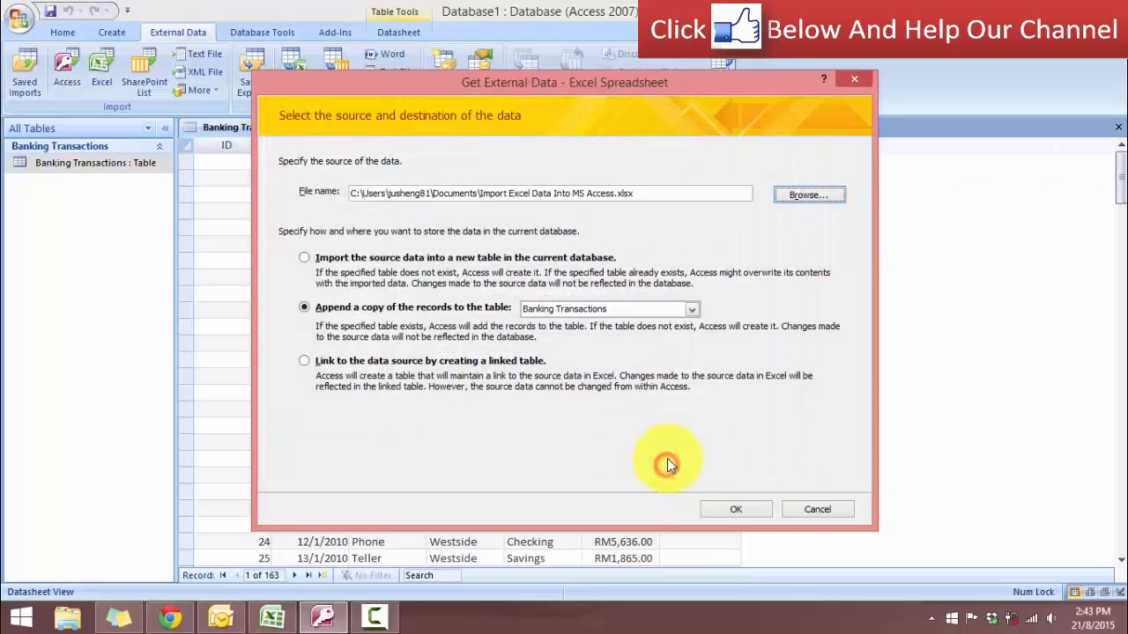
pyautogui.click(737, 509)
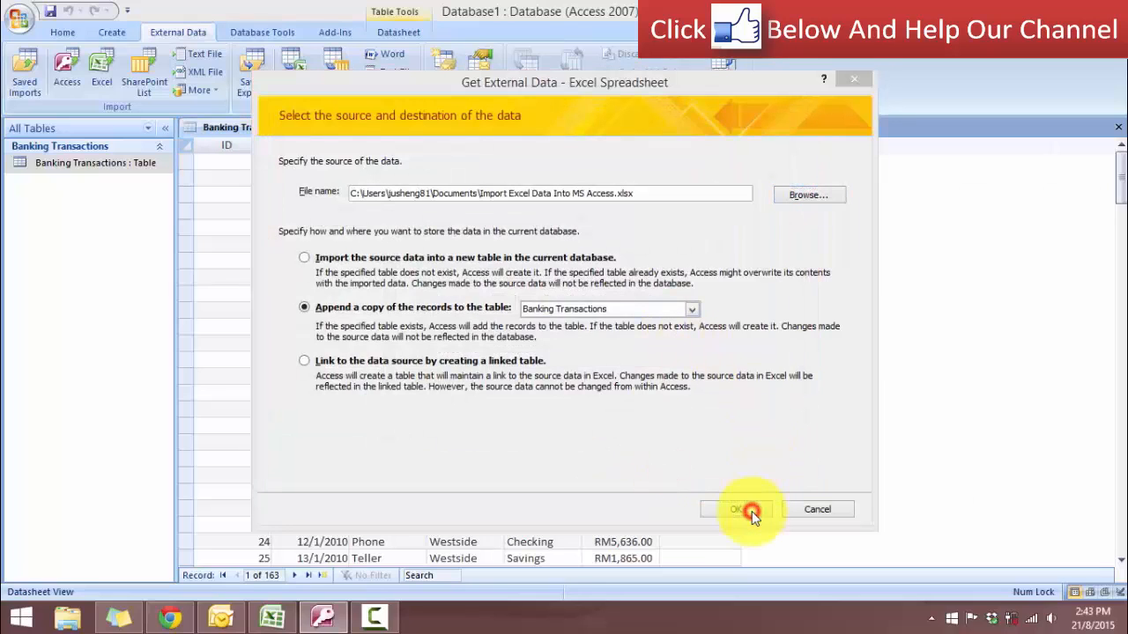
pyautogui.click(740, 509)
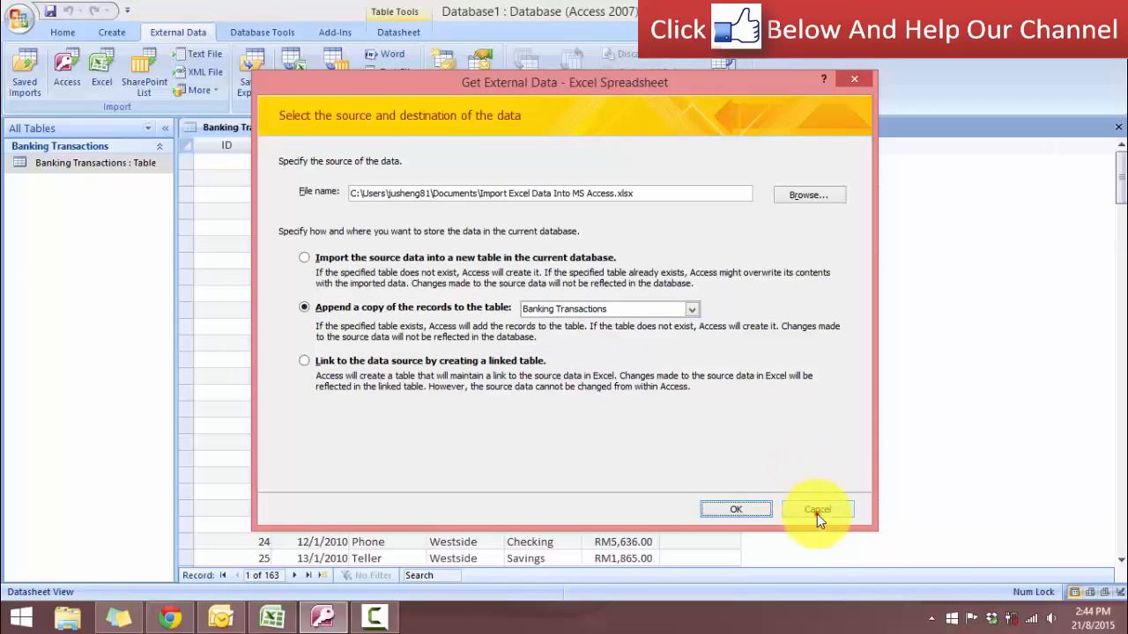
# - Cancel and restart the import, again appending the same workbook to Banking Transactions
pyautogui.click(817, 509)
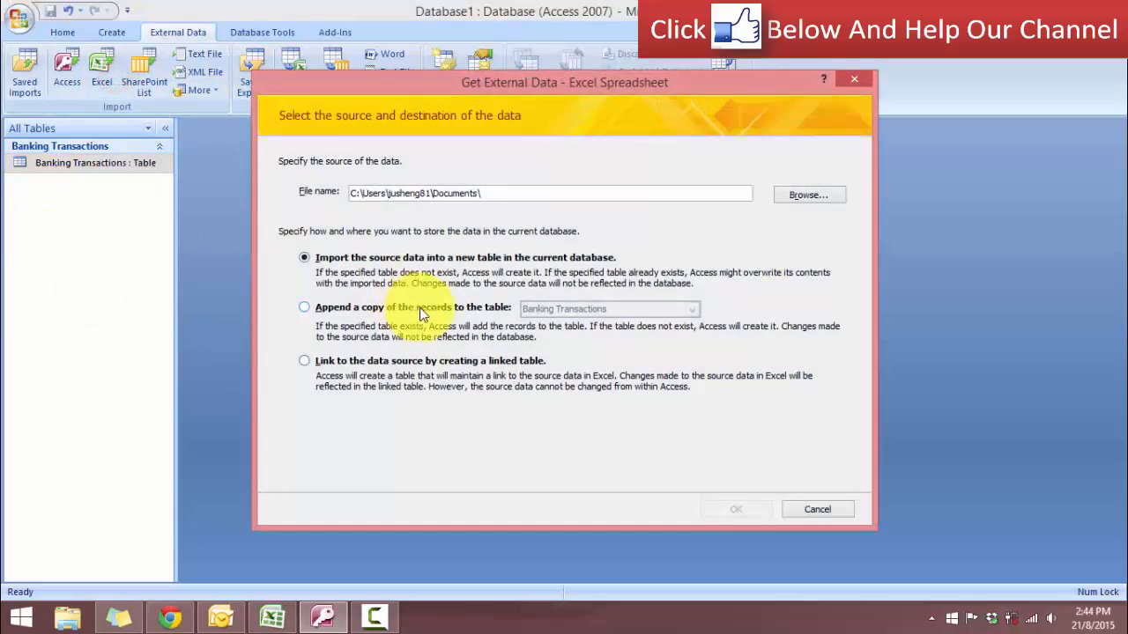
pyautogui.click(303, 306)
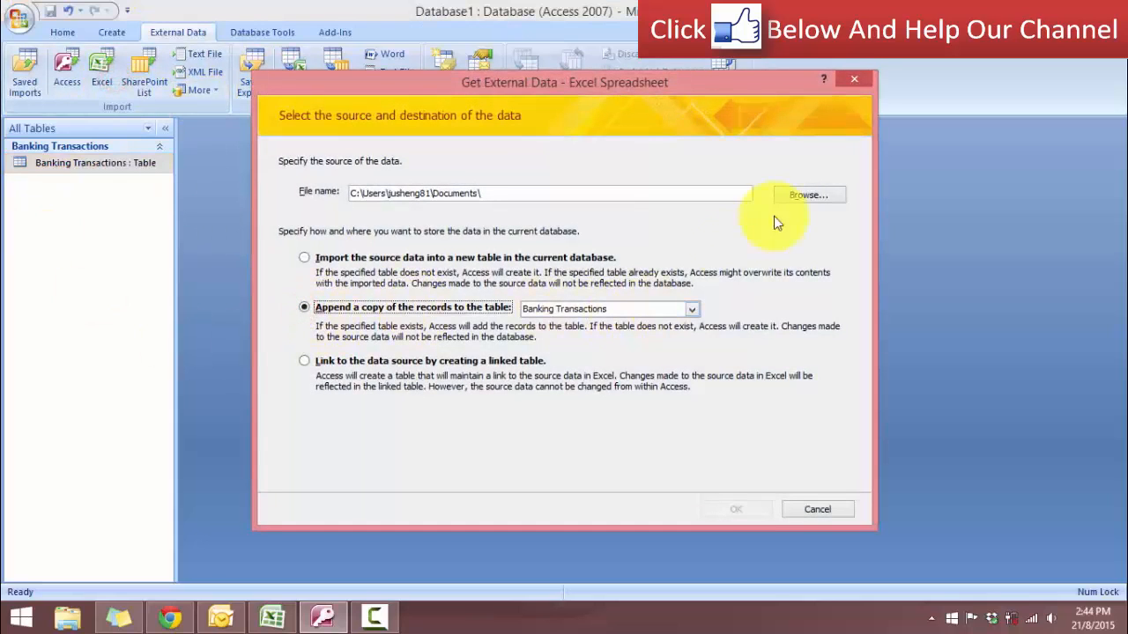
pyautogui.click(807, 194)
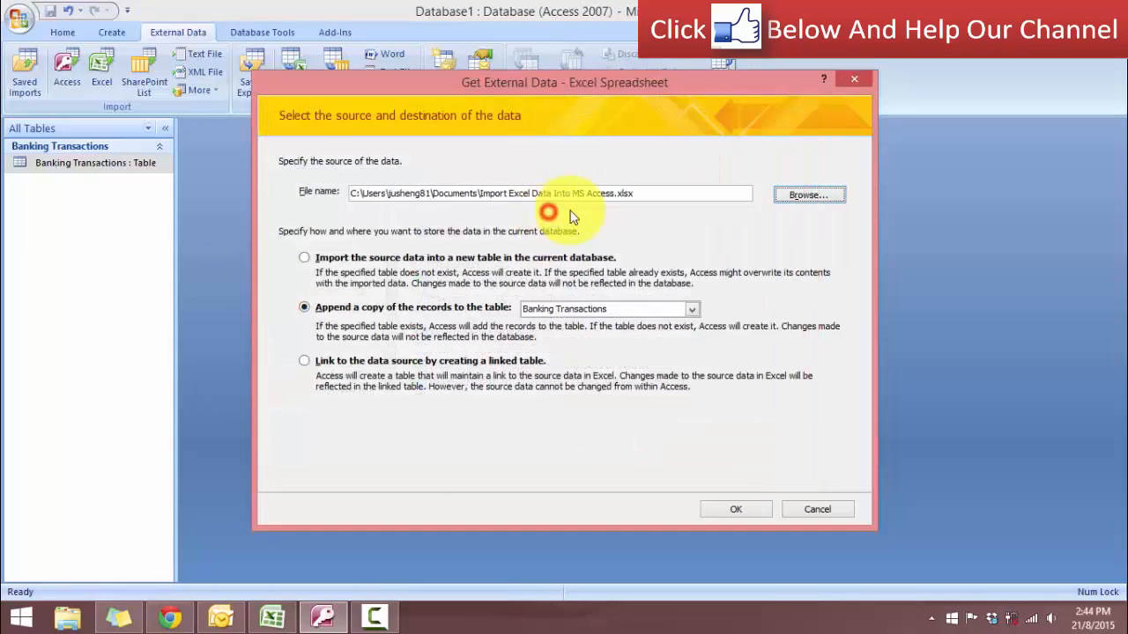
# - Run the Import Spreadsheet Wizard on the New Transactions worksheet through to Finish
pyautogui.click(735, 508)
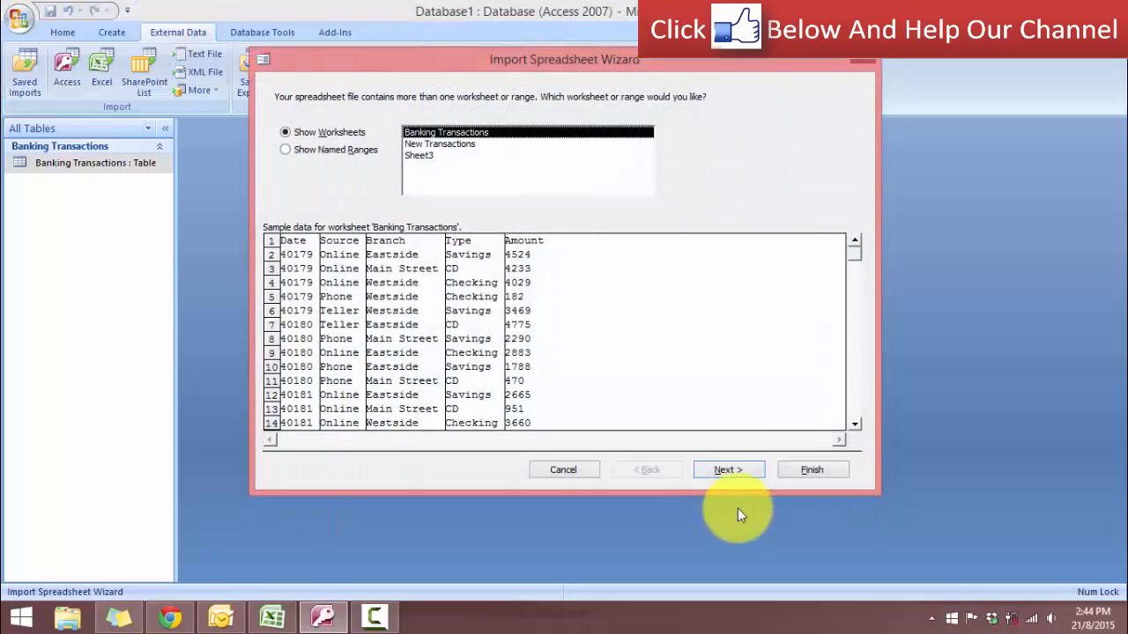
pyautogui.moveTo(666, 262)
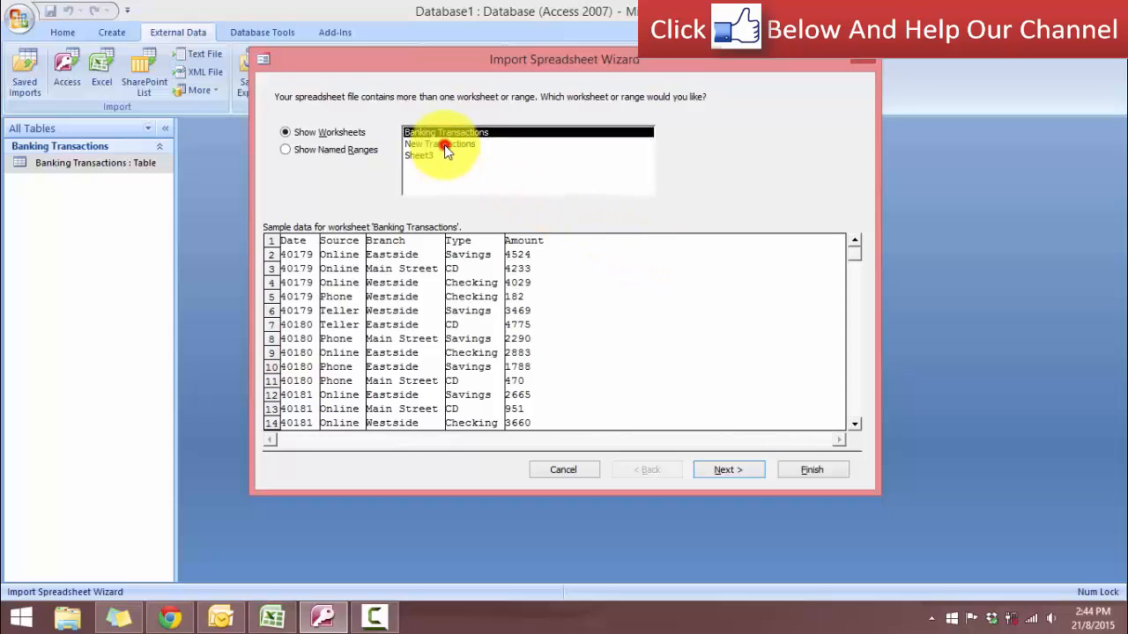
pyautogui.click(439, 145)
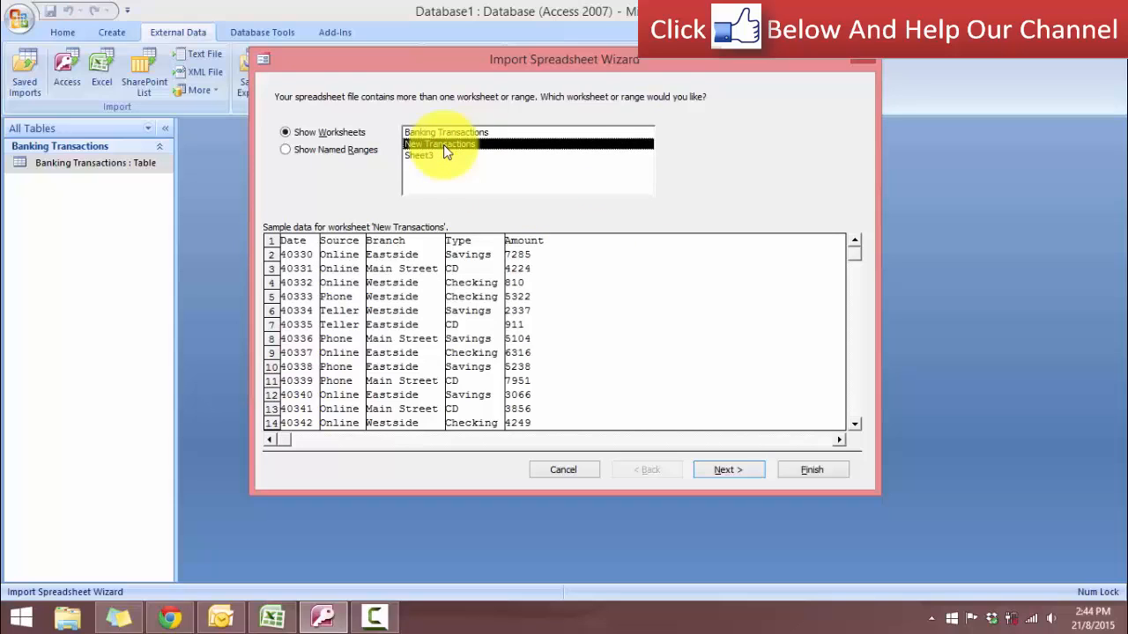
pyautogui.click(728, 469)
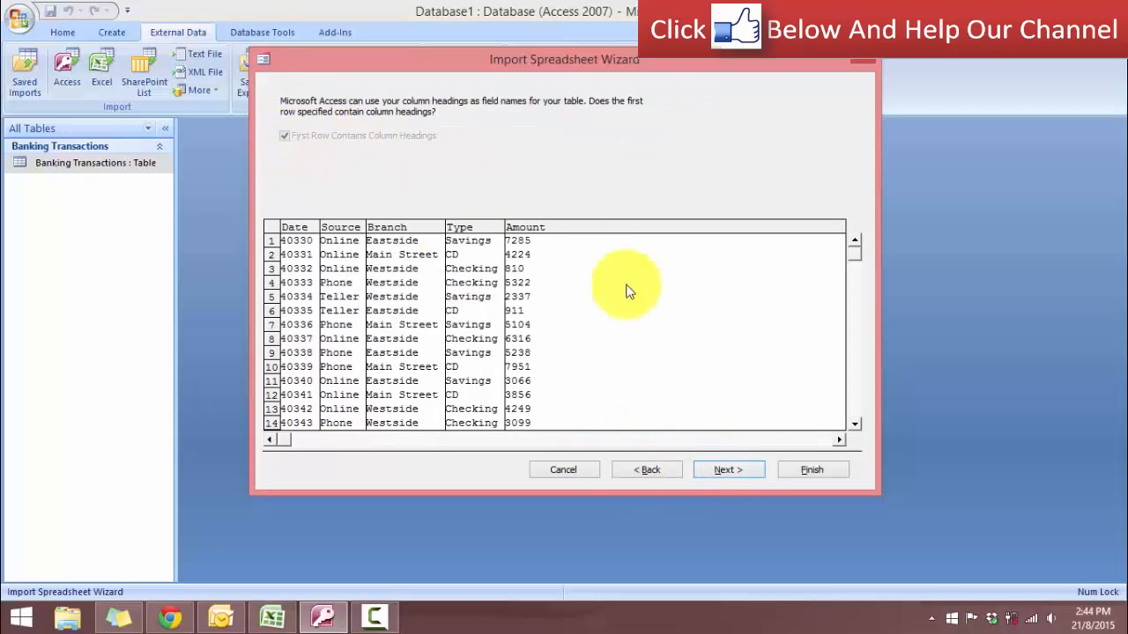
pyautogui.click(728, 468)
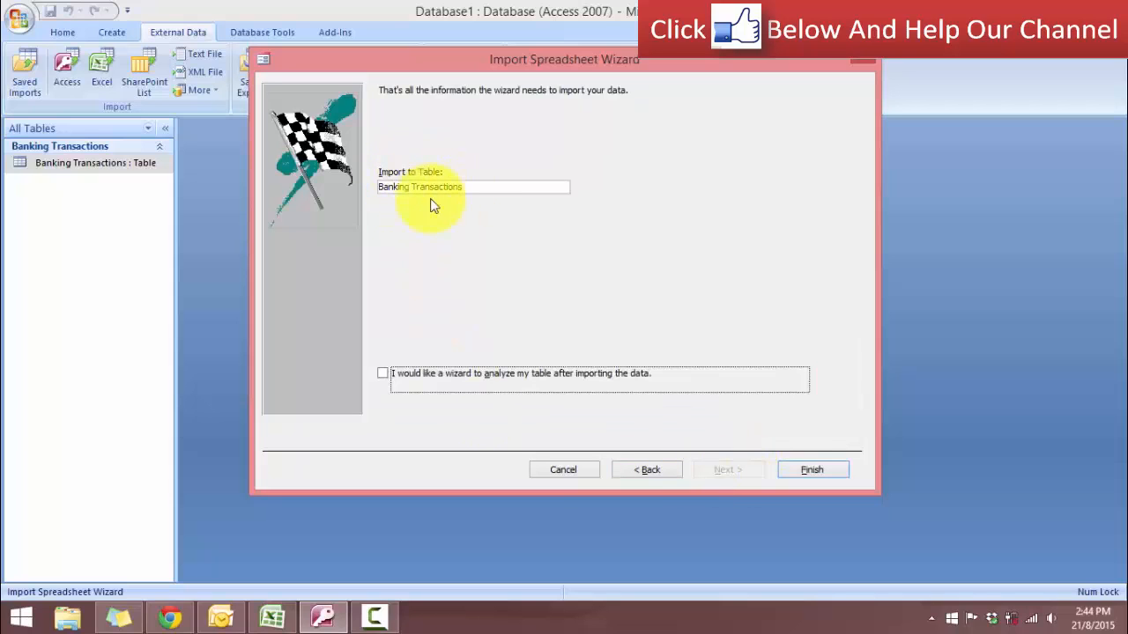
pyautogui.moveTo(694, 409)
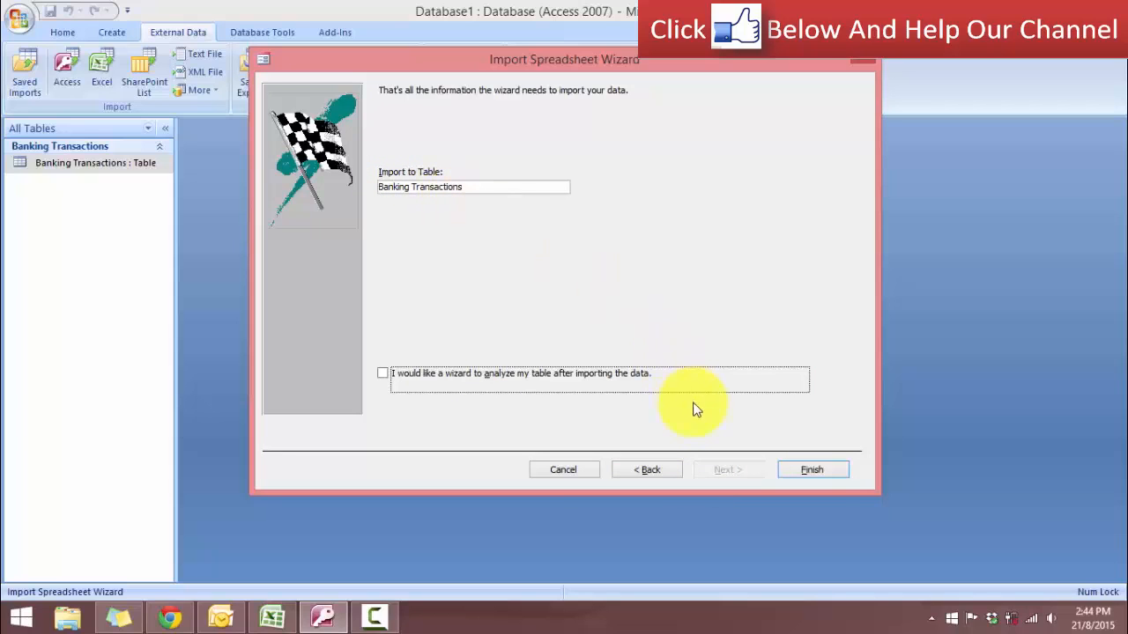
pyautogui.click(811, 469)
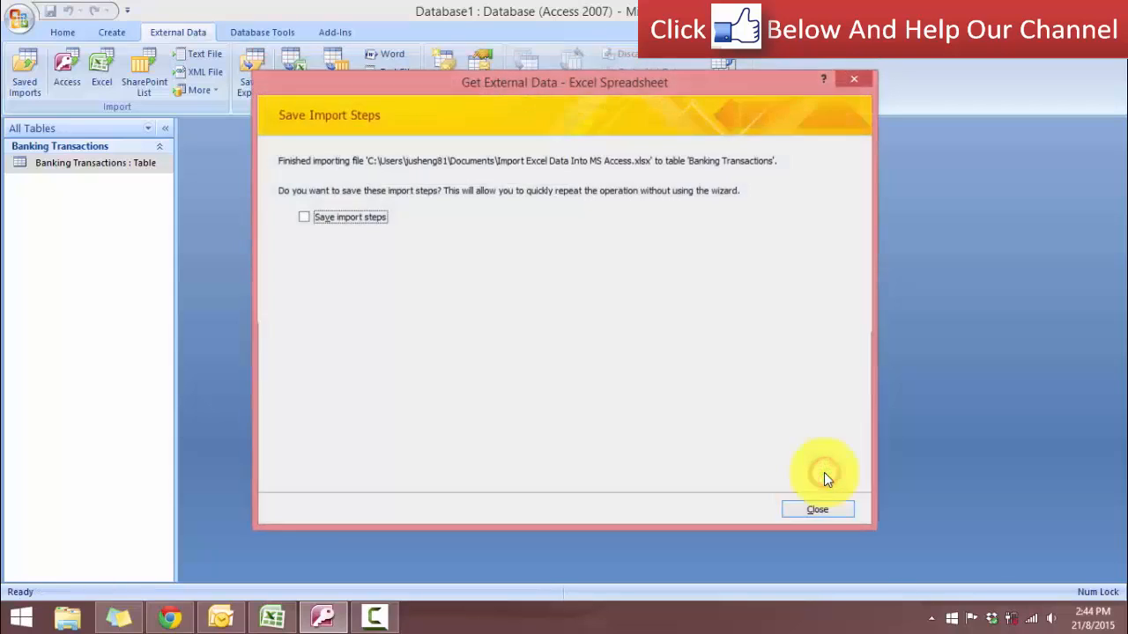
pyautogui.moveTo(571, 282)
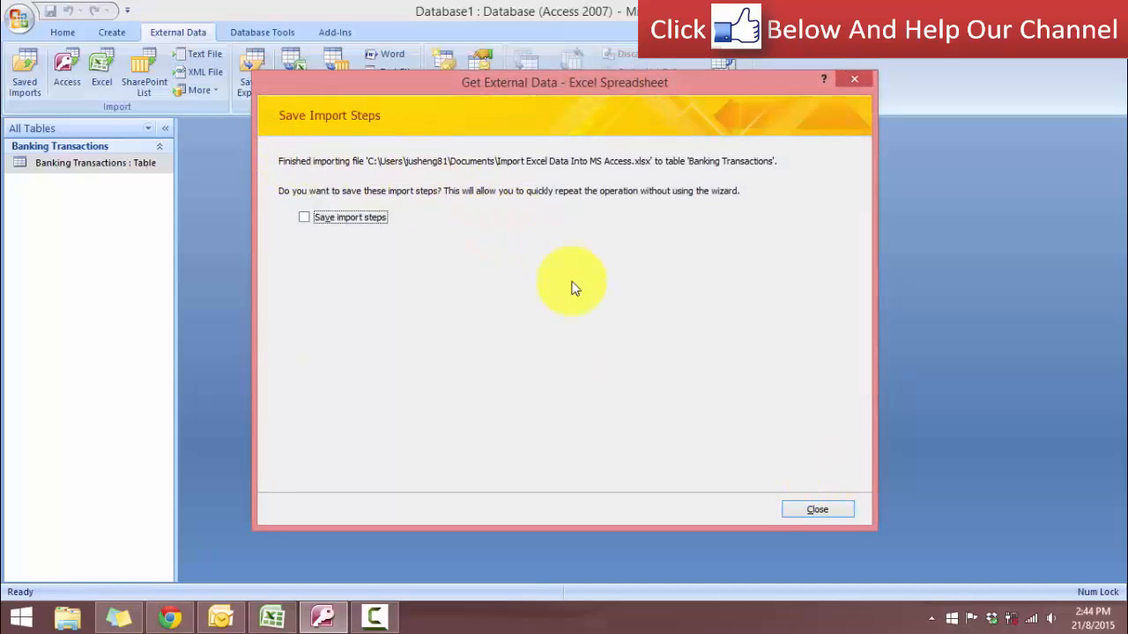
pyautogui.moveTo(580, 300)
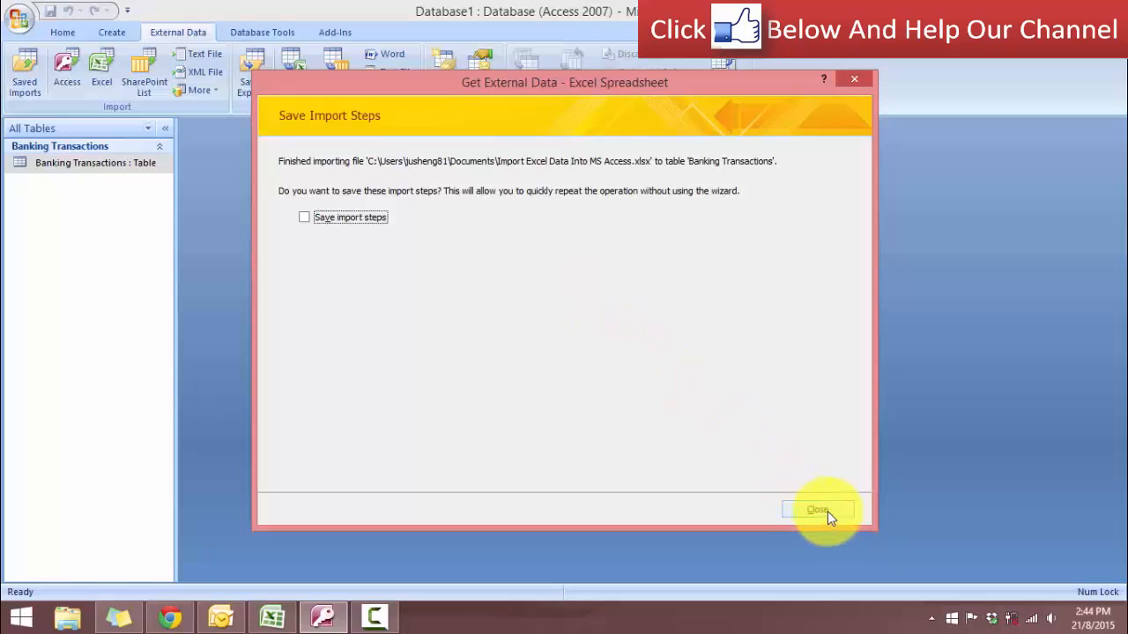
# - Close the import, reopen Banking Transactions and jump to the last record, ID 326
pyautogui.click(818, 509)
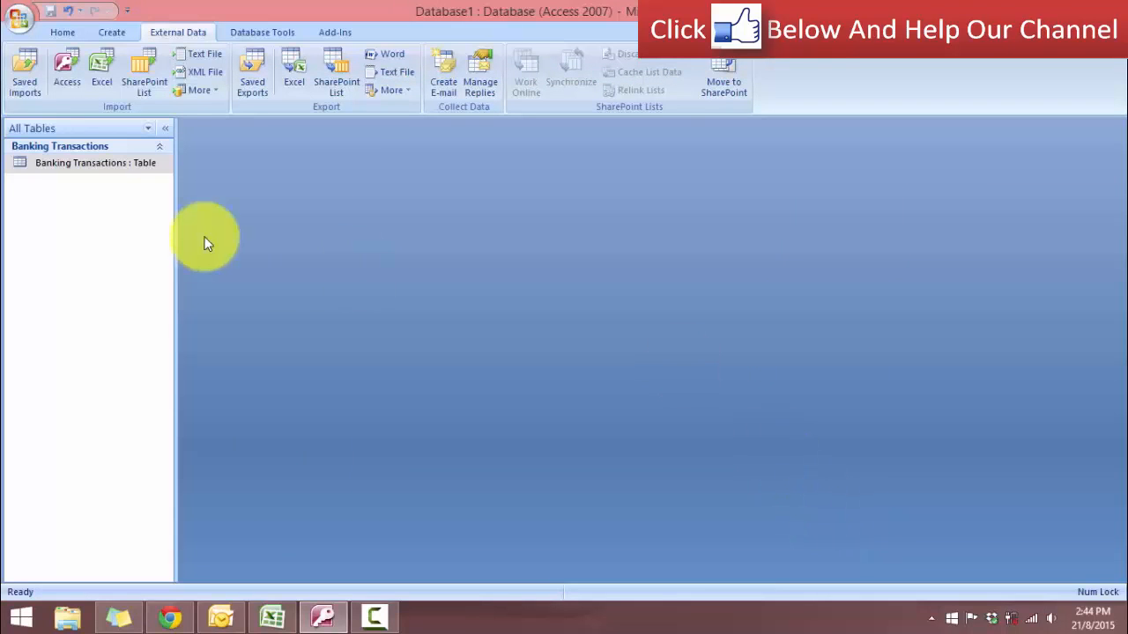
pyautogui.doubleClick(96, 162)
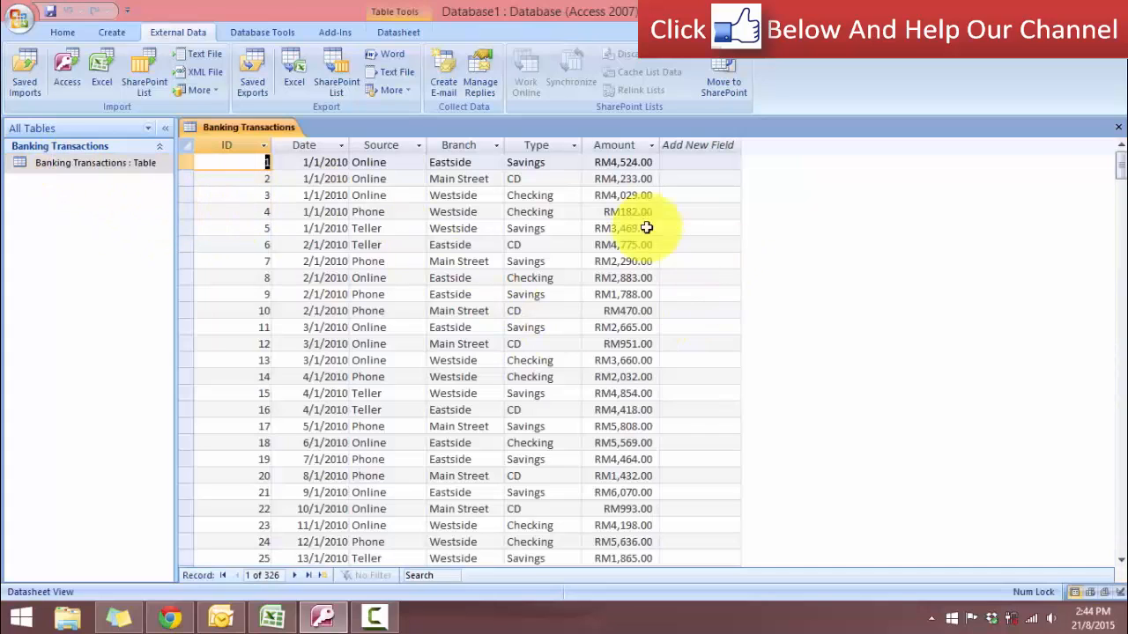
pyautogui.click(458, 178)
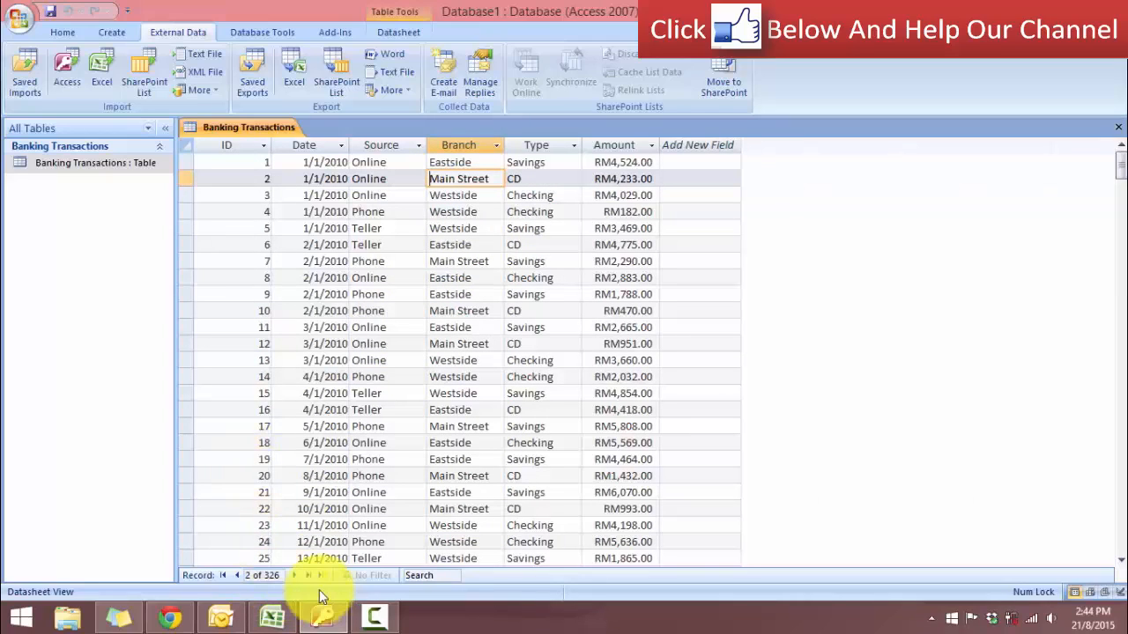
pyautogui.click(331, 574)
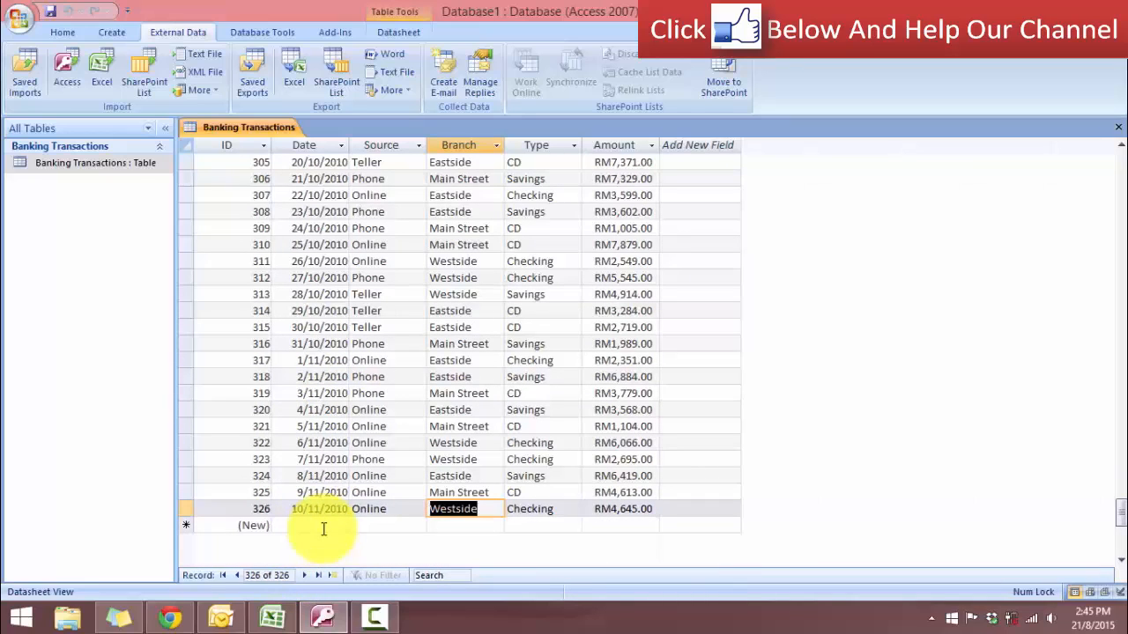
# - Switch to Excel's New Transactions sheet to compare its last row with record 326
pyautogui.click(271, 617)
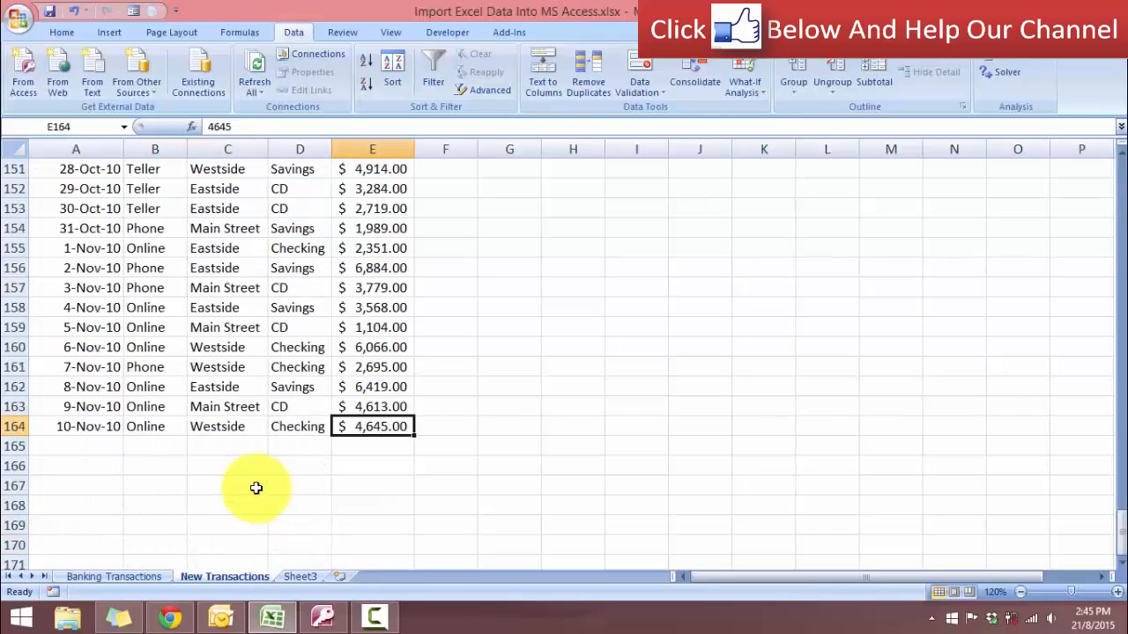
pyautogui.moveTo(98, 434)
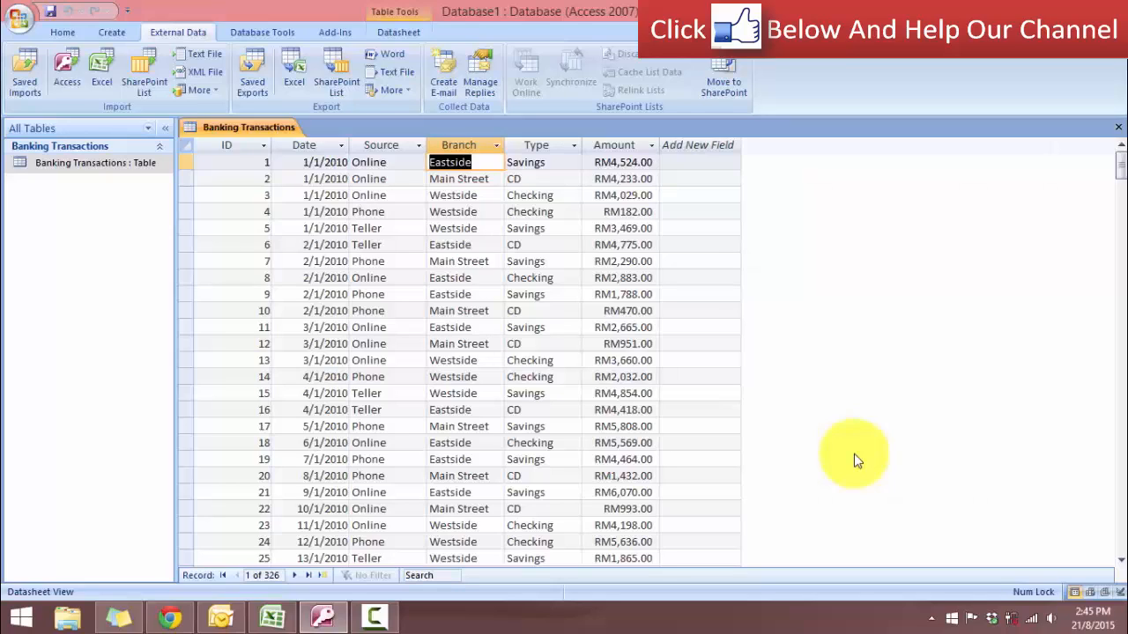
pyautogui.moveTo(885, 247)
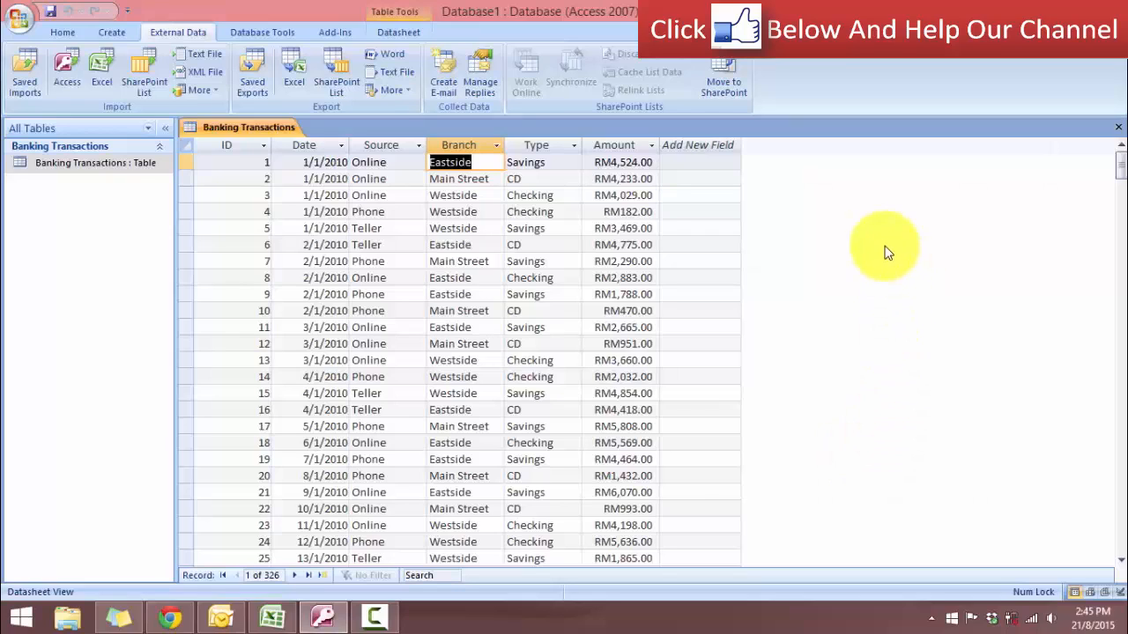